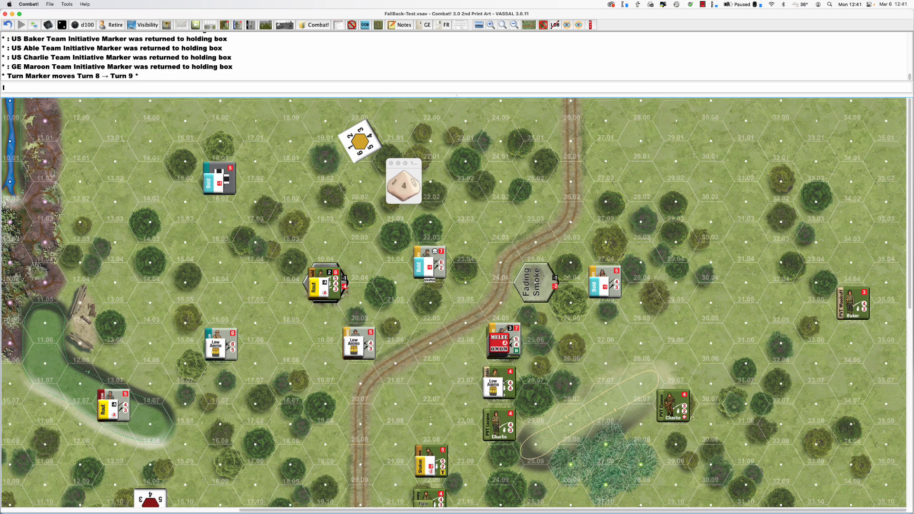
mouse_move(484, 296)
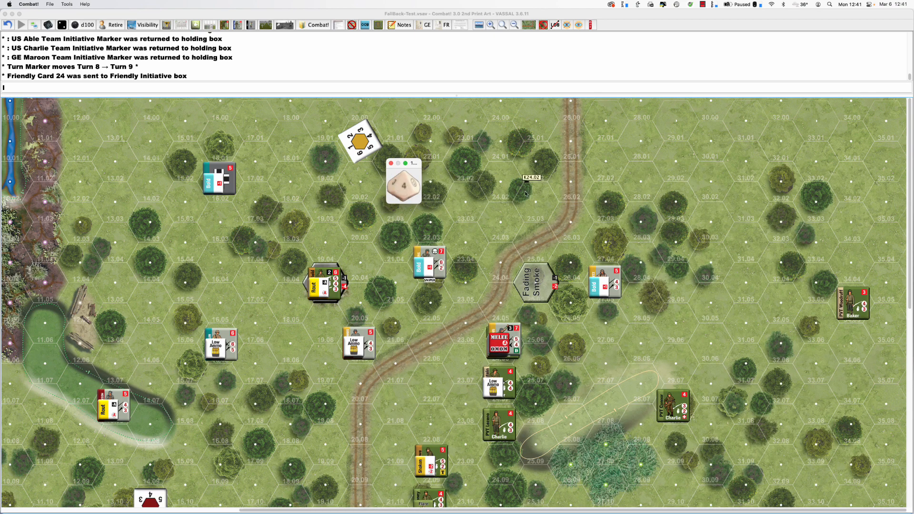
mouse_move(596, 217)
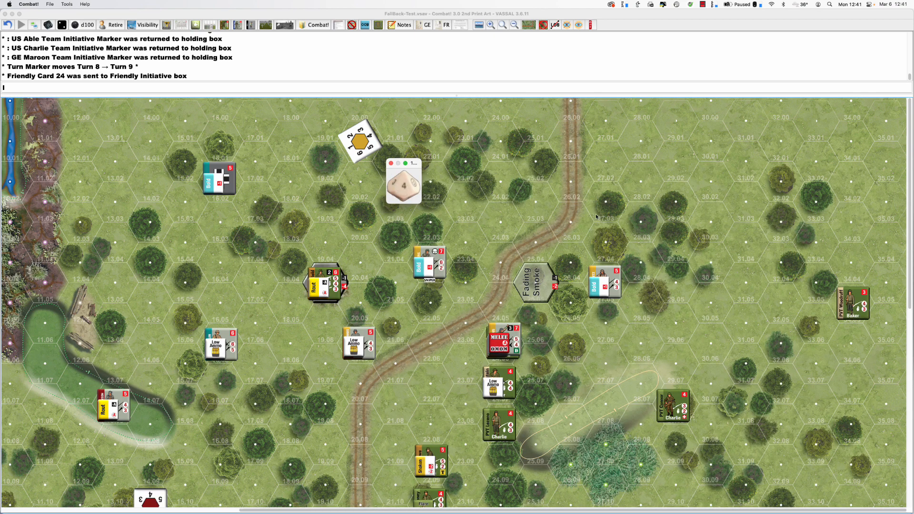
mouse_move(793, 227)
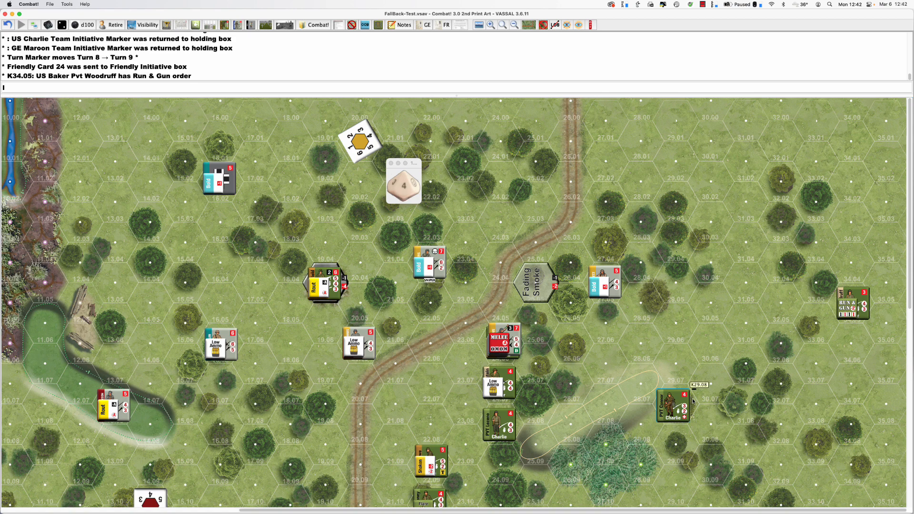
mouse_move(760, 403)
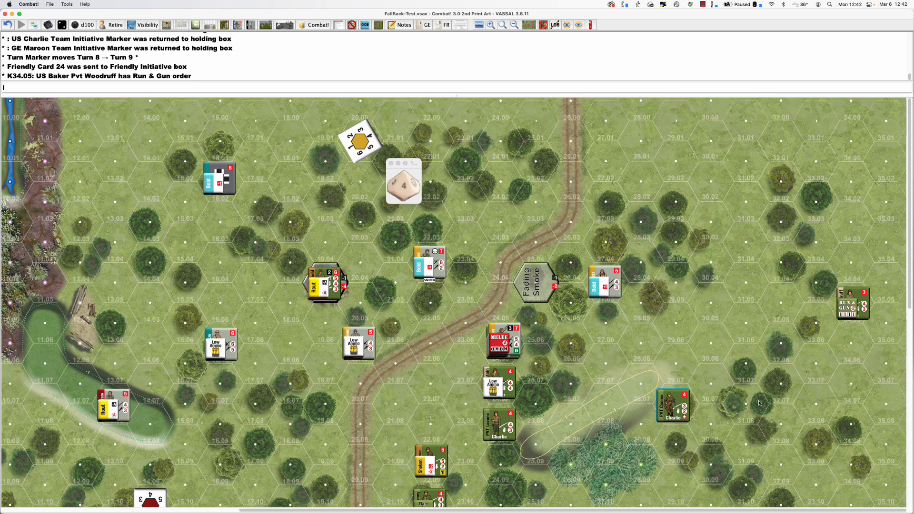
mouse_move(868, 393)
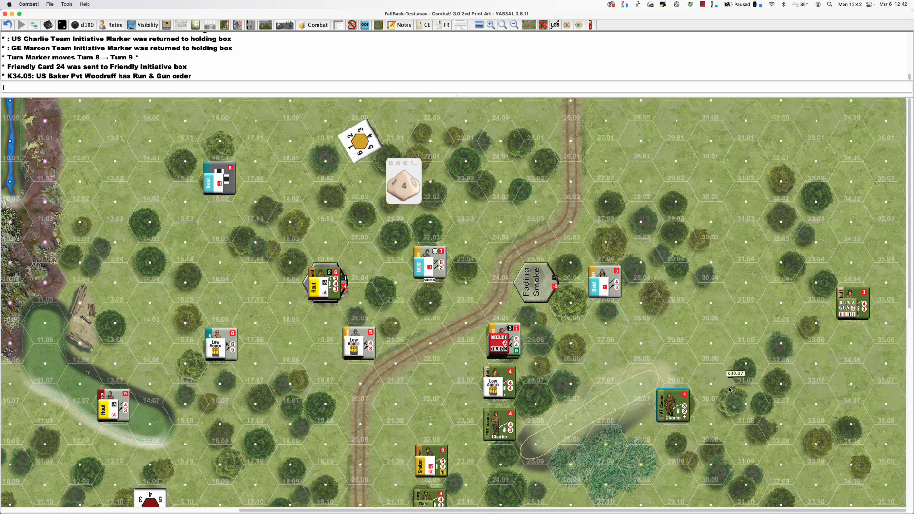
mouse_move(761, 347)
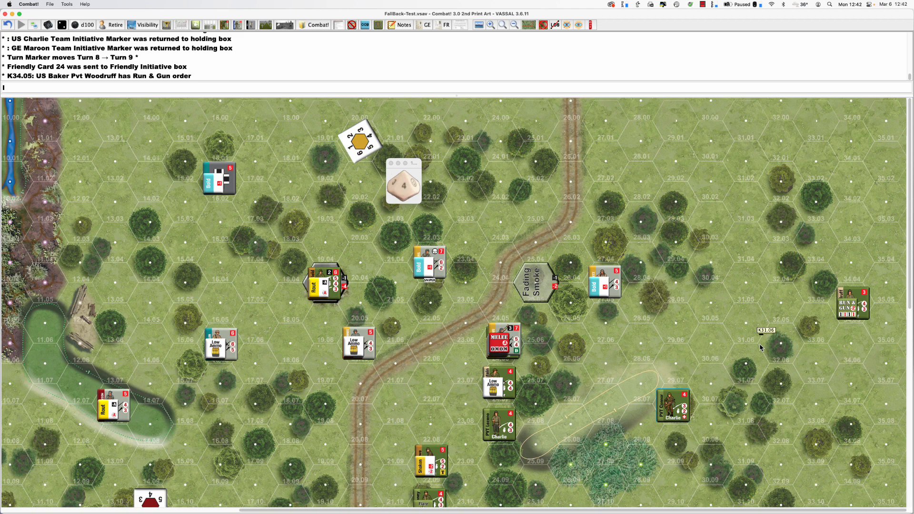
mouse_move(734, 387)
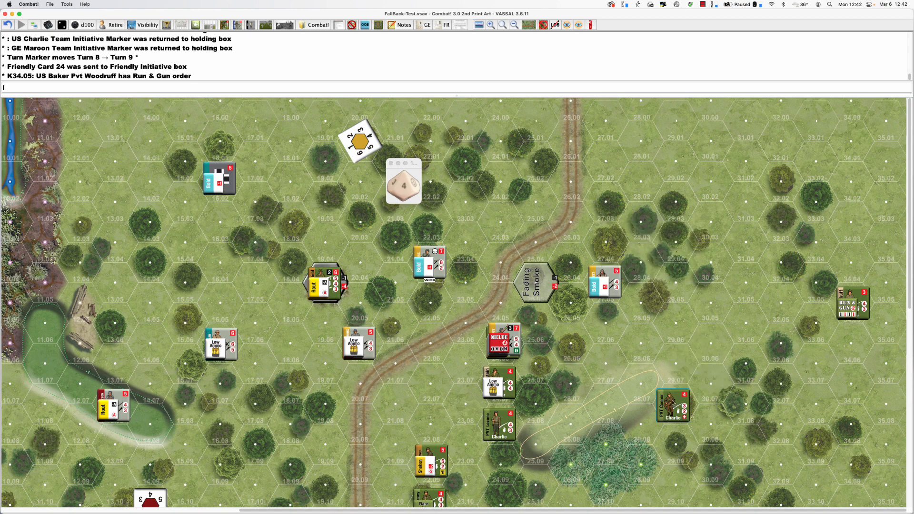
mouse_move(673, 406)
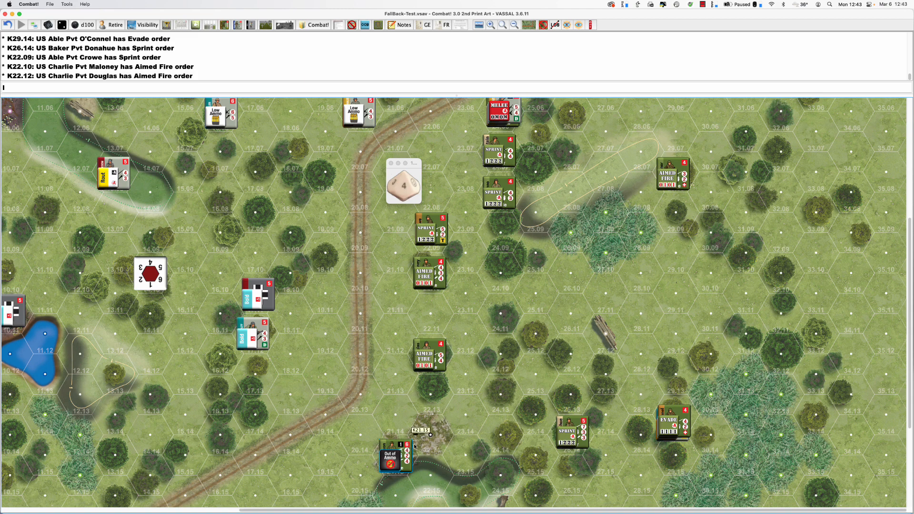
Step: Give US Charlie Cpl Stinson a Sprint order
click(396, 457)
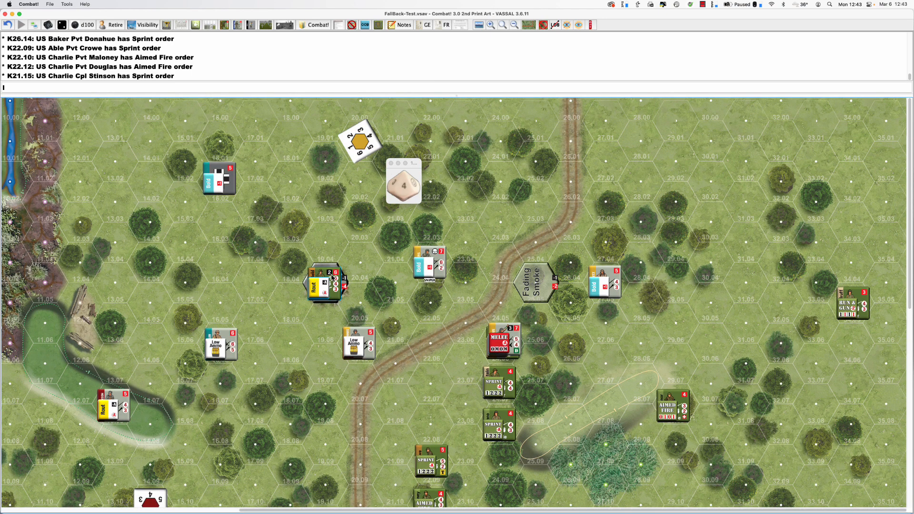
Step: Put an Evade order on US Able Sgt Mayfield at hex 19.05
click(324, 282)
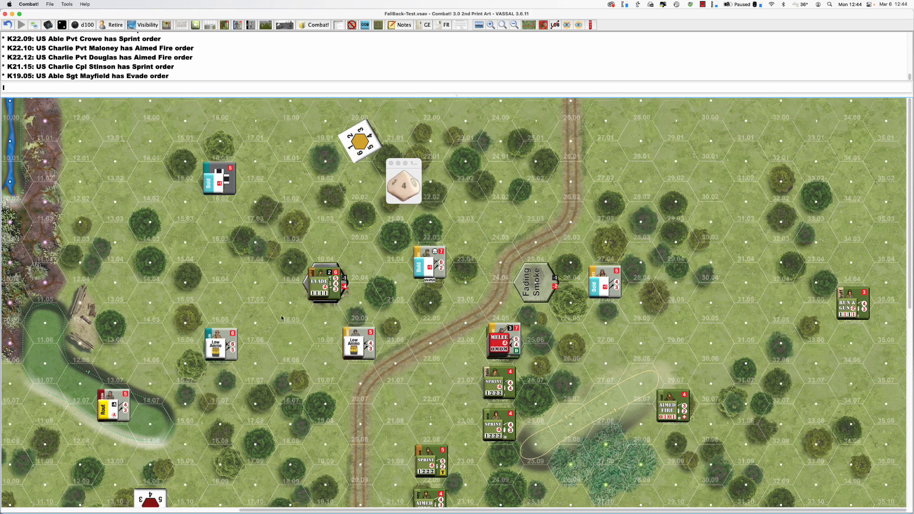
mouse_move(376, 305)
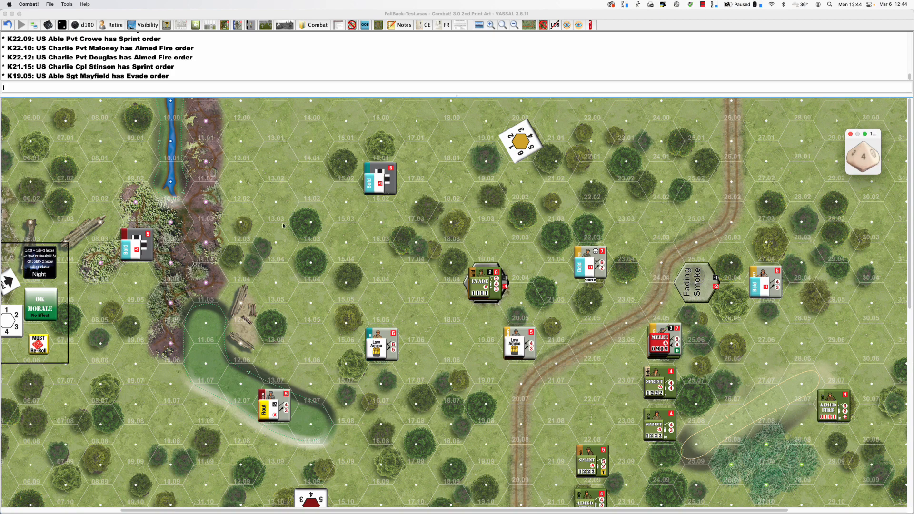
mouse_move(284, 227)
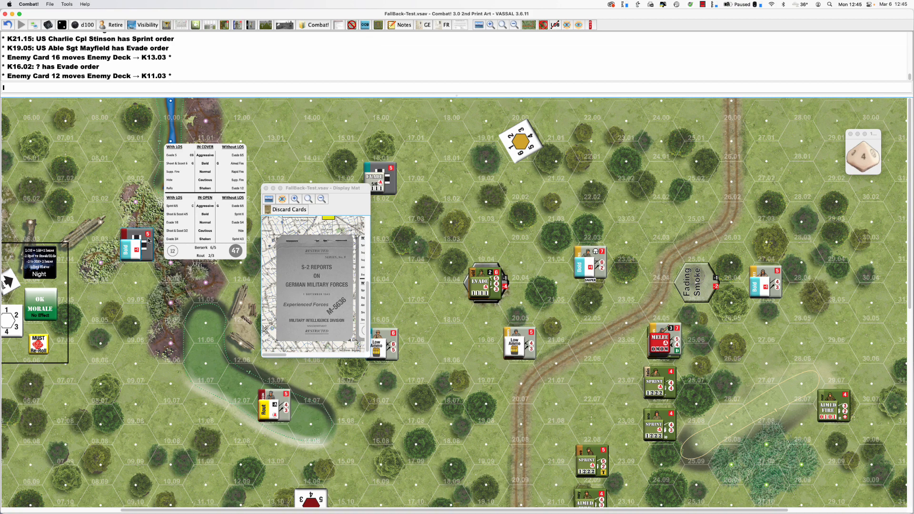
Step: Move Enemy Card 40 from the Enemy Deck onto hex K23.03
drag(135, 242, 169, 210)
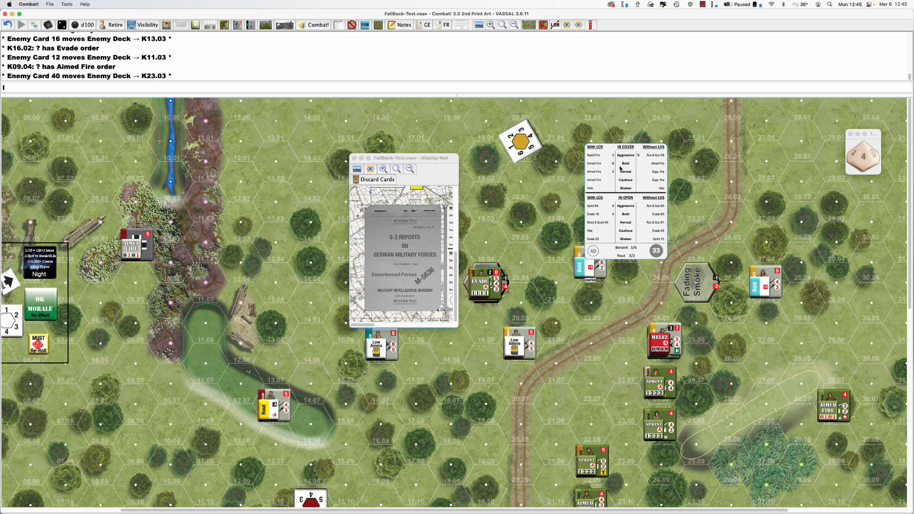
mouse_move(629, 218)
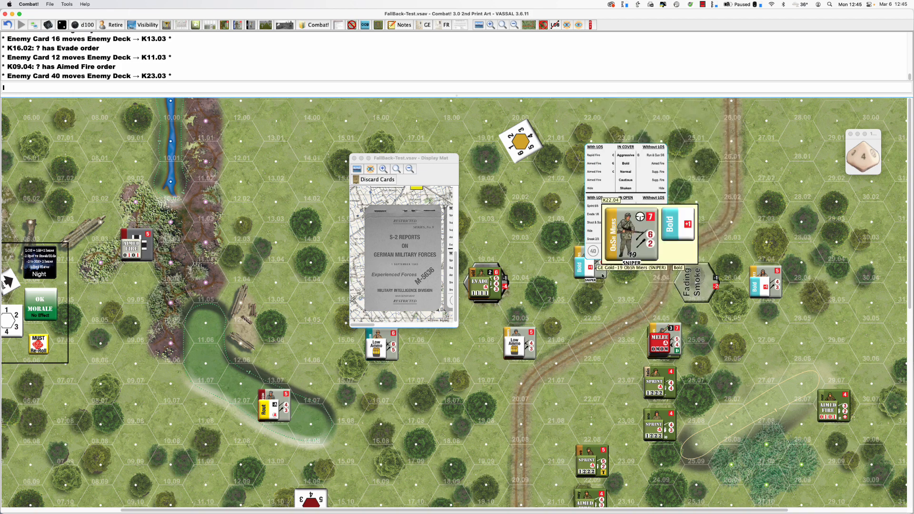
mouse_move(604, 277)
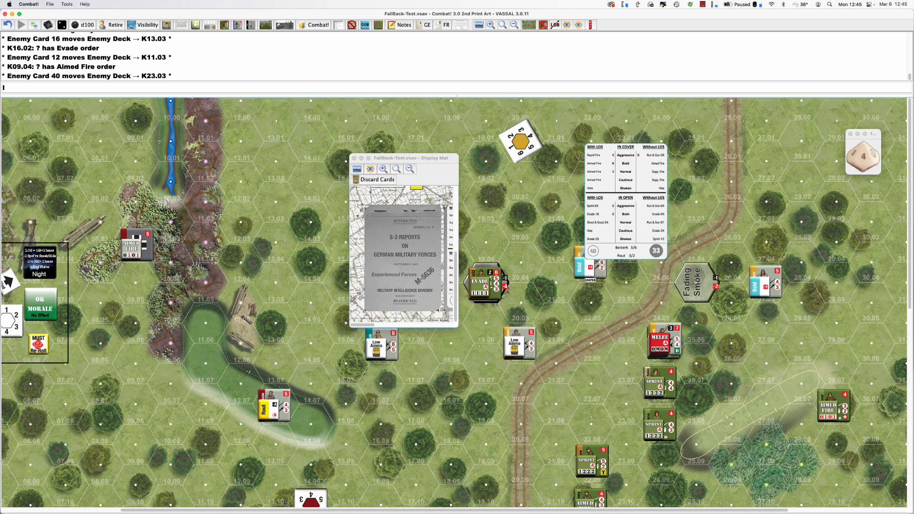
mouse_move(702, 9)
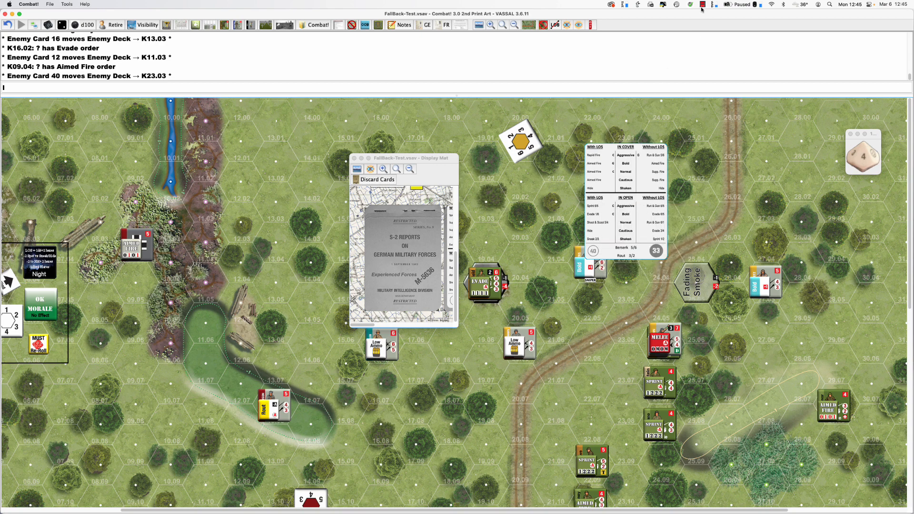
Step: Begin resolving Enemy Card 23 at K18.07 and Teal-8's Grenade order
click(702, 4)
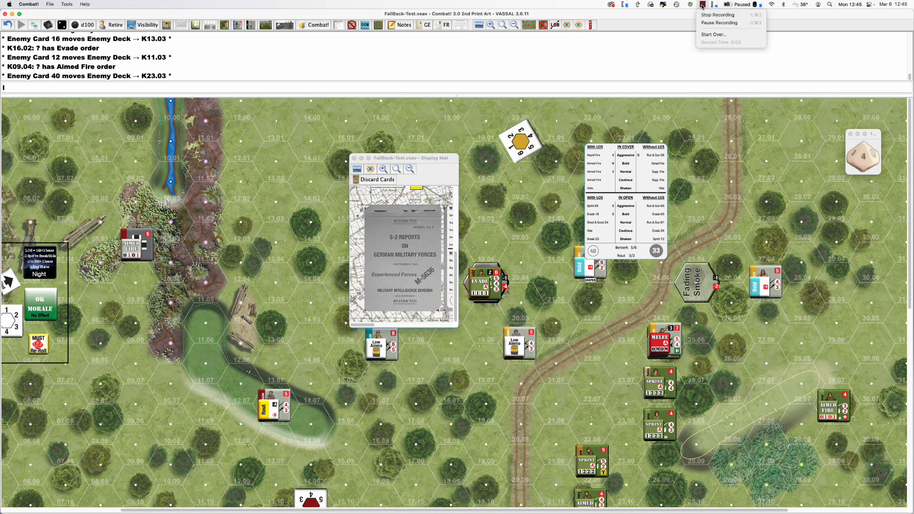
mouse_move(720, 22)
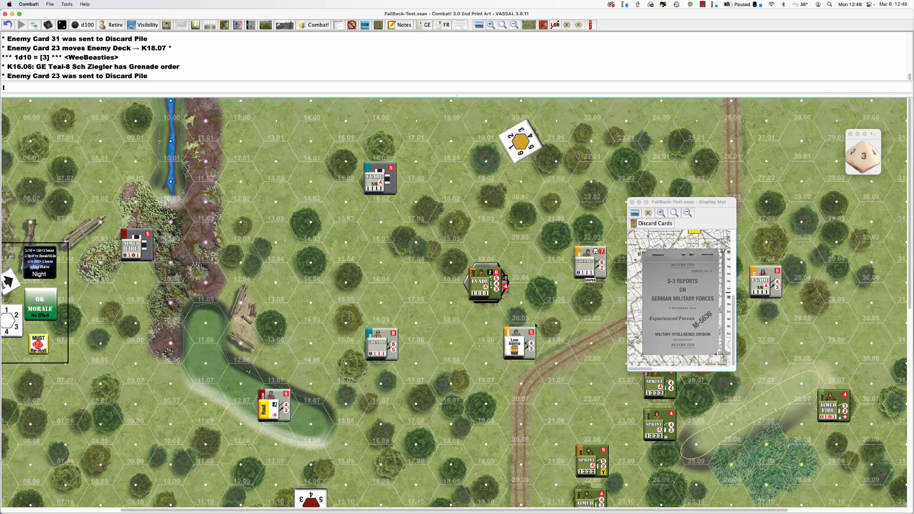
mouse_move(681, 243)
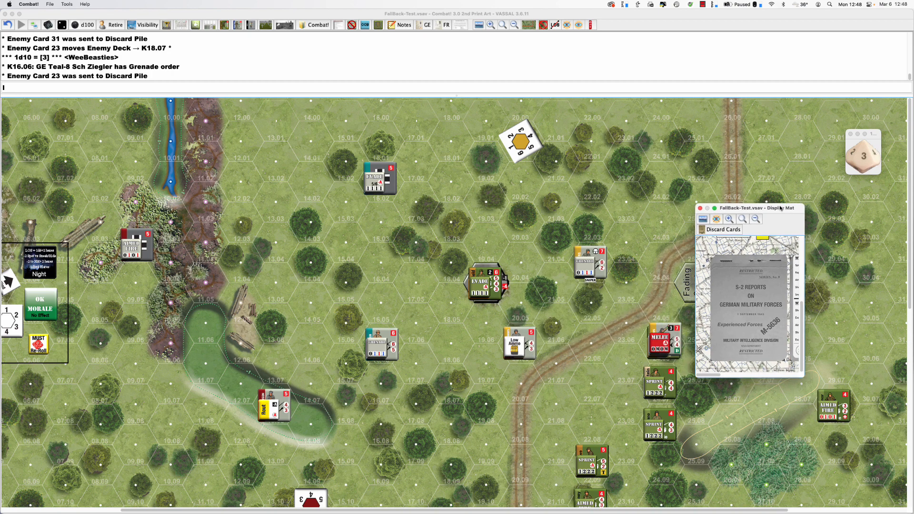
Step: Move the discard view aside and give Gold-10 at K20.06 Aimed Fire at Normal morale
drag(749, 208, 787, 204)
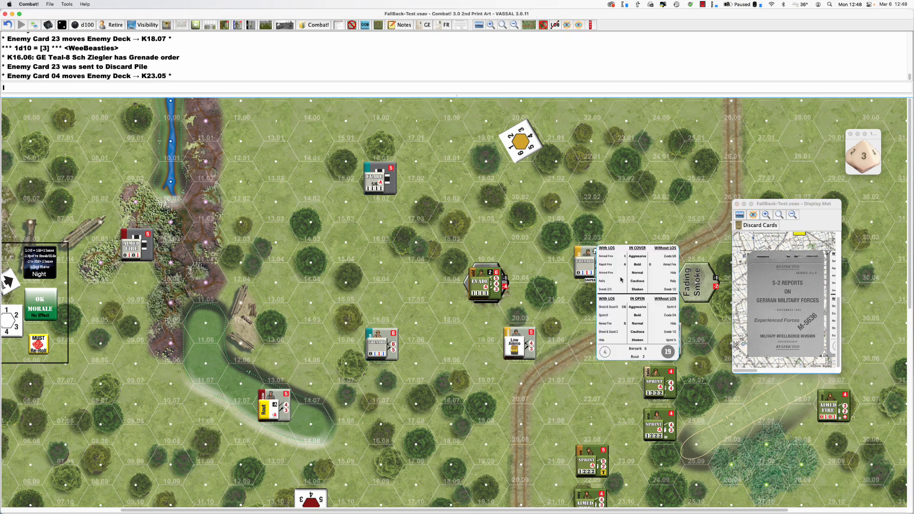
mouse_move(606, 286)
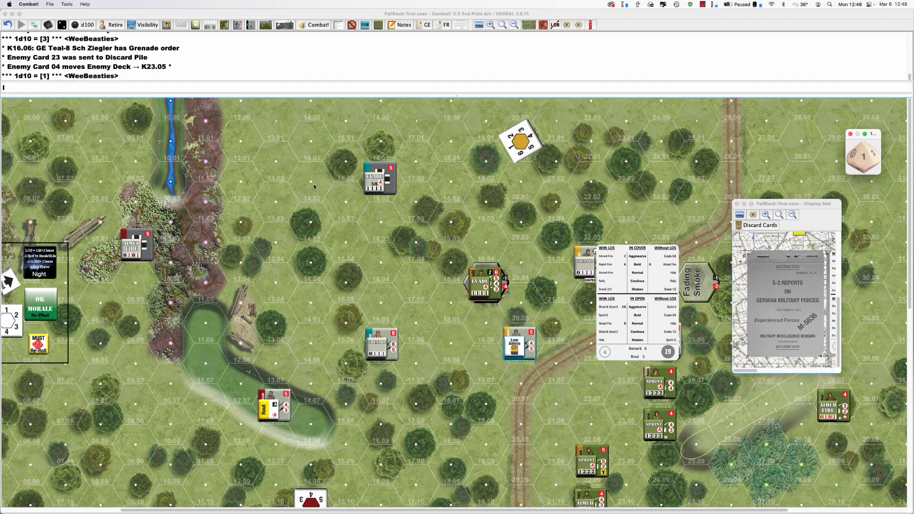
click(519, 341)
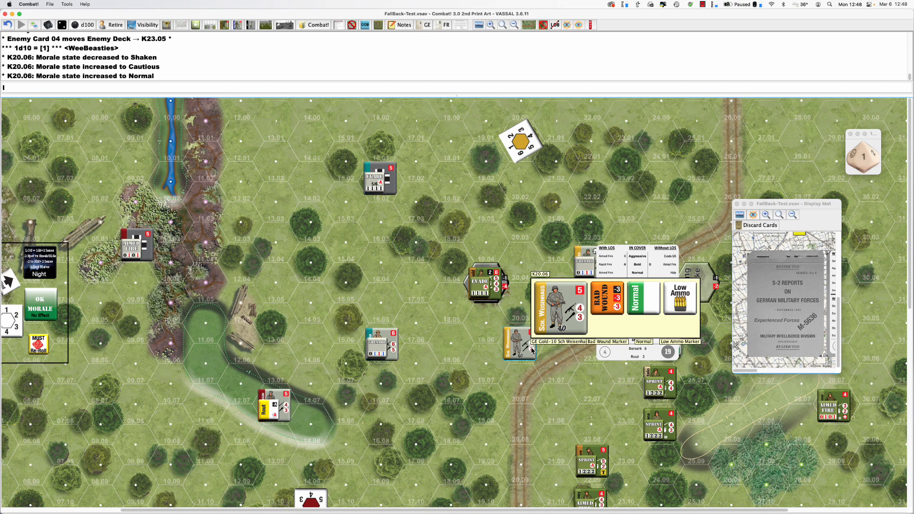
click(519, 341)
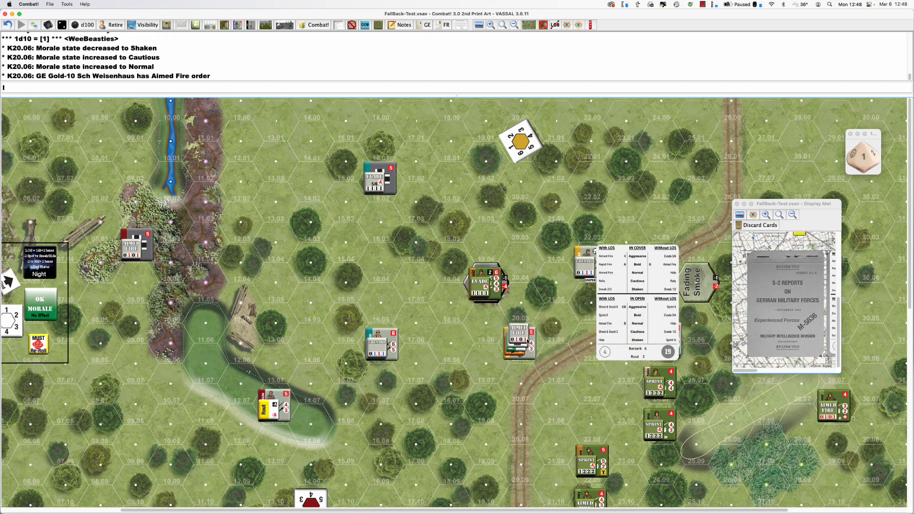
mouse_move(472, 332)
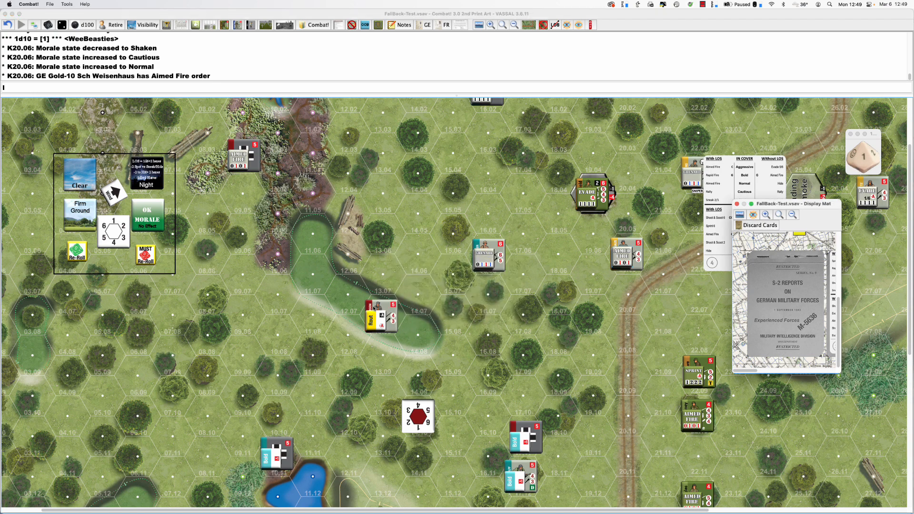
mouse_move(763, 328)
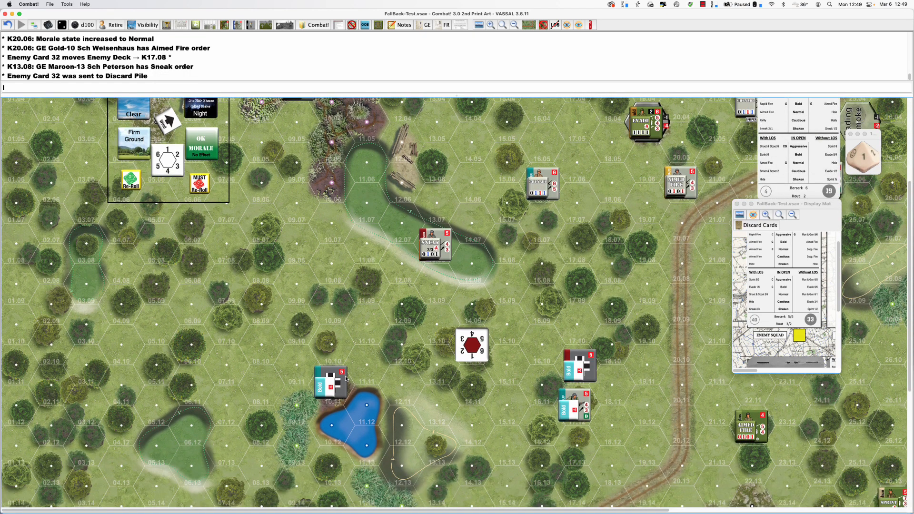
mouse_move(674, 343)
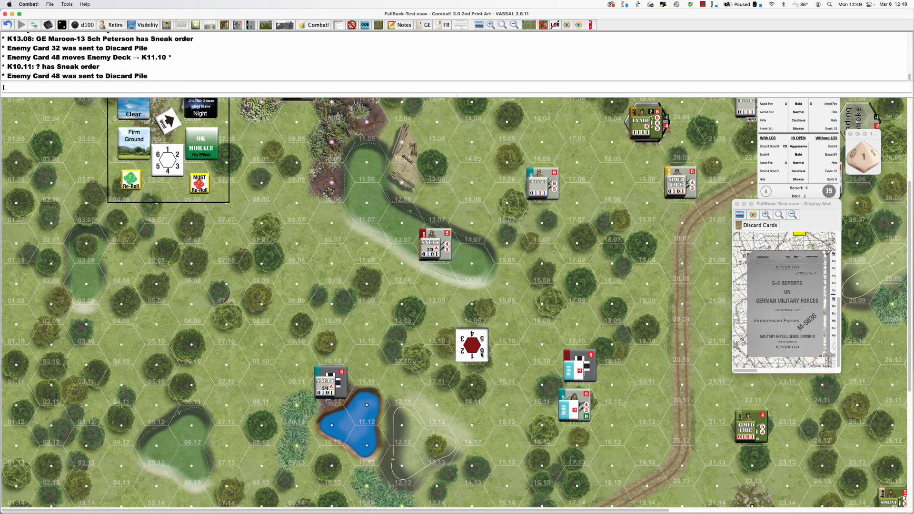
mouse_move(770, 317)
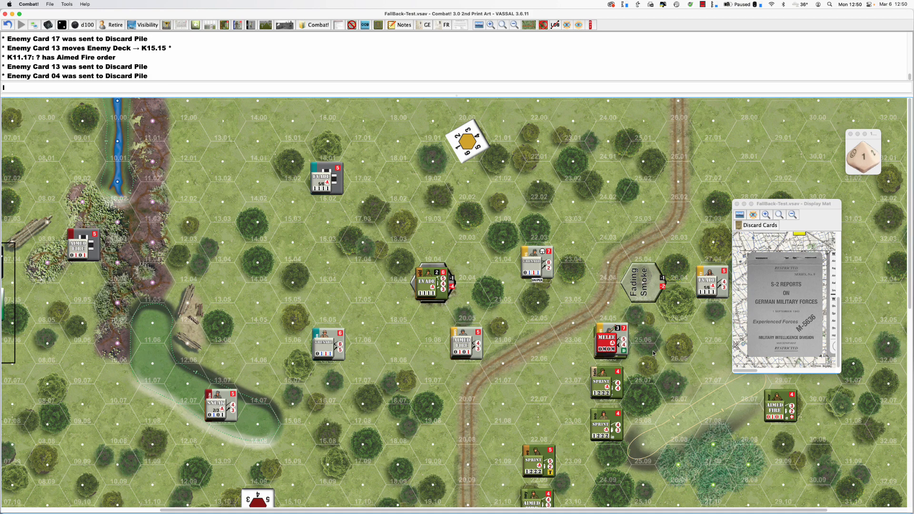
mouse_move(655, 352)
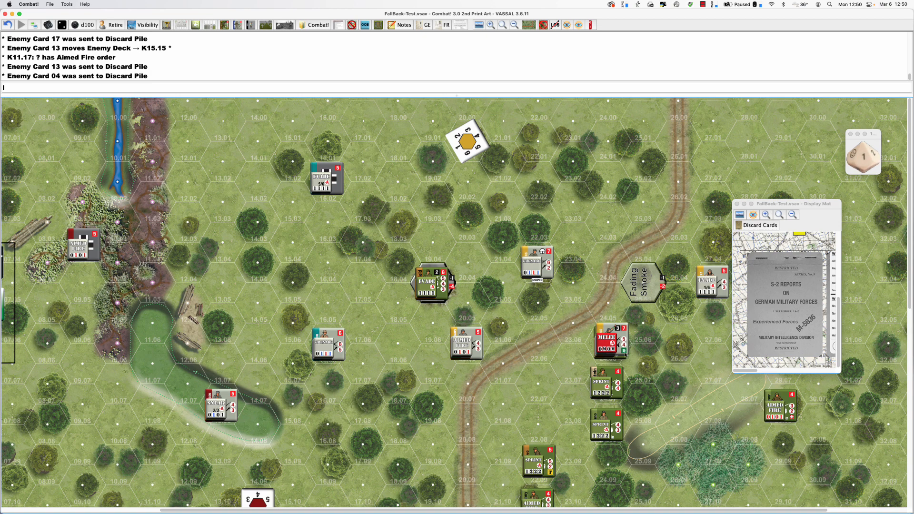
mouse_move(625, 355)
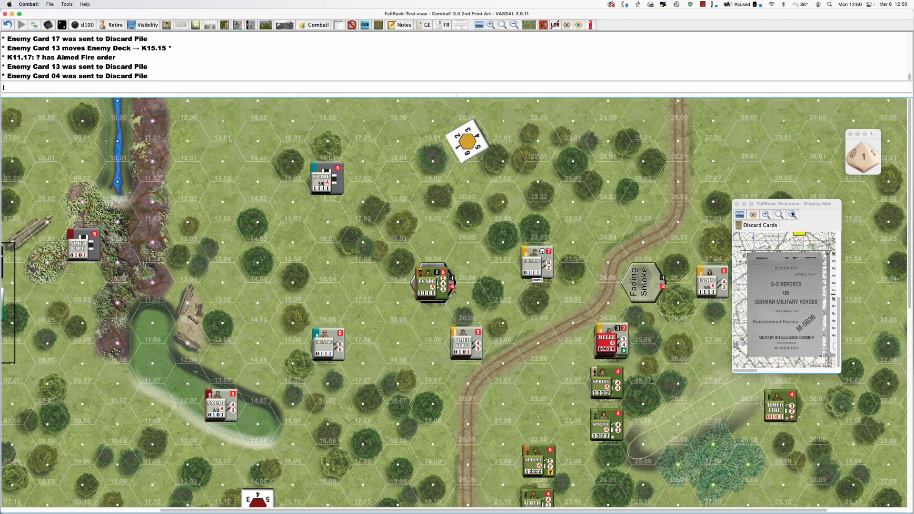
Step: Enlarge the Display Mat and place GE Gold, Maroon, Teal and US Baker, Charlie, Able markers in boxes 1–6
drag(787, 203, 248, 108)
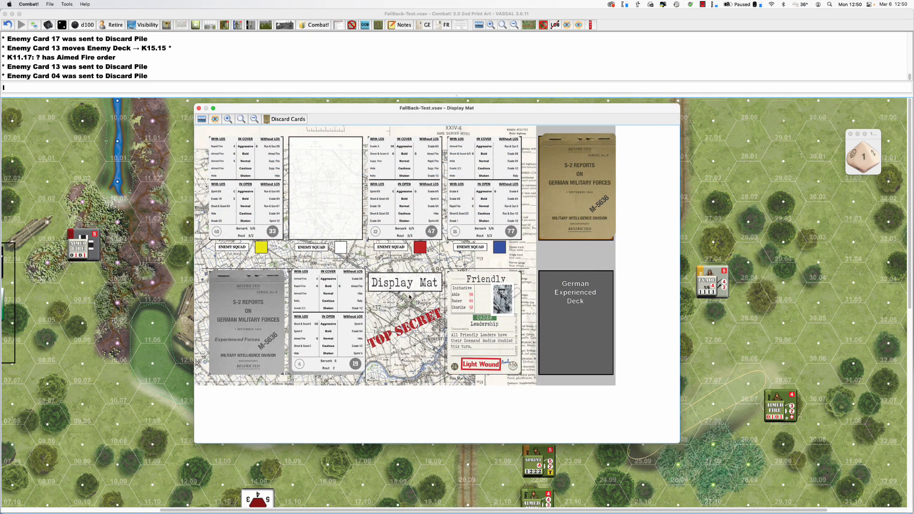
mouse_move(475, 309)
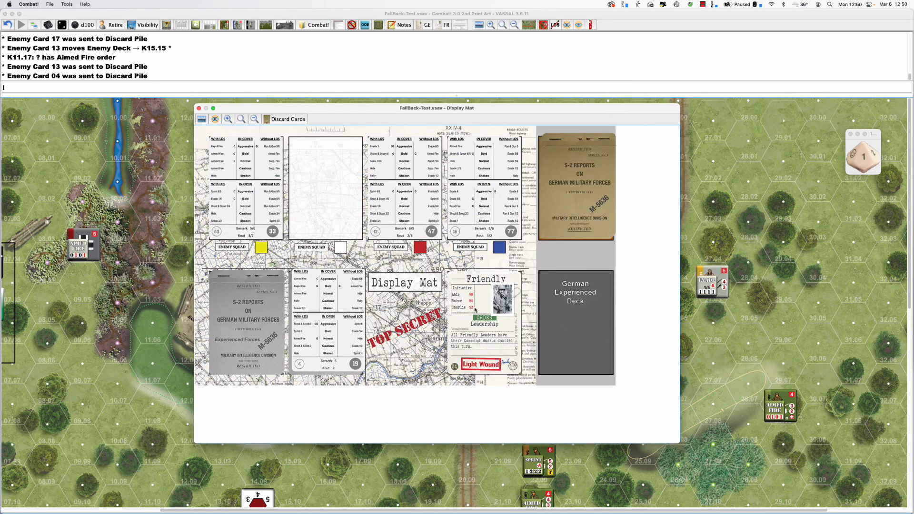
mouse_move(319, 267)
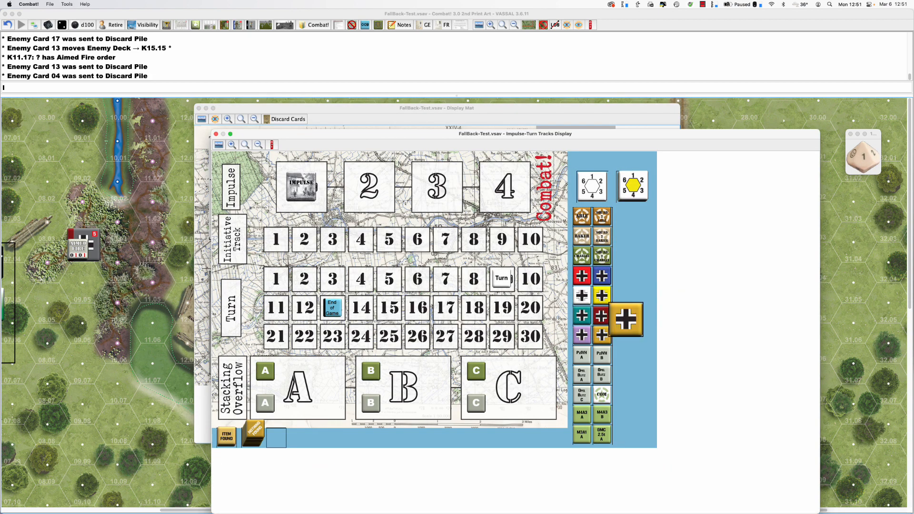
drag(627, 319, 275, 239)
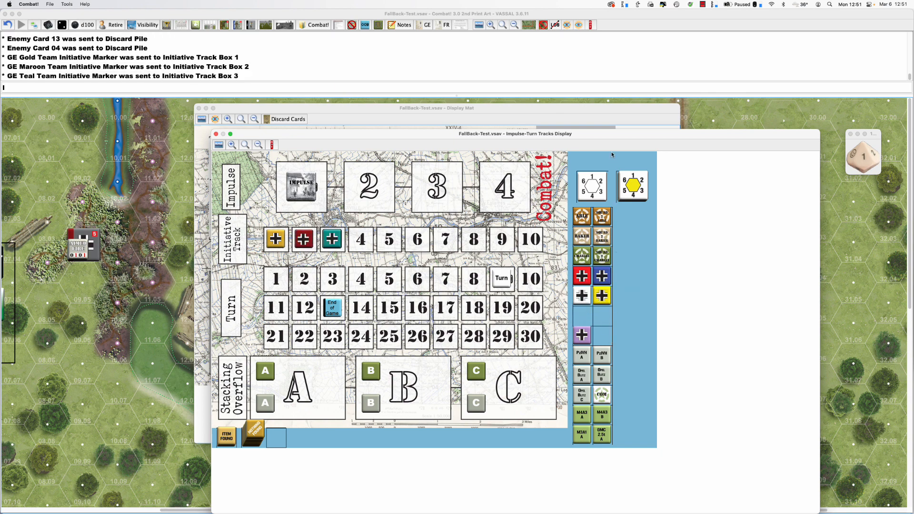
drag(539, 133, 465, 362)
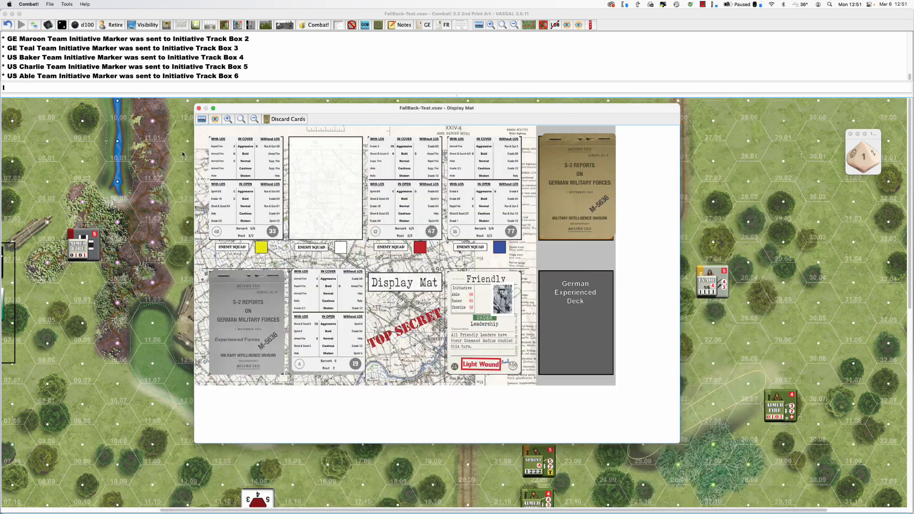
Step: Close the Display Mat and place the sniper's live grenade at K22.04
click(199, 108)
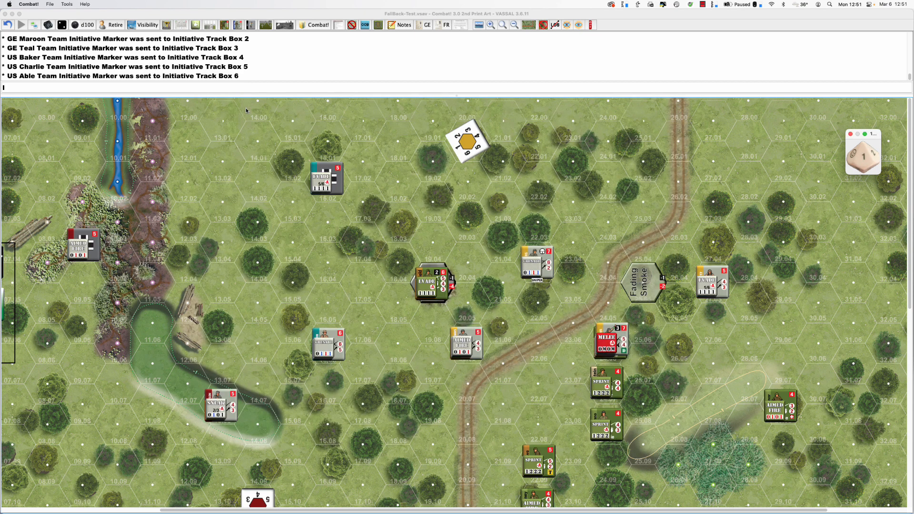
mouse_move(498, 202)
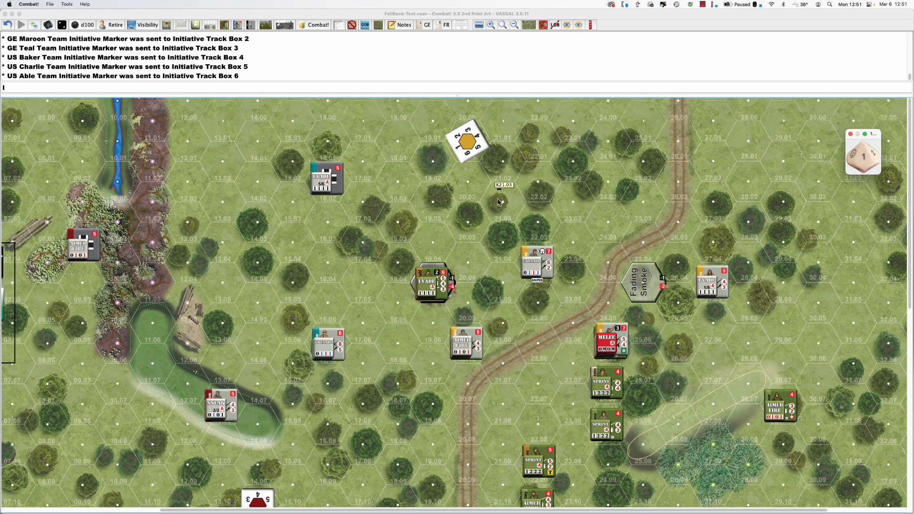
mouse_move(499, 201)
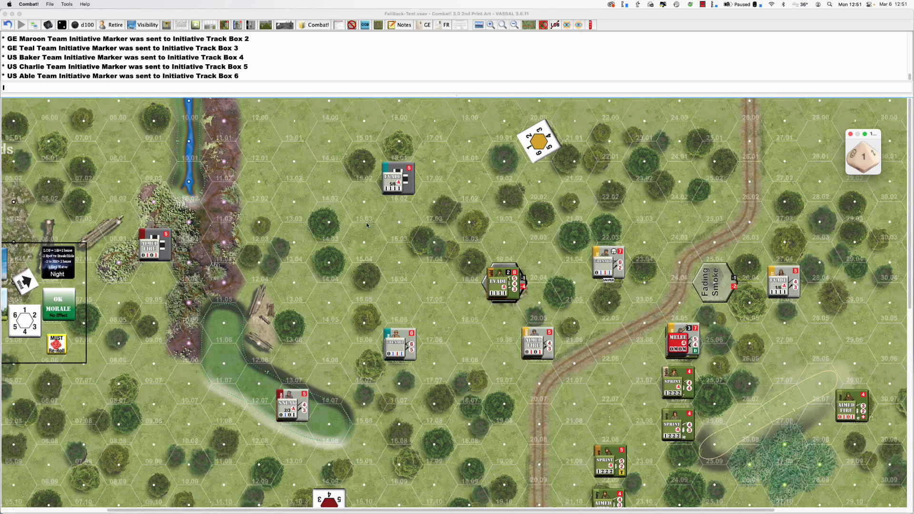
mouse_move(602, 267)
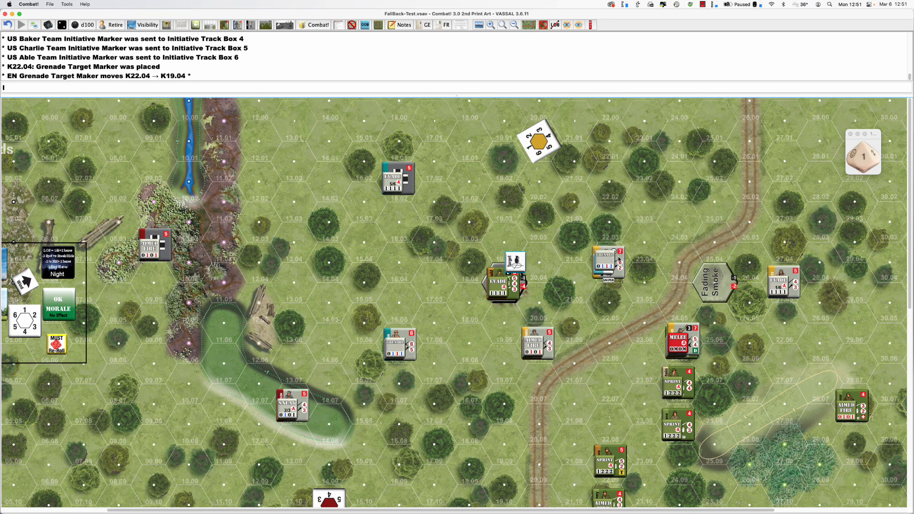
mouse_move(608, 268)
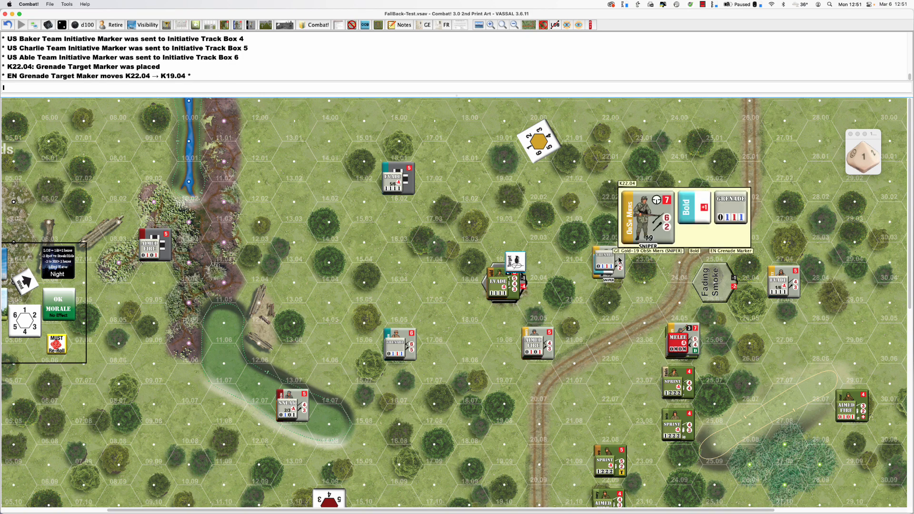
right_click(608, 264)
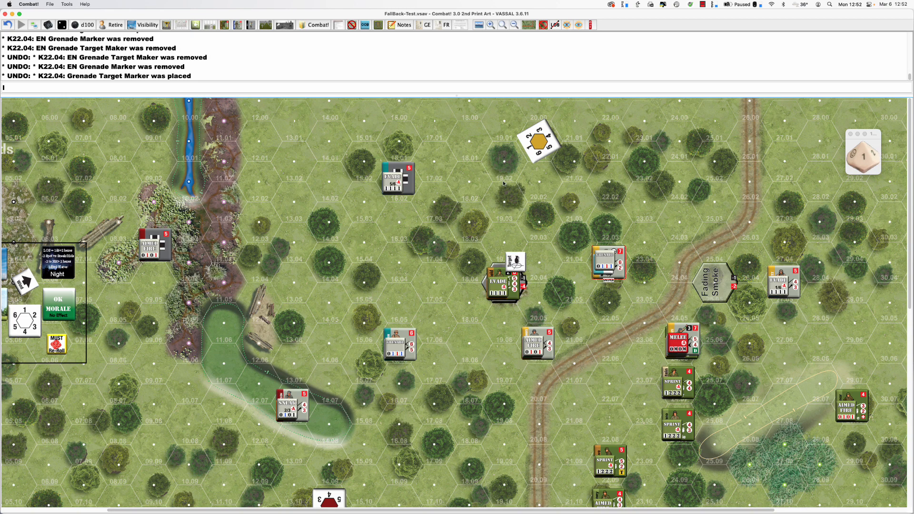
right_click(610, 262)
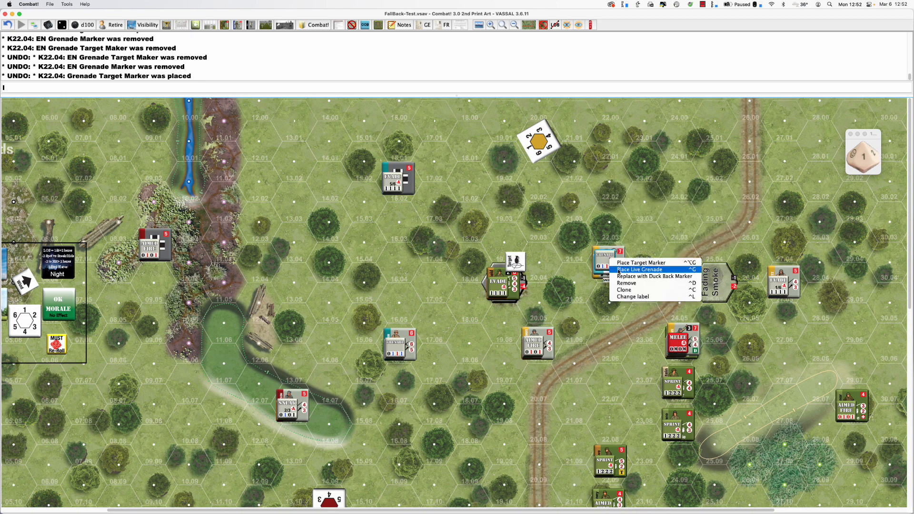
click(638, 269)
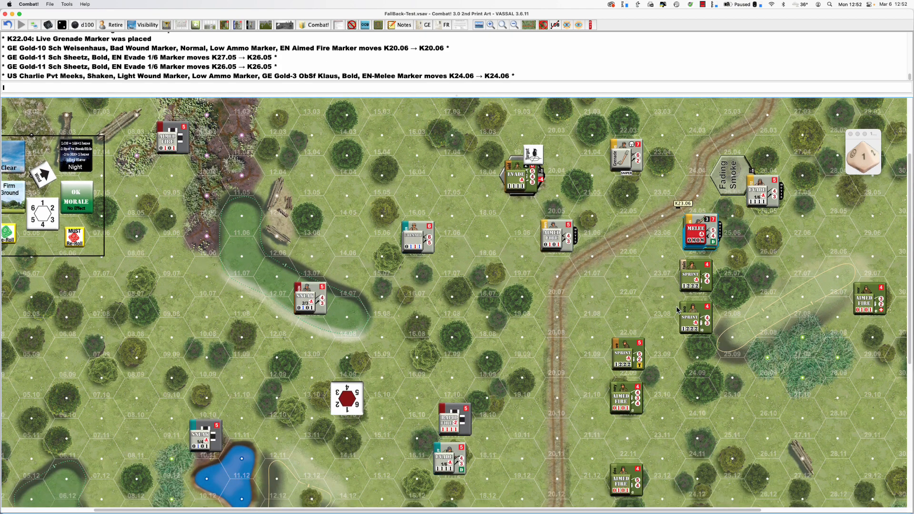
Step: Replace Maroon-6 Sch Beck's Rapid Fire marker at K17.11 with Aimed Fire and re-mask the unit
scroll(down, 3)
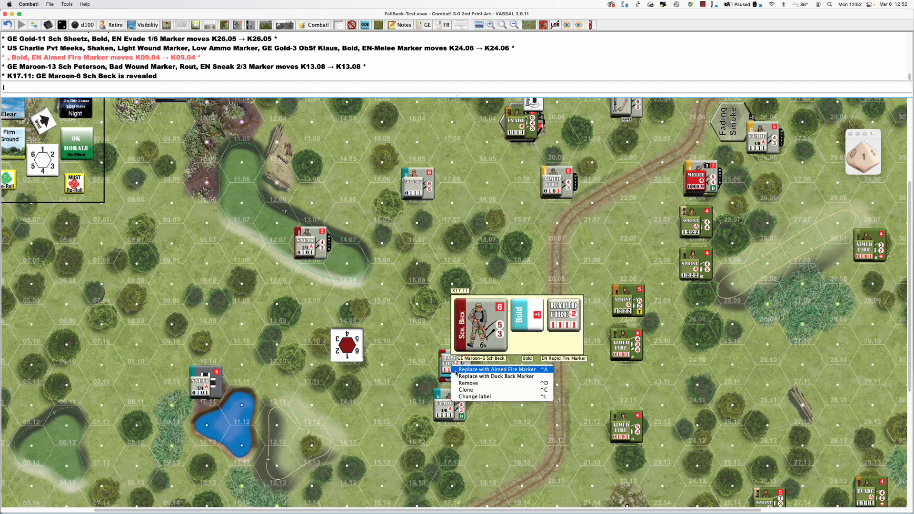
click(497, 370)
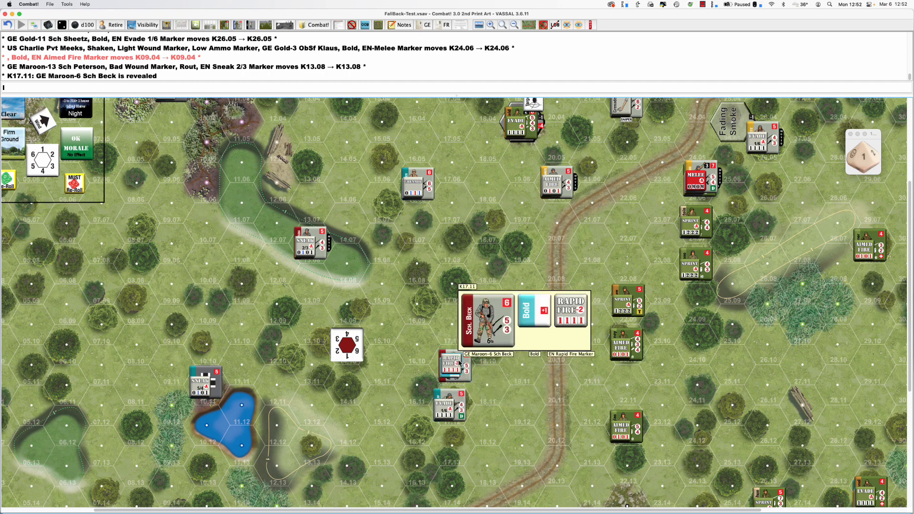
right_click(454, 364)
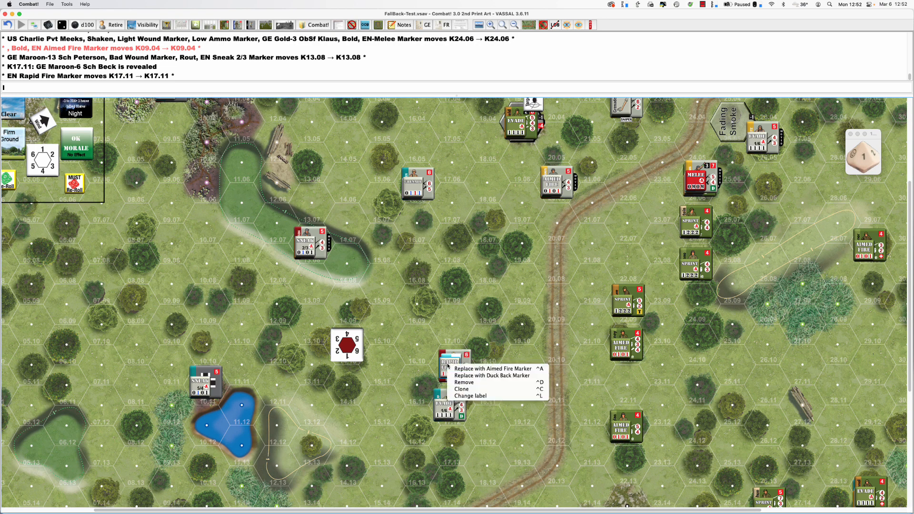
click(493, 368)
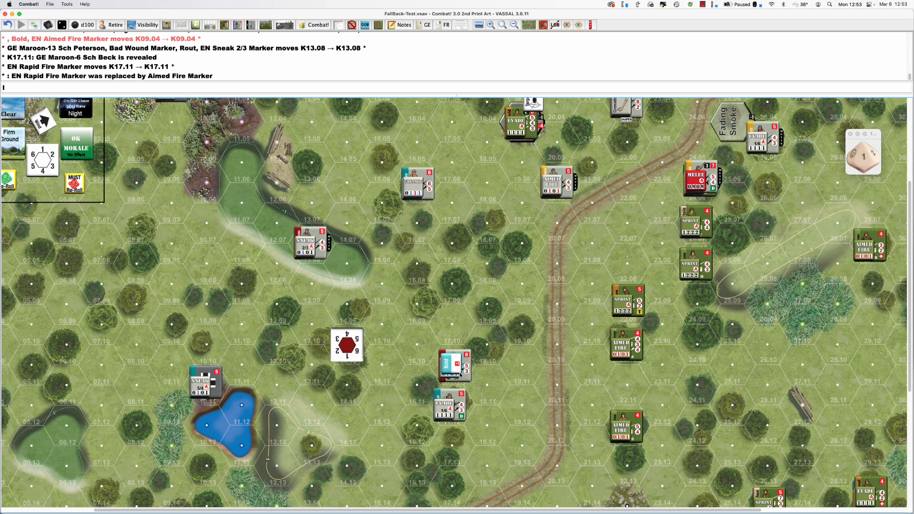
click(455, 364)
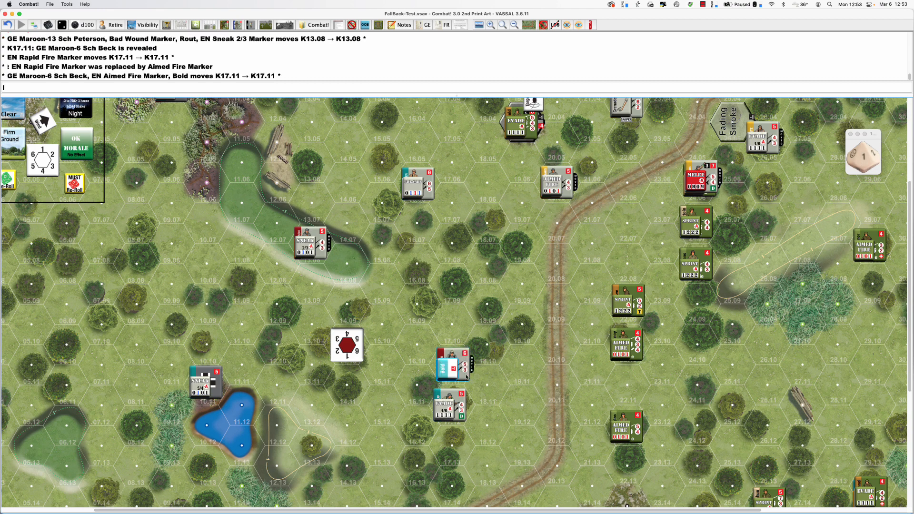
mouse_move(452, 364)
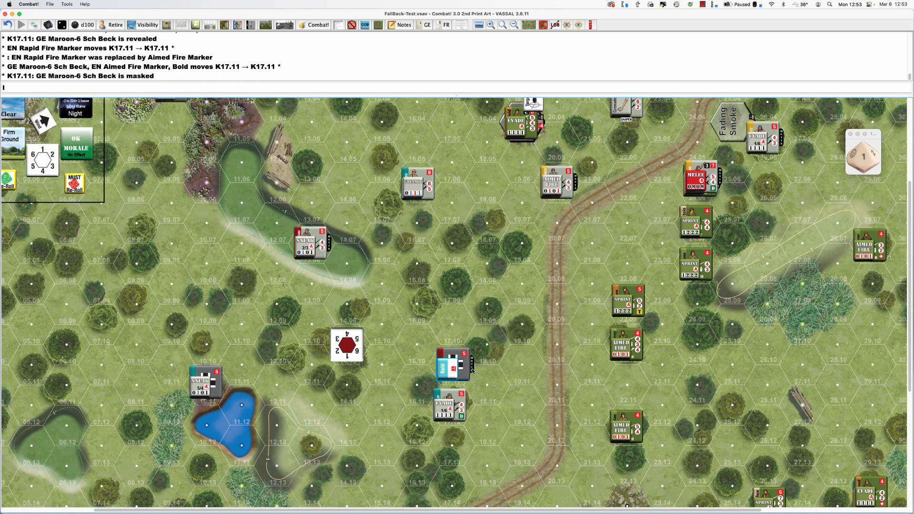
mouse_move(454, 367)
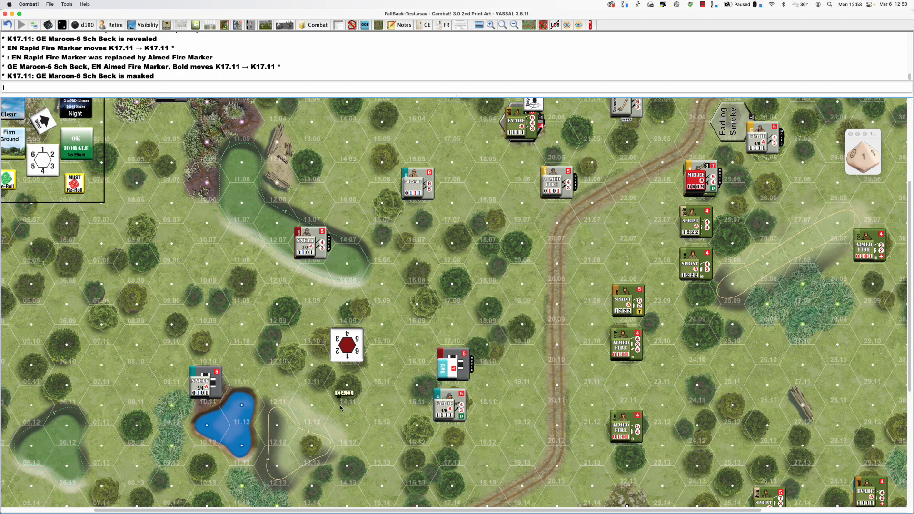
scroll(down, 3)
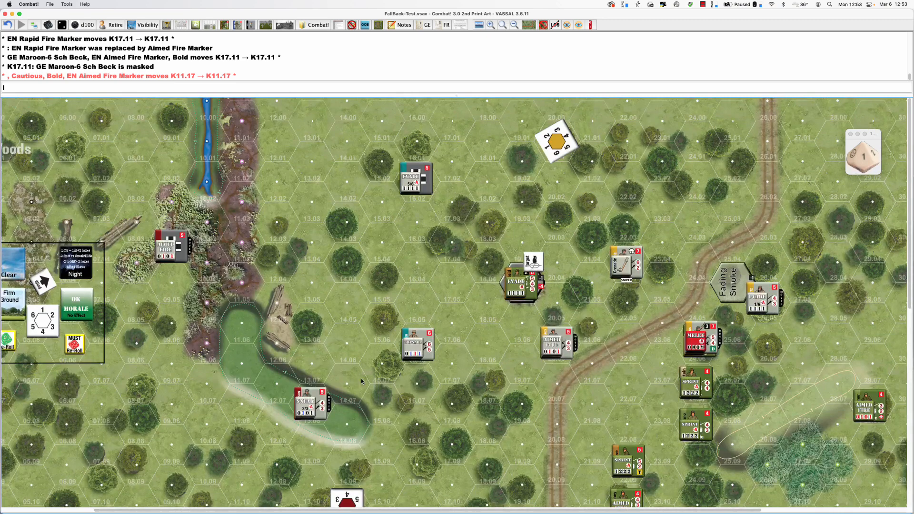
mouse_move(367, 379)
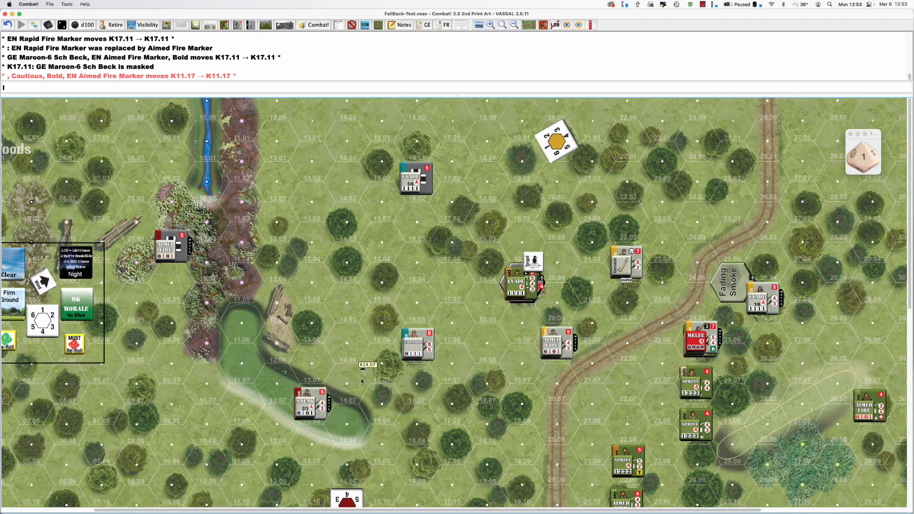
mouse_move(455, 301)
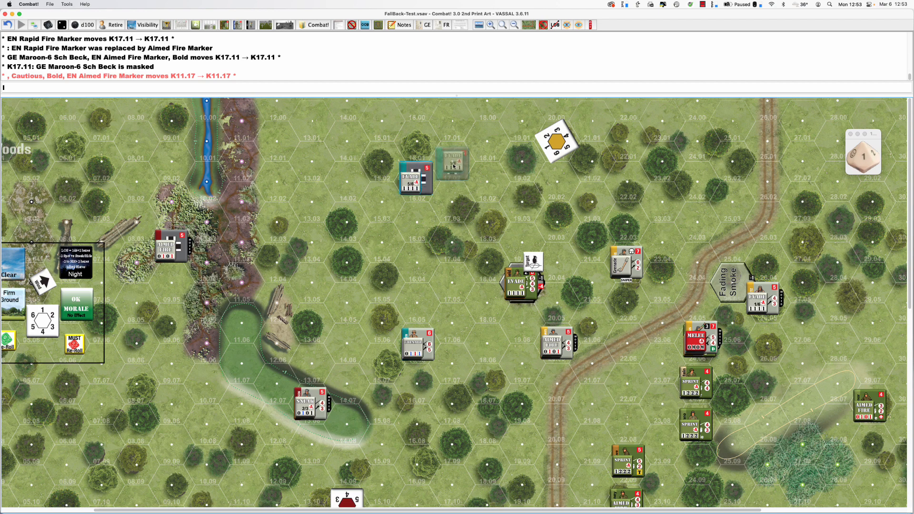
Step: Advance a German to 17.02, place Teal-8's live grenade at K16.06, shift Teal-10 to K17.13
drag(416, 177, 452, 163)
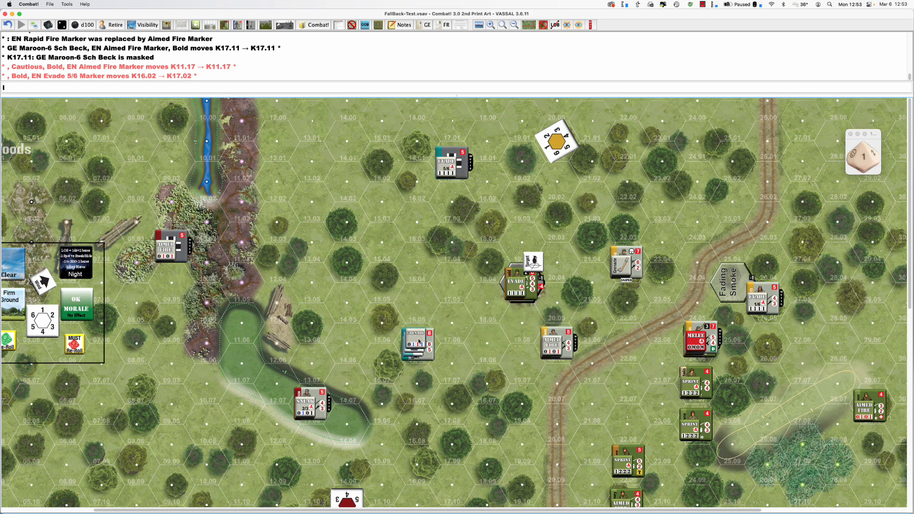
click(418, 341)
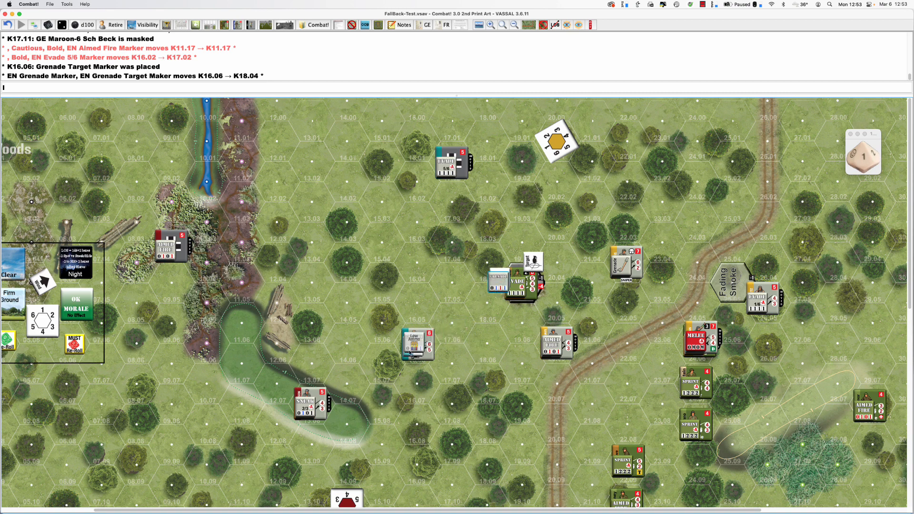
right_click(418, 341)
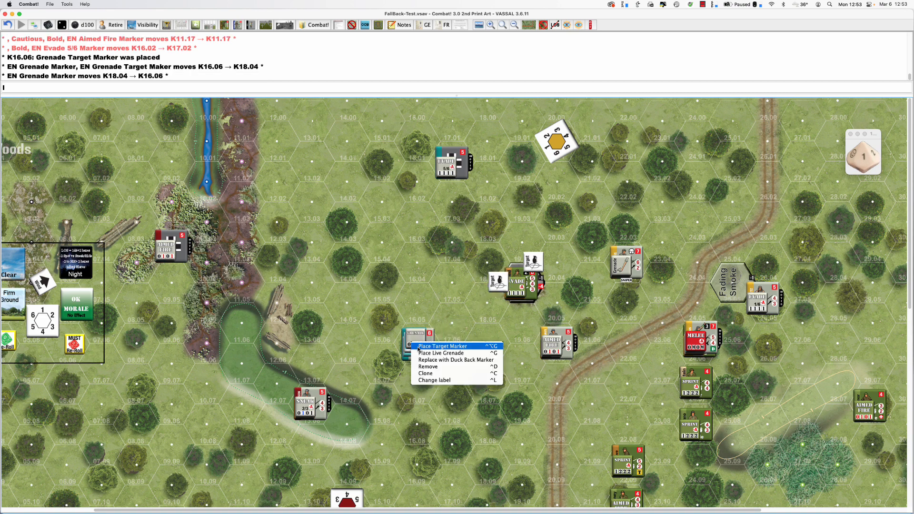
click(442, 346)
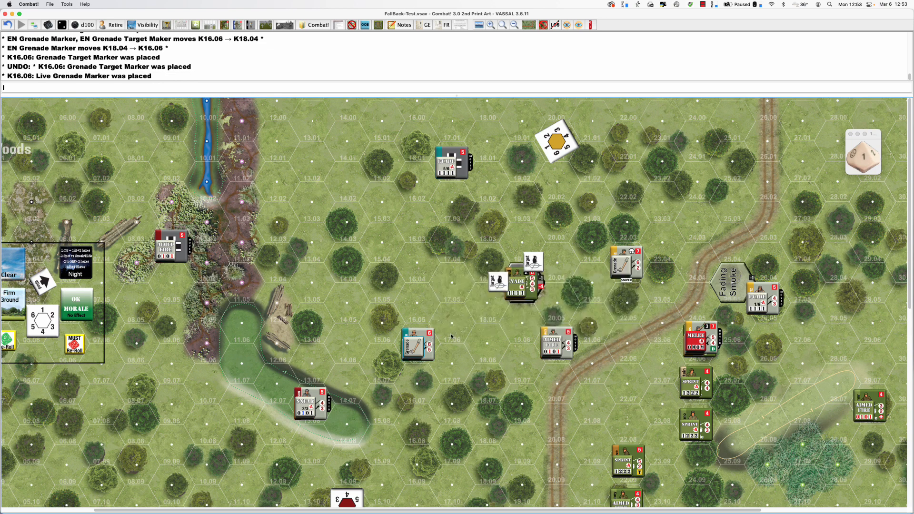
click(417, 341)
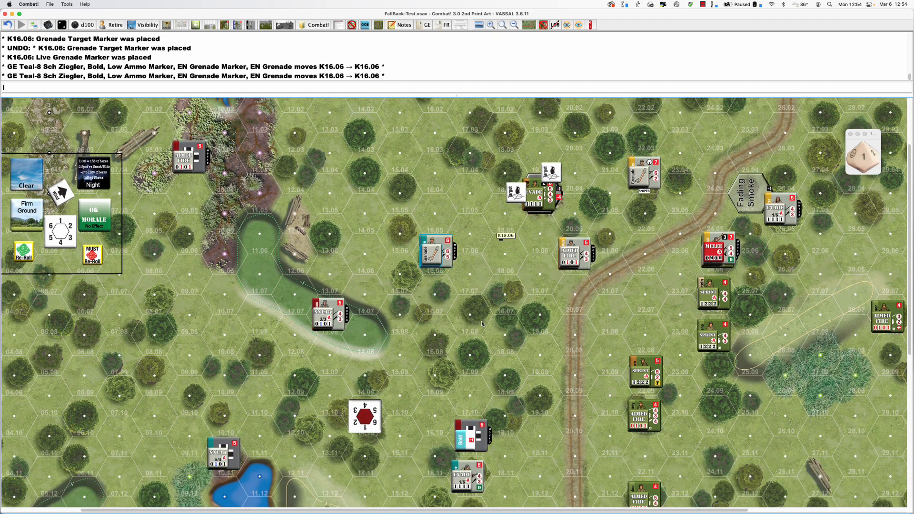
scroll(down, 3)
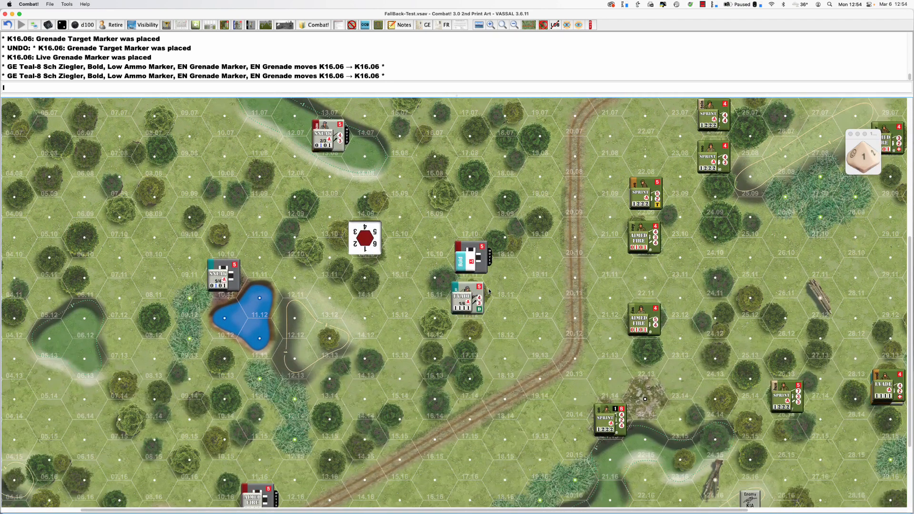
mouse_move(467, 301)
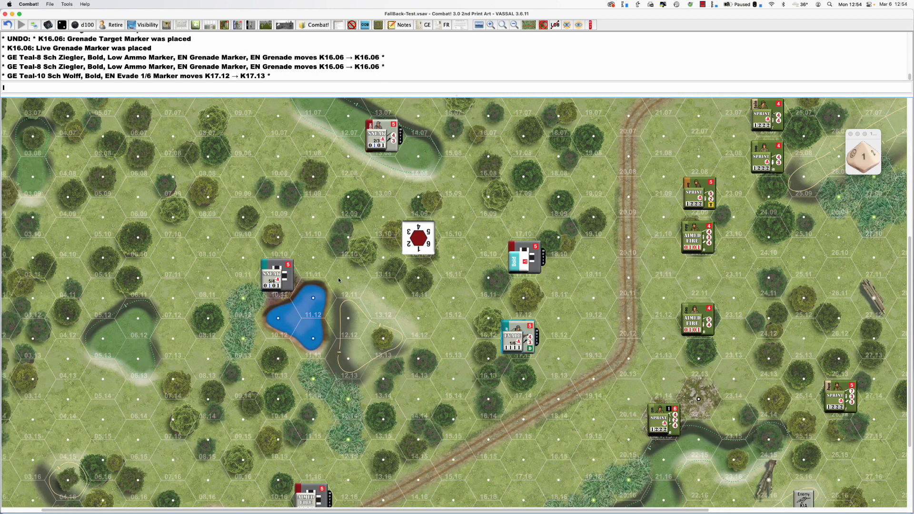
click(277, 277)
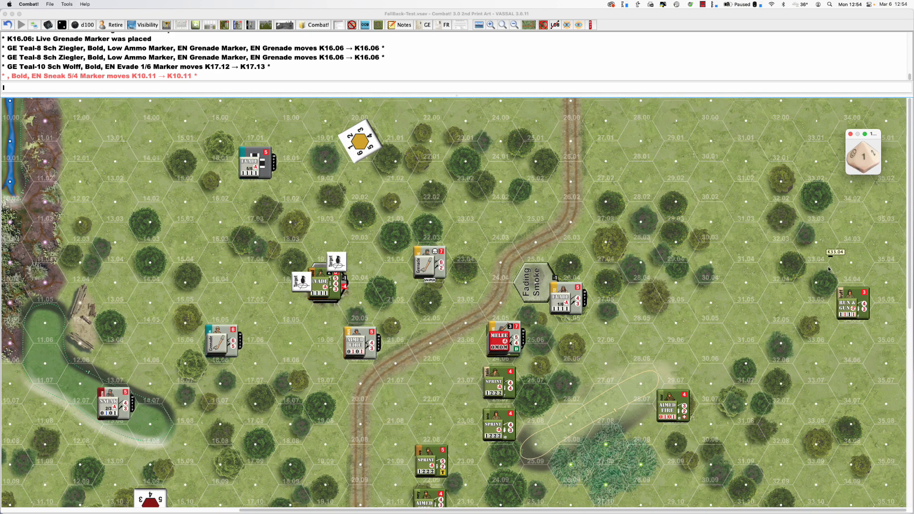
mouse_move(842, 282)
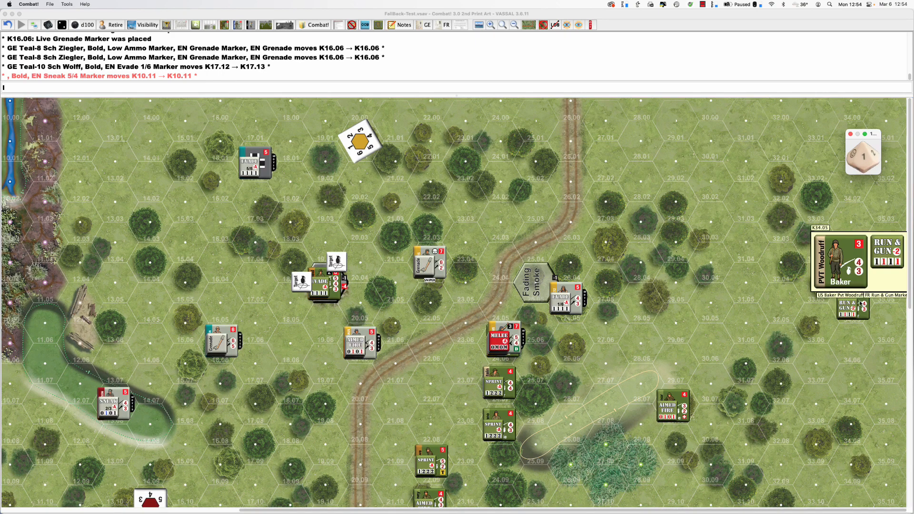
Step: Move the American soldier from hex 34.05 to 35.05
drag(842, 259, 892, 280)
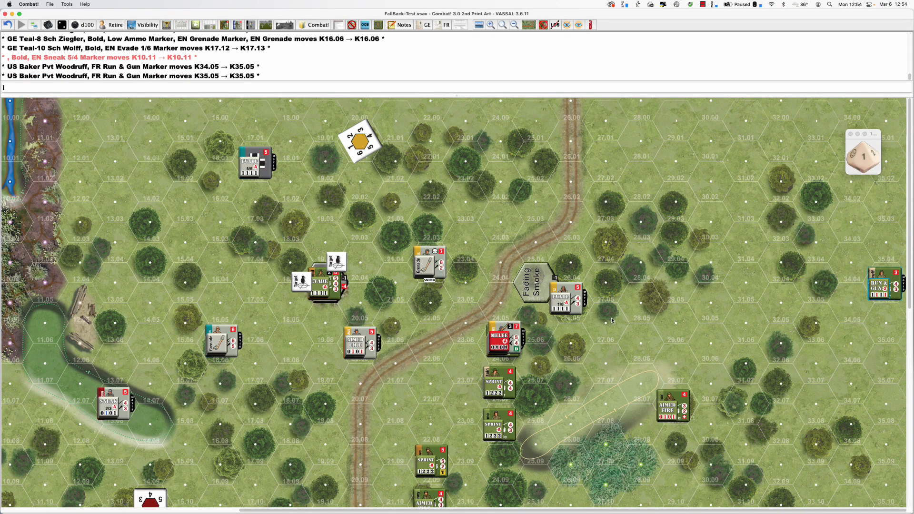
mouse_move(503, 380)
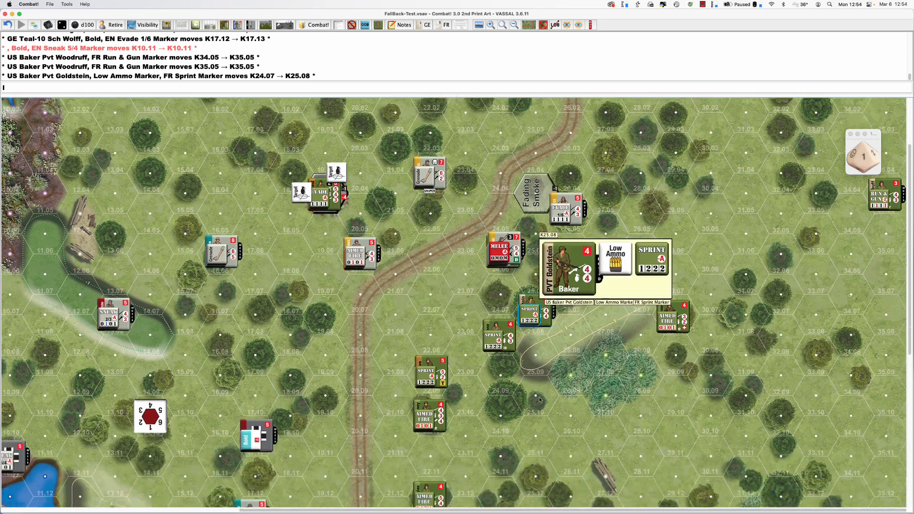
scroll(down, 3)
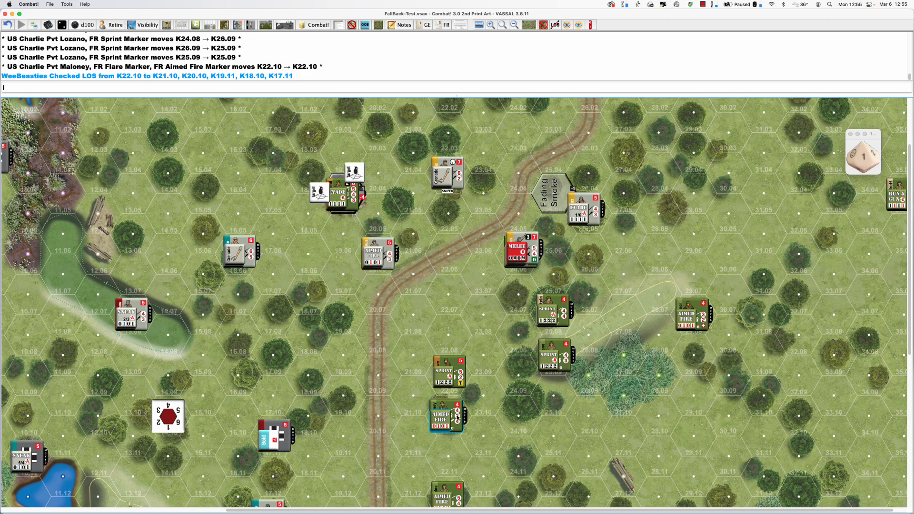
Step: Scroll the Spotting Chart after the 1d10 roll of 3
scroll(down, 3)
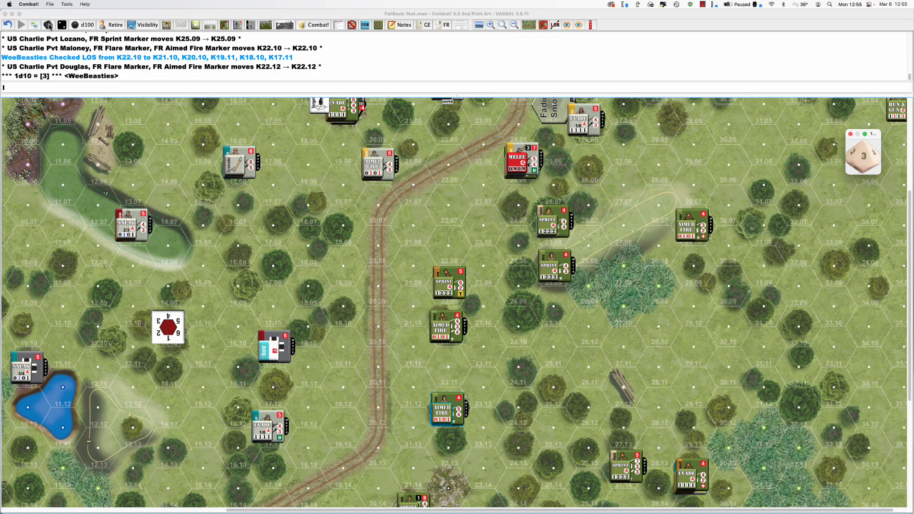
mouse_move(399, 419)
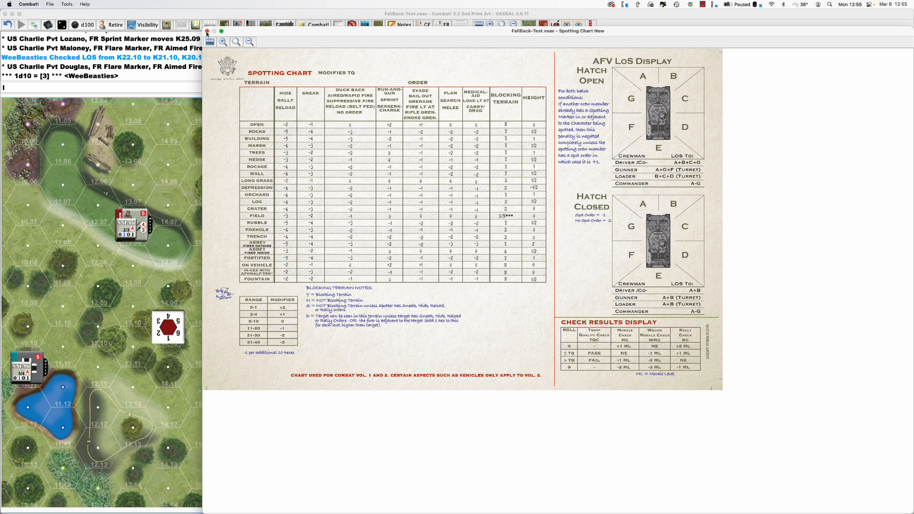
Step: Close the Spotting Chart window to return to the US soldiers on the map
click(206, 31)
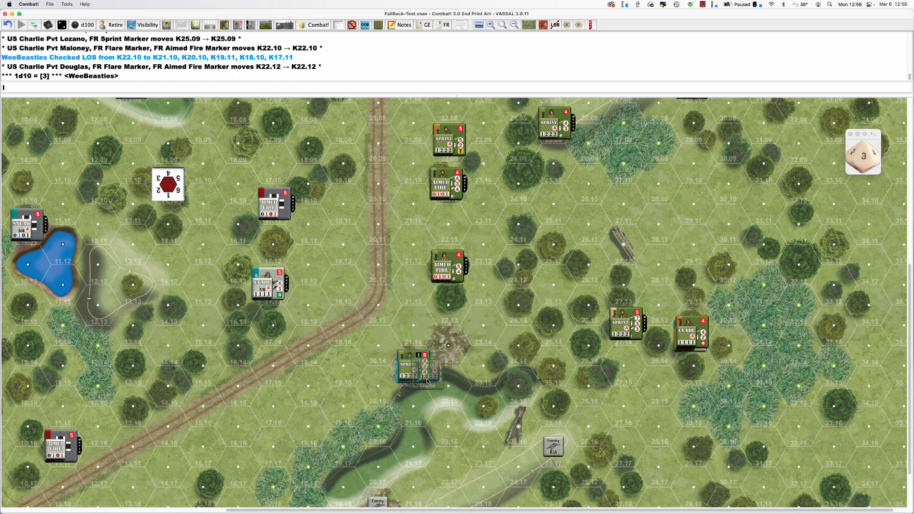
Step: Move the American soldier from 21.15 to 22.15 and set the Impulse marker to 2
drag(414, 365, 455, 385)
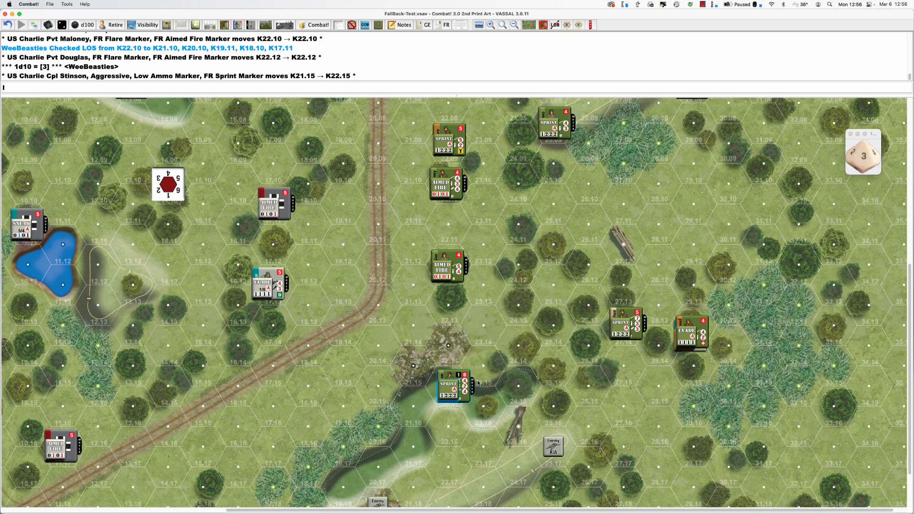
click(449, 387)
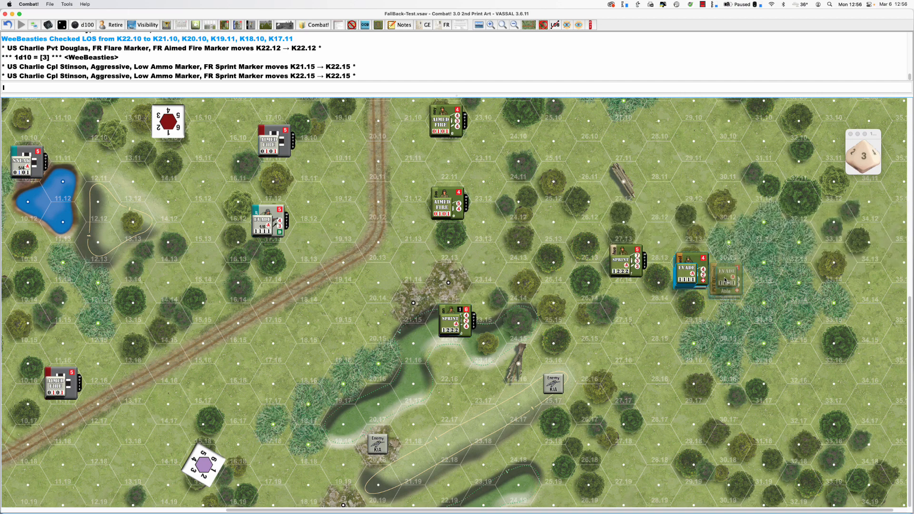
scroll(down, 3)
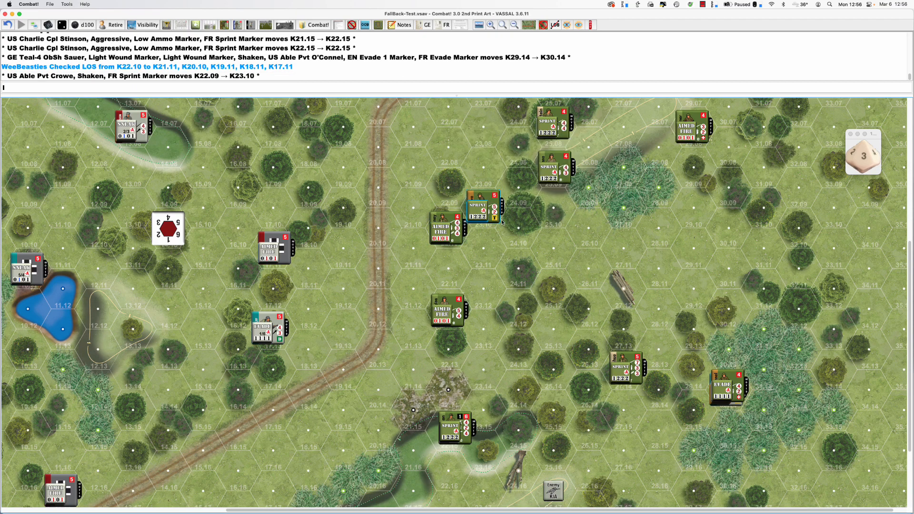
scroll(down, 3)
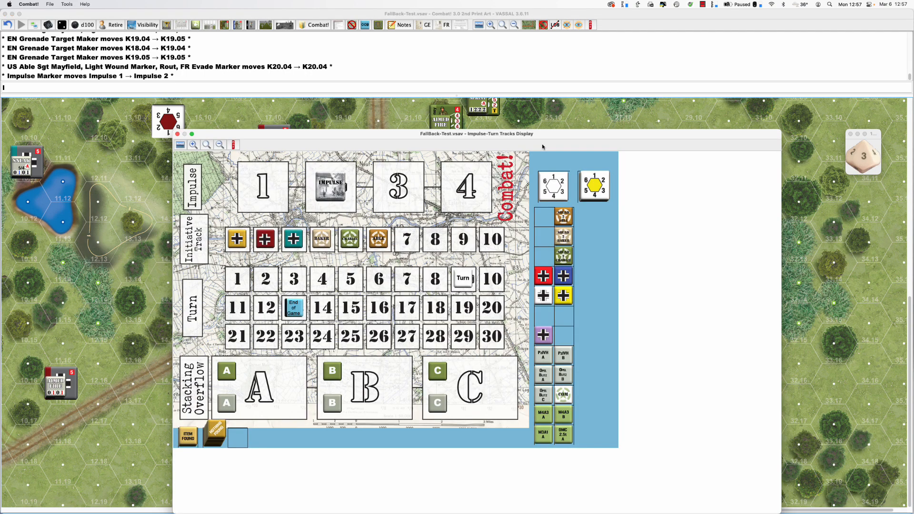
Step: Close the Impulse-Turn Tracks Display to show the German positions near hexes 18–20
click(178, 133)
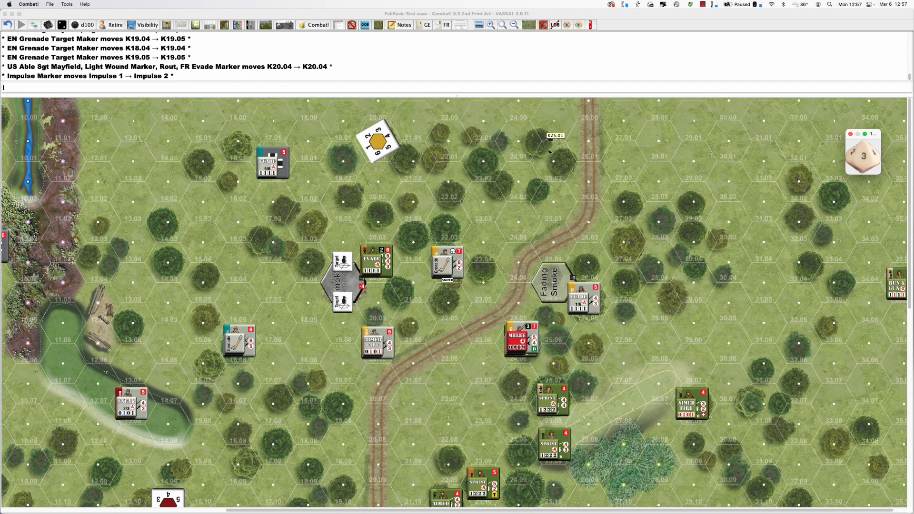
mouse_move(468, 252)
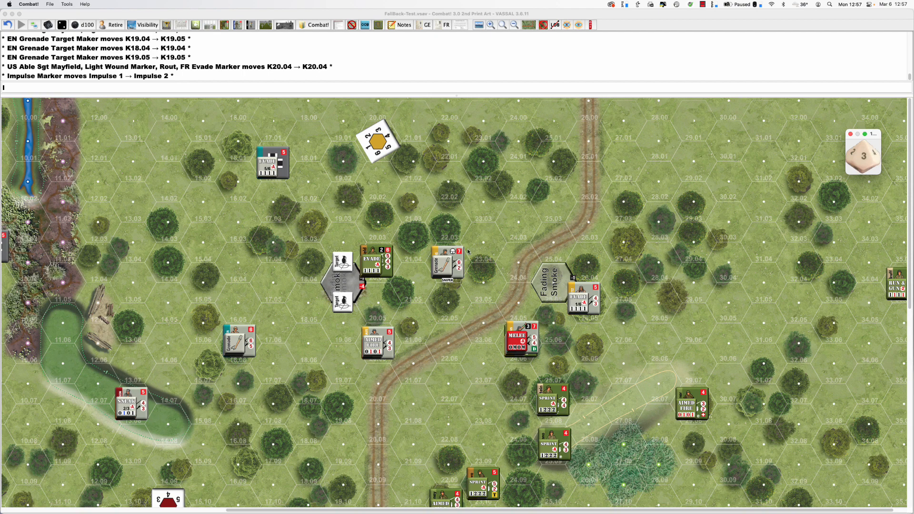
mouse_move(448, 265)
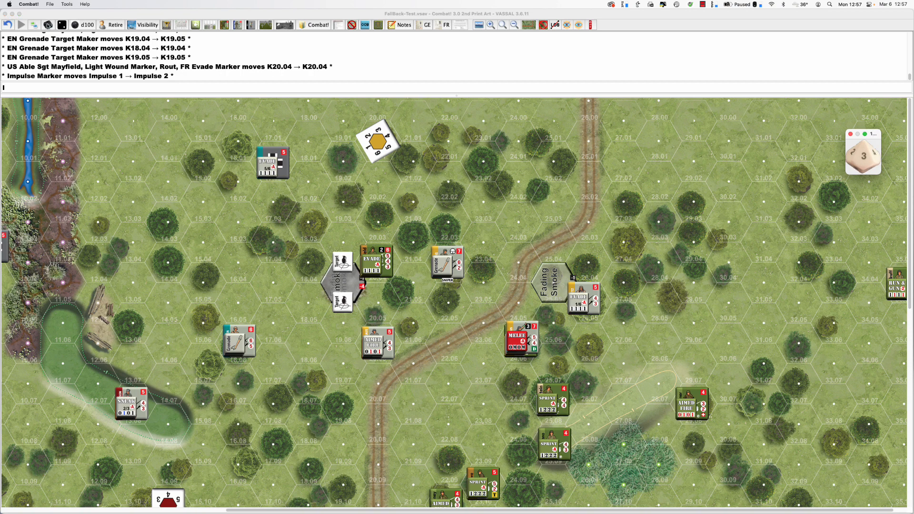
Step: Roll a new 1d10 in Impulse 2, coming up 8
click(83, 24)
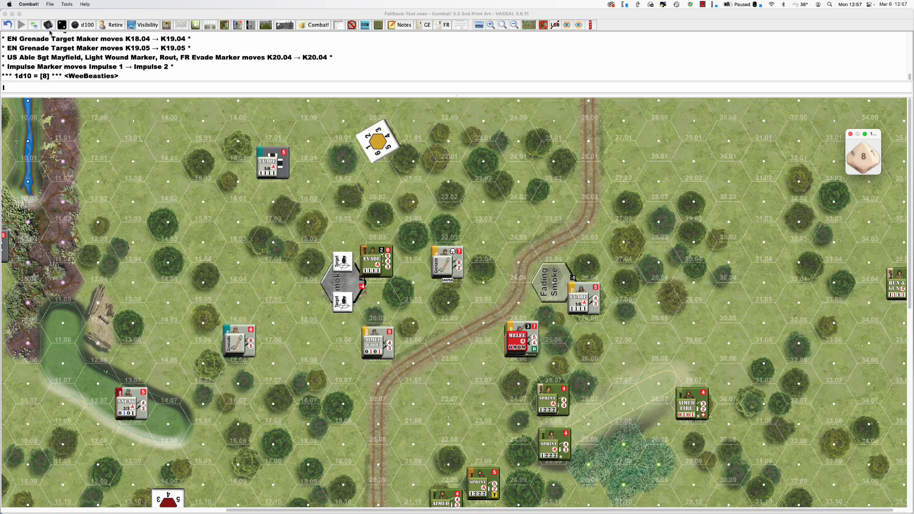
mouse_move(475, 239)
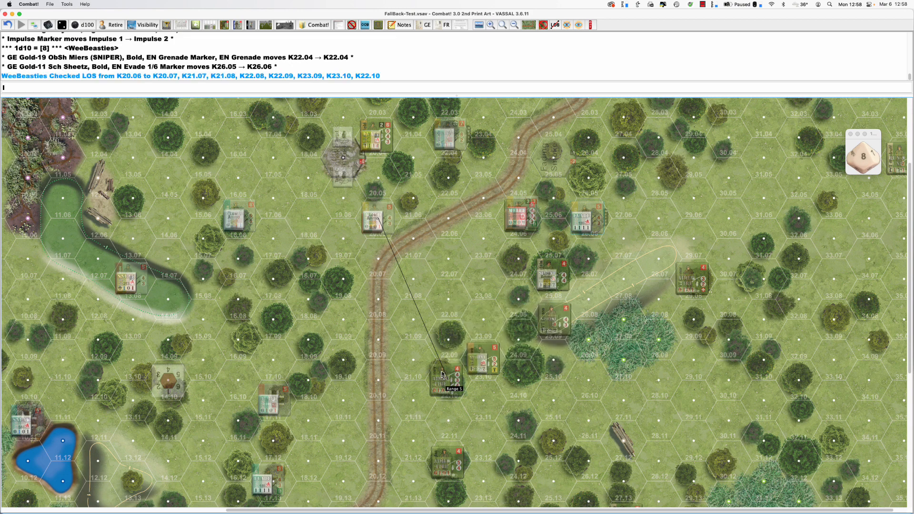
mouse_move(452, 342)
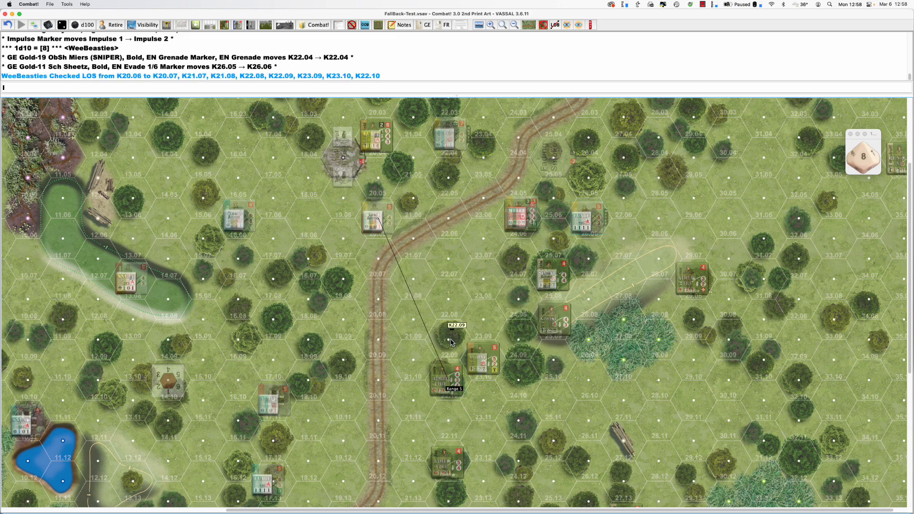
mouse_move(394, 229)
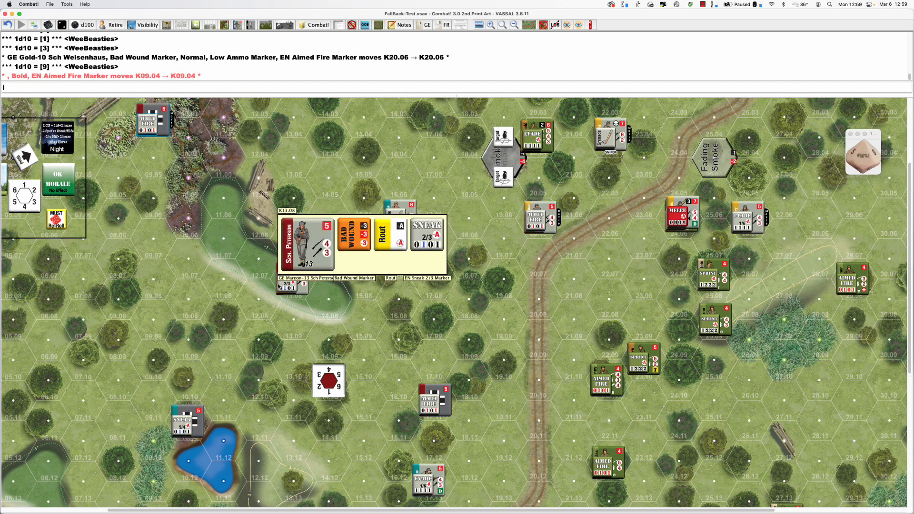
mouse_move(279, 287)
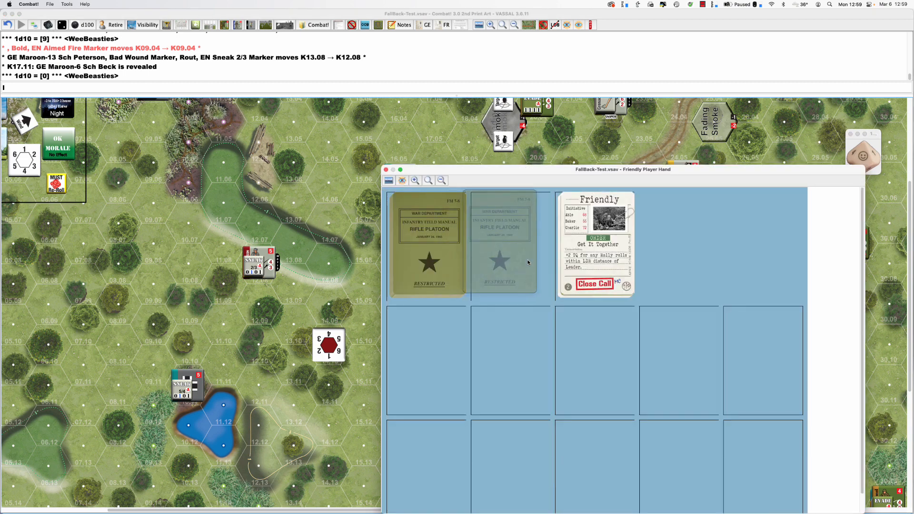
Step: Draw a Nothing Happens card with a Bad Wound result from the Friendly Deck, then close the hand
click(594, 284)
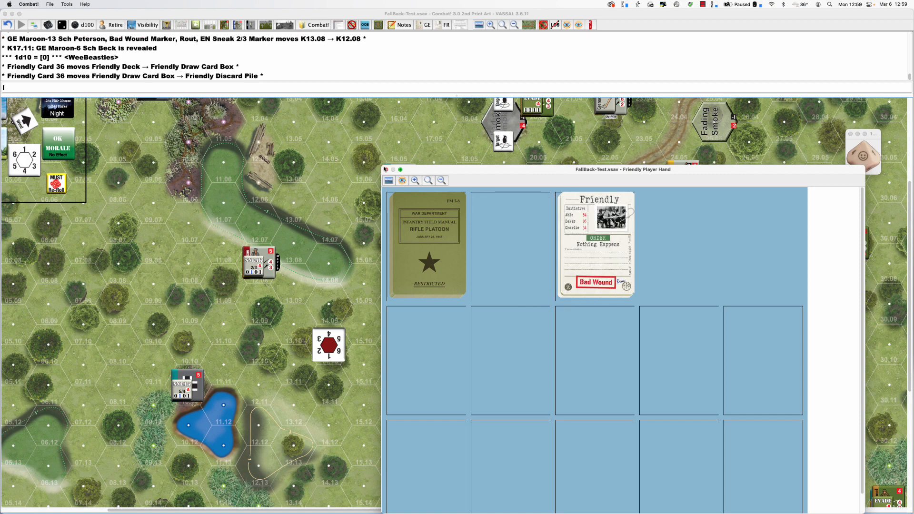
click(385, 170)
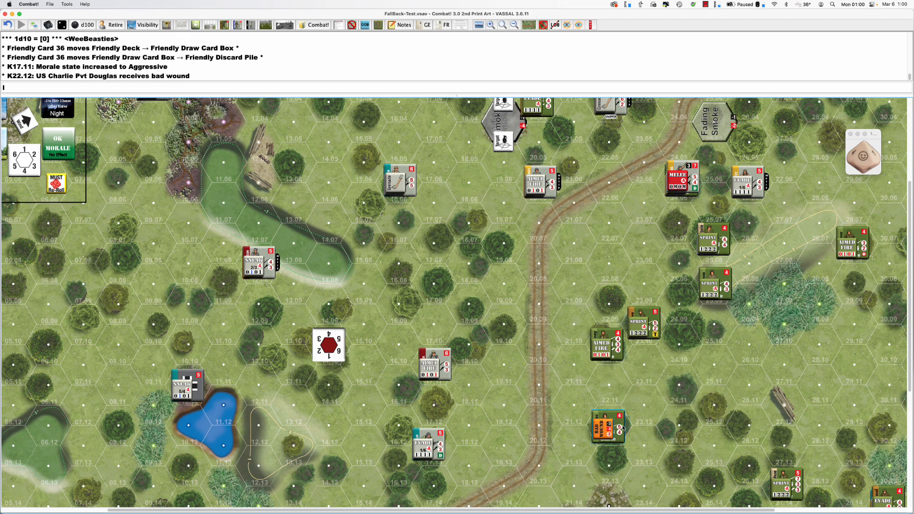
Step: Roll 1d10 for Pvt Douglas's morale check, getting a 5
click(863, 152)
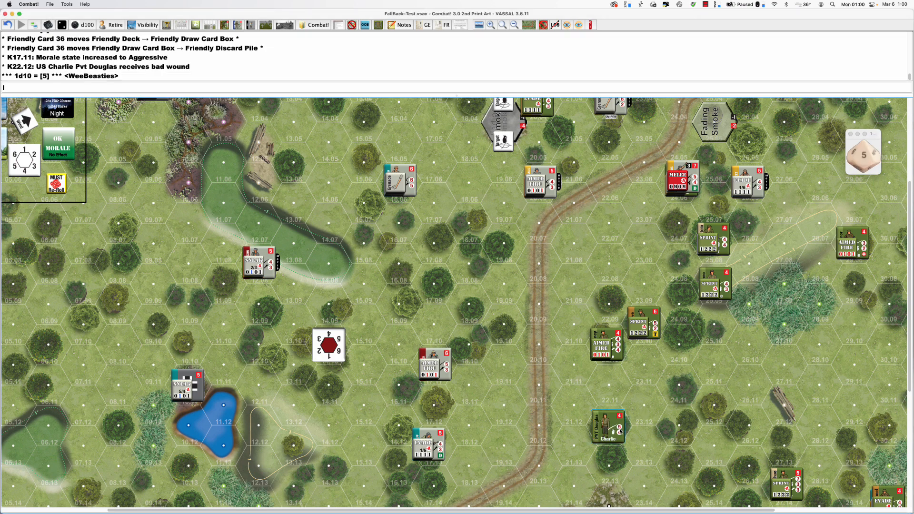
mouse_move(608, 426)
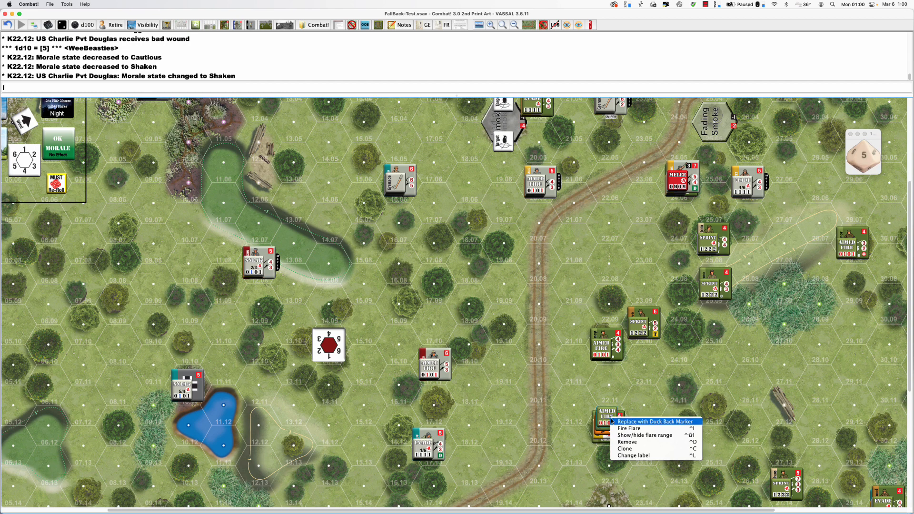
Step: Swap Pvt Douglas's Aimed Fire marker at K22.12 for a Duck Back marker
click(655, 421)
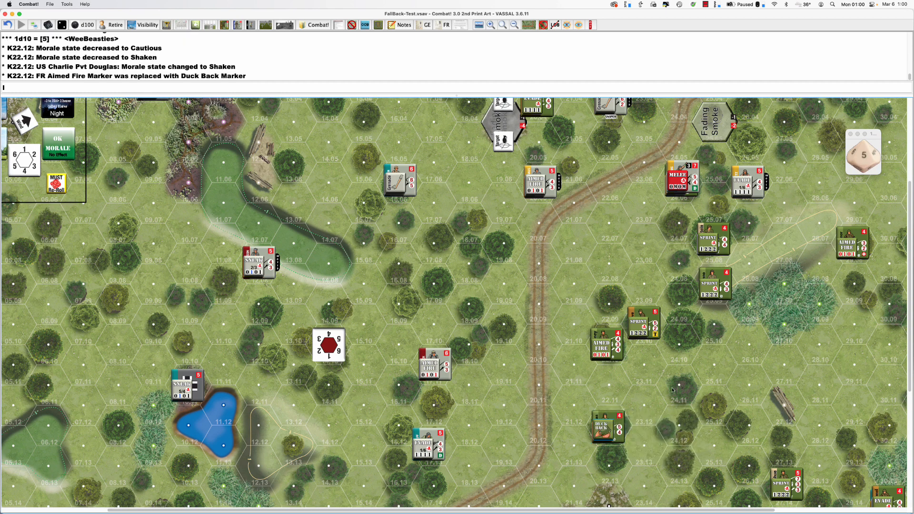
mouse_move(431, 24)
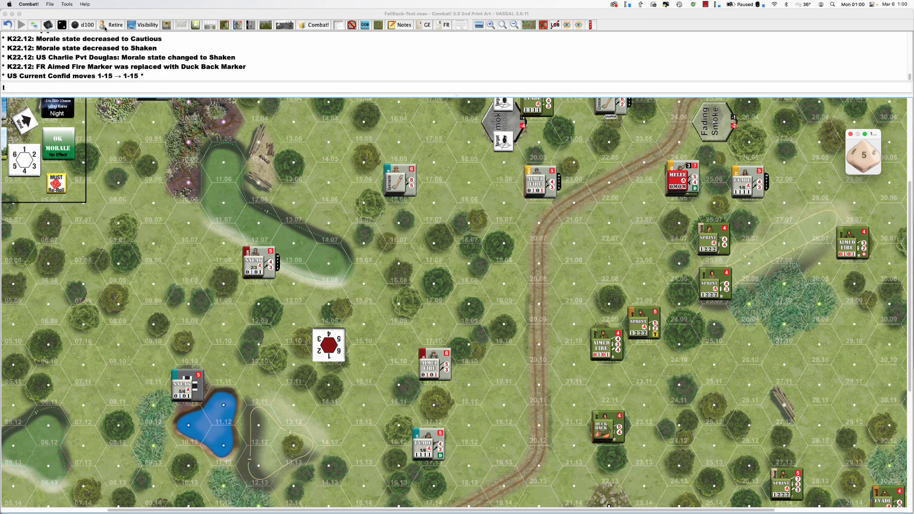
mouse_move(476, 244)
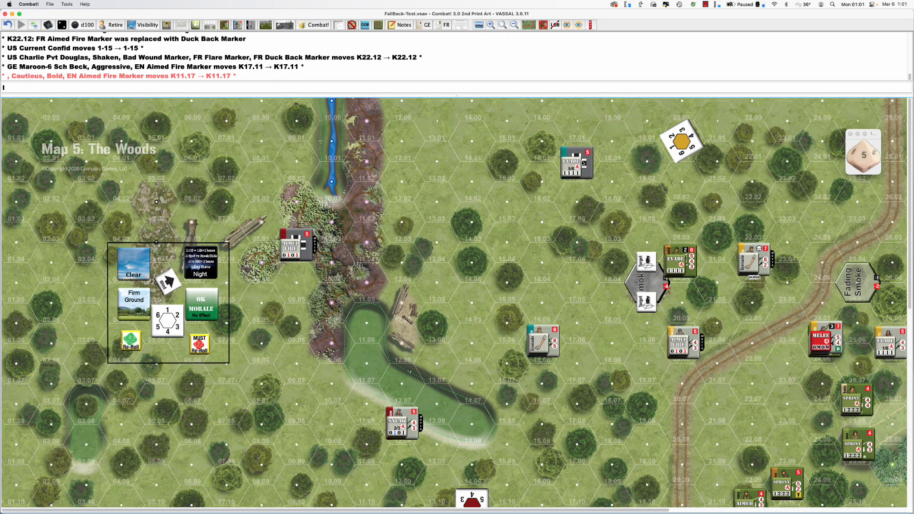
Step: Pan to the pond and turn Sch Wolff's Evade marker at K17.13 into Hide
drag(576, 163, 611, 184)
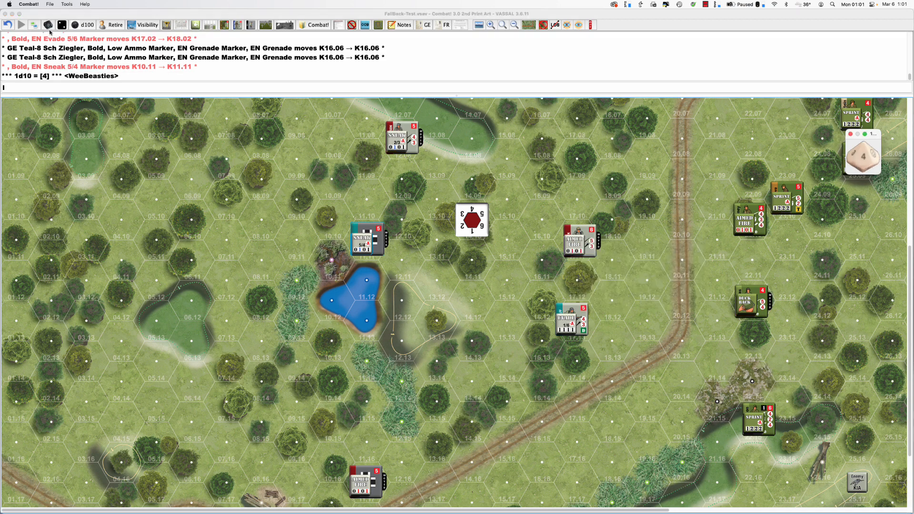
right_click(574, 320)
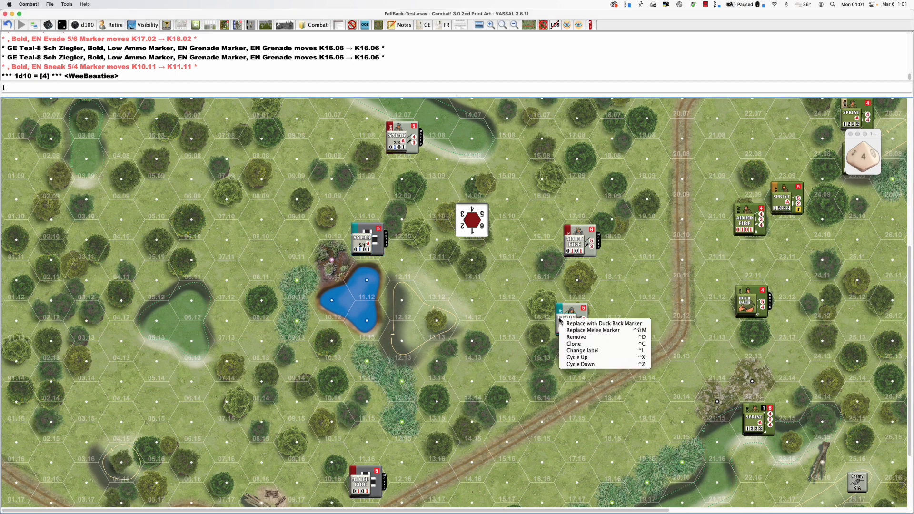
click(603, 323)
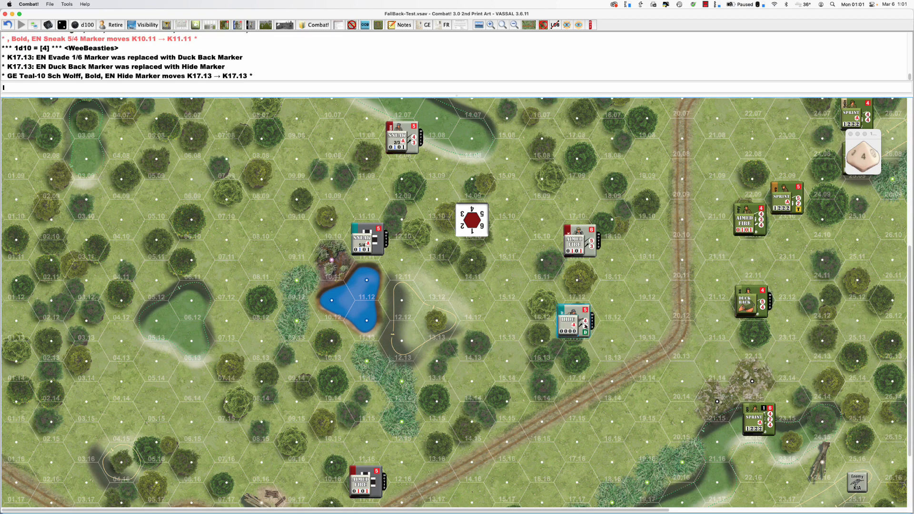
scroll(down, 3)
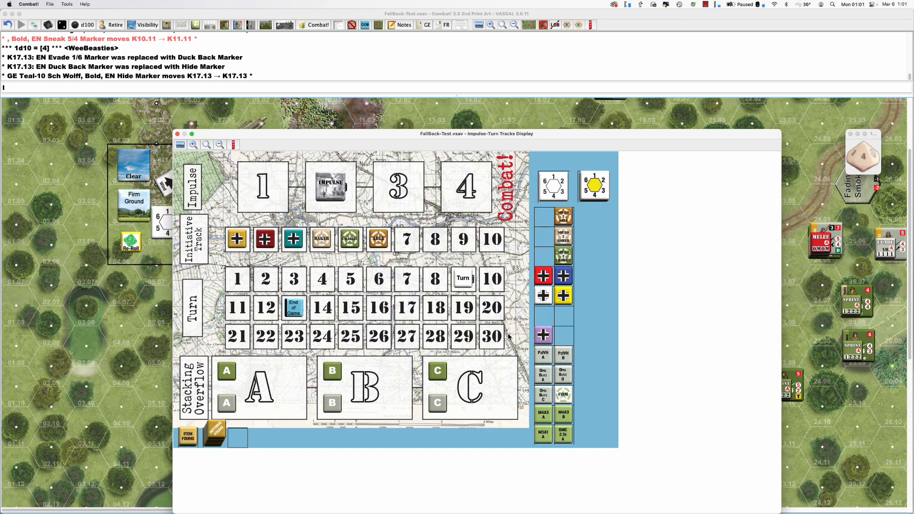
Step: Close the track display and move Cpl Stinson's stack from 22.15 to 24.14
click(177, 134)
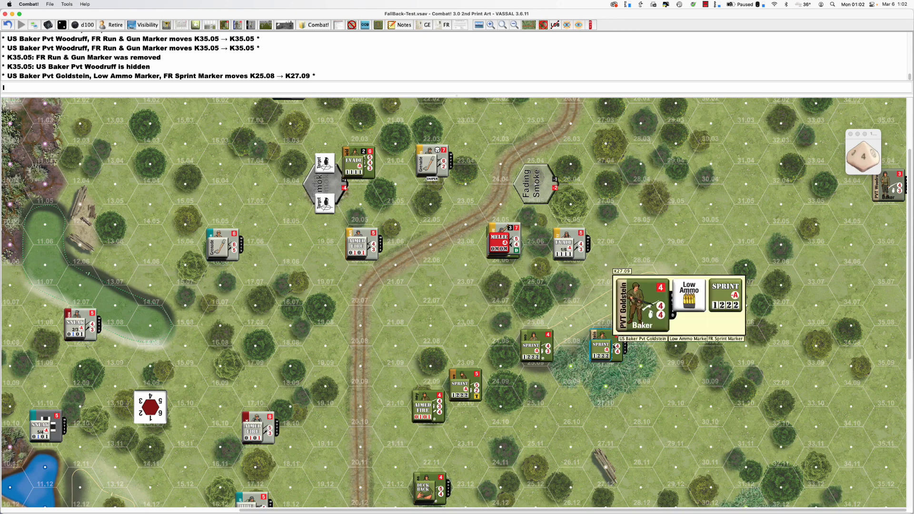
scroll(down, 3)
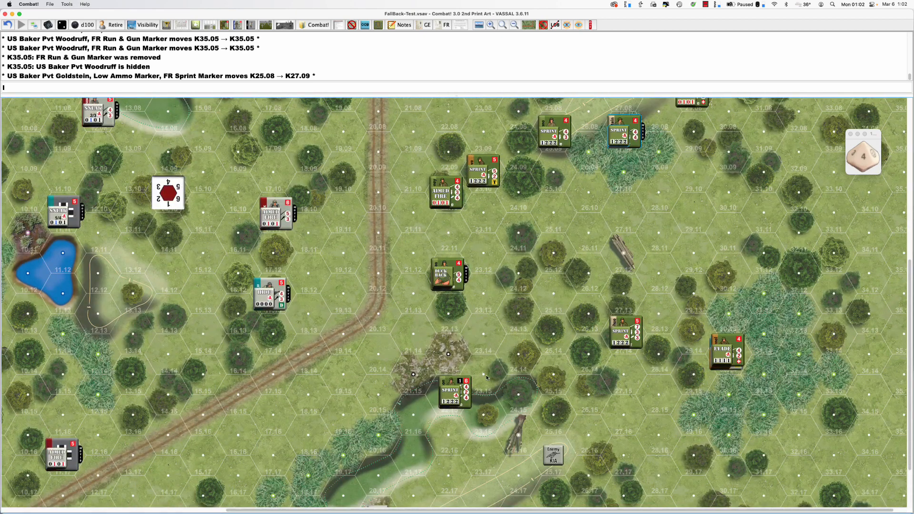
drag(455, 394, 519, 356)
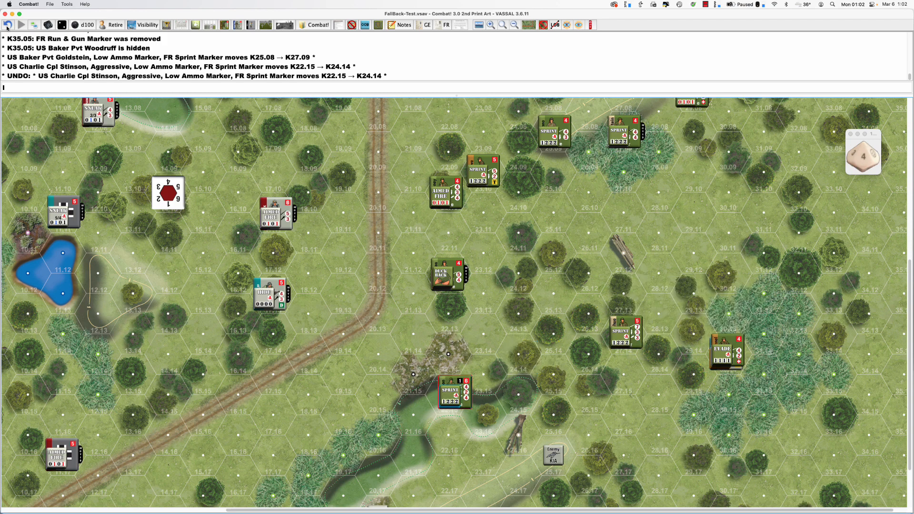
mouse_move(621, 324)
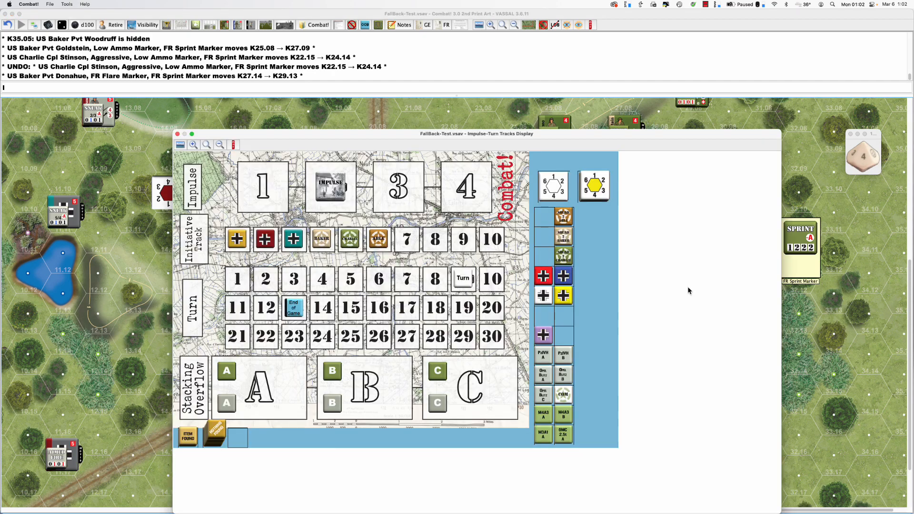
click(176, 133)
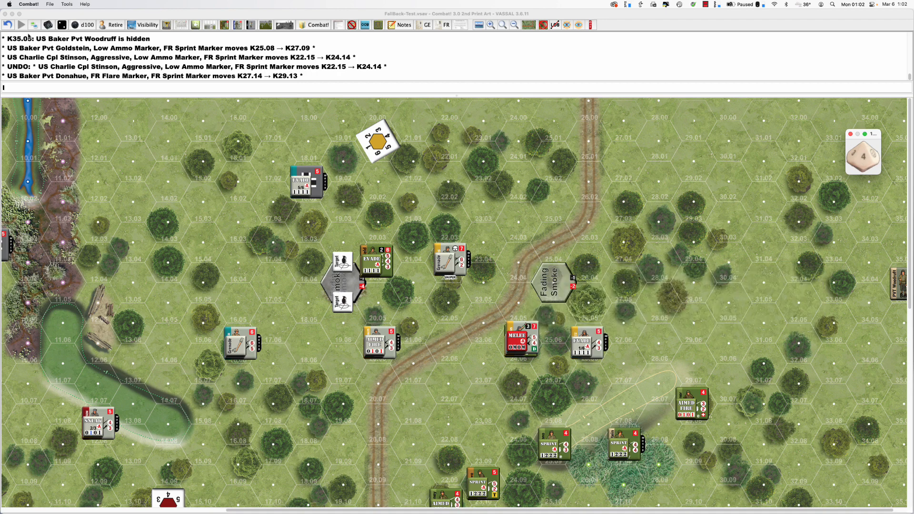
click(48, 24)
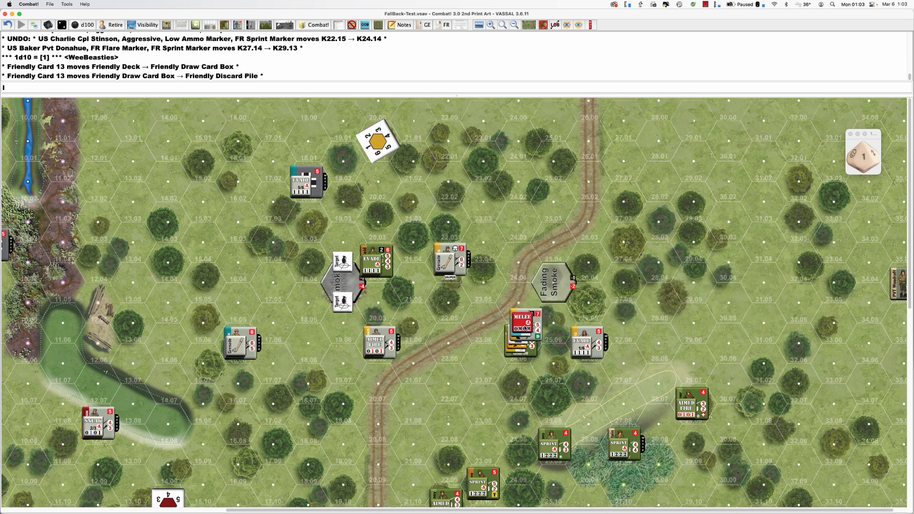
click(521, 322)
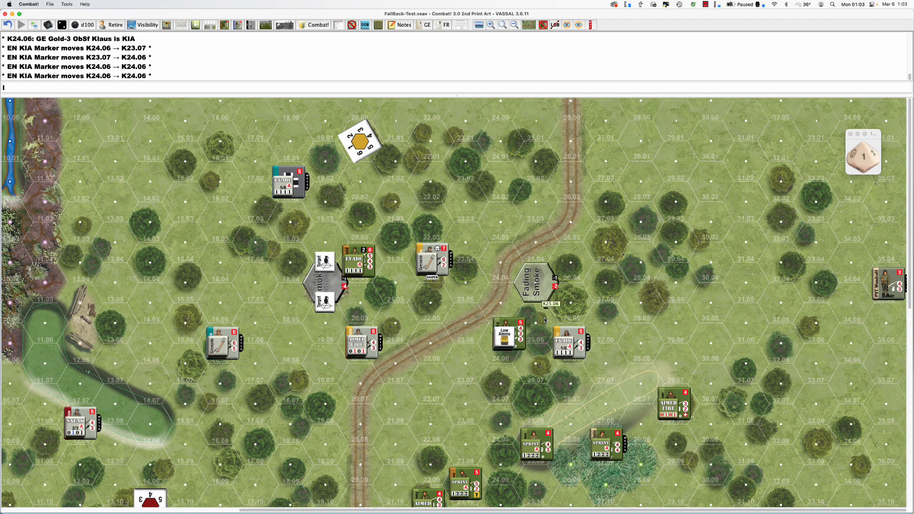
mouse_move(391, 55)
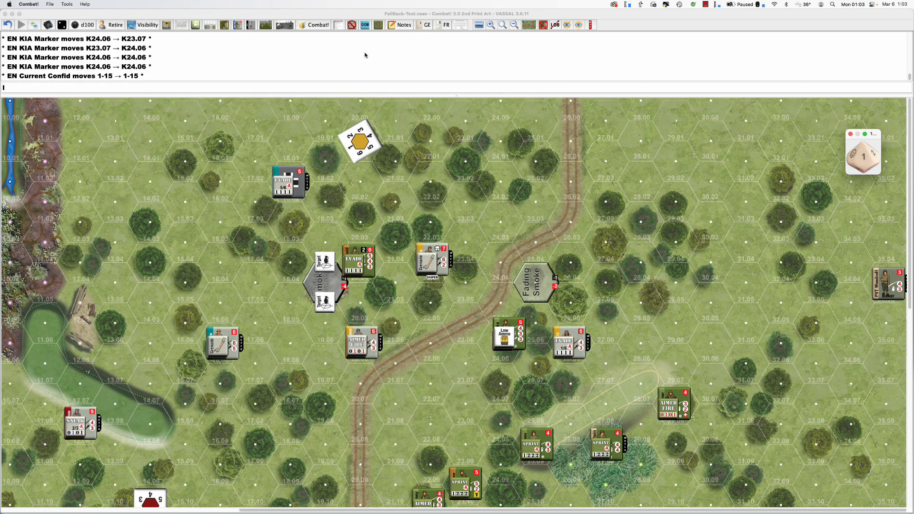
mouse_move(600, 325)
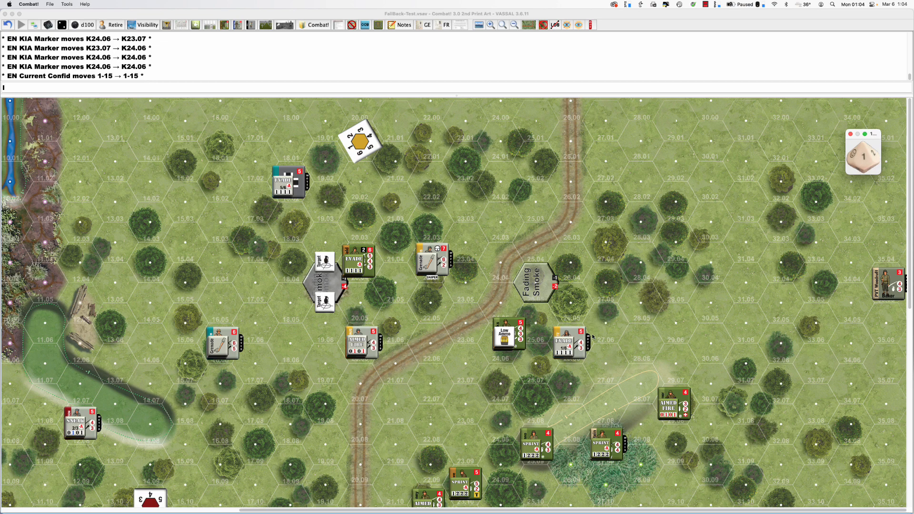
Step: Scroll to the German soldier at hex 20.06 and set his order to Duck Back
scroll(down, 3)
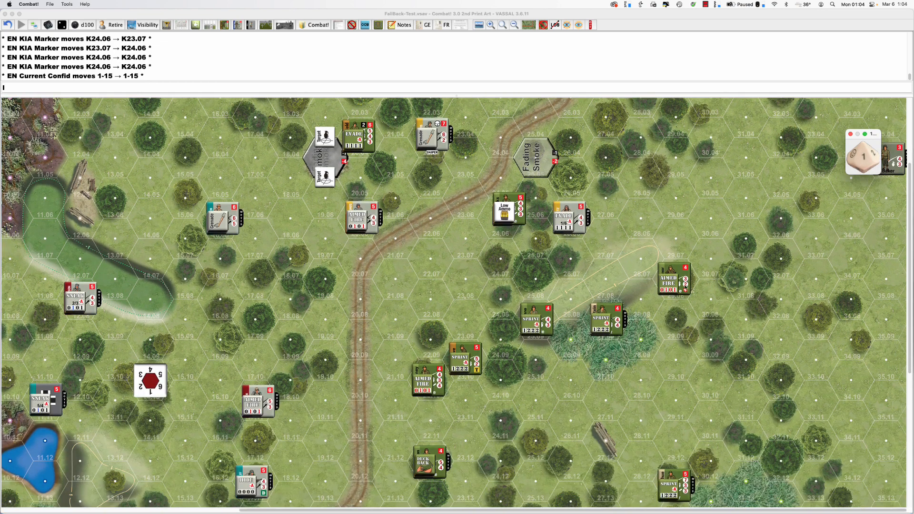
mouse_move(683, 274)
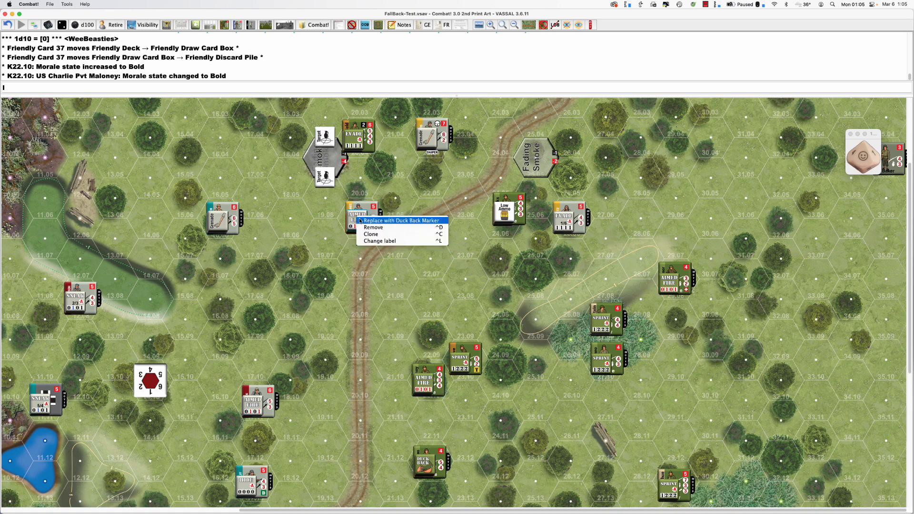
click(401, 221)
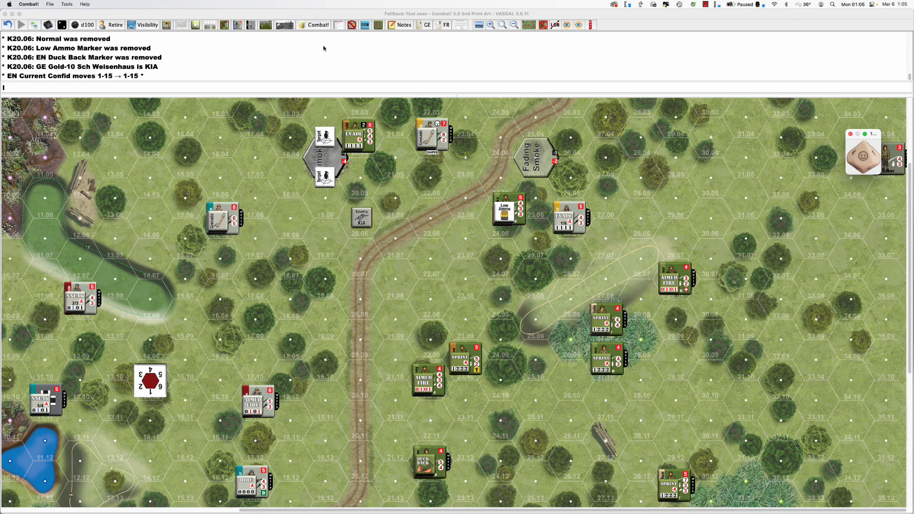
mouse_move(398, 81)
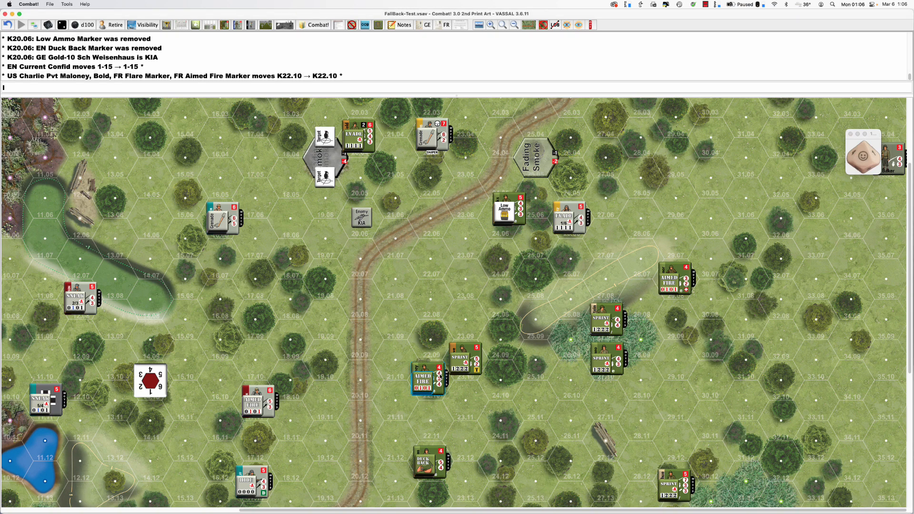
Step: Switch the US soldier at 22.12 from Duck Back to Hide, and sprint a soldier from 22.15 to 24.14
scroll(down, 3)
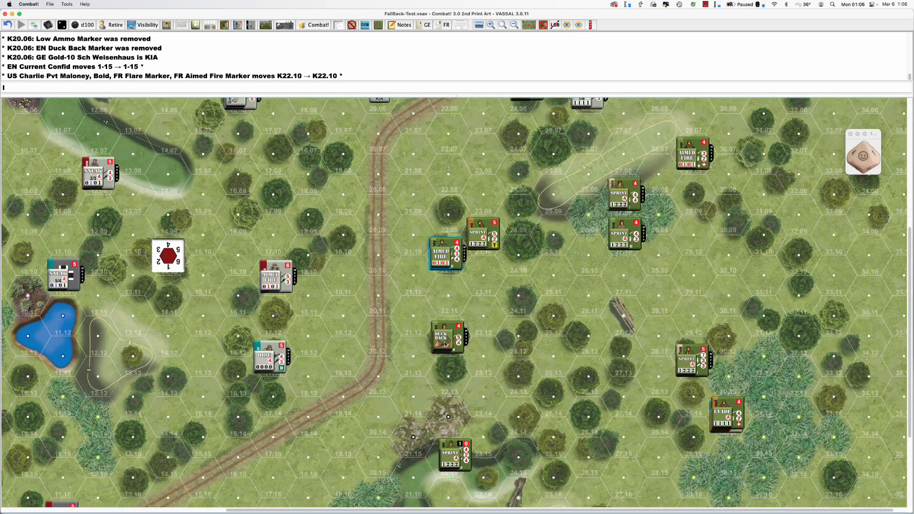
right_click(446, 341)
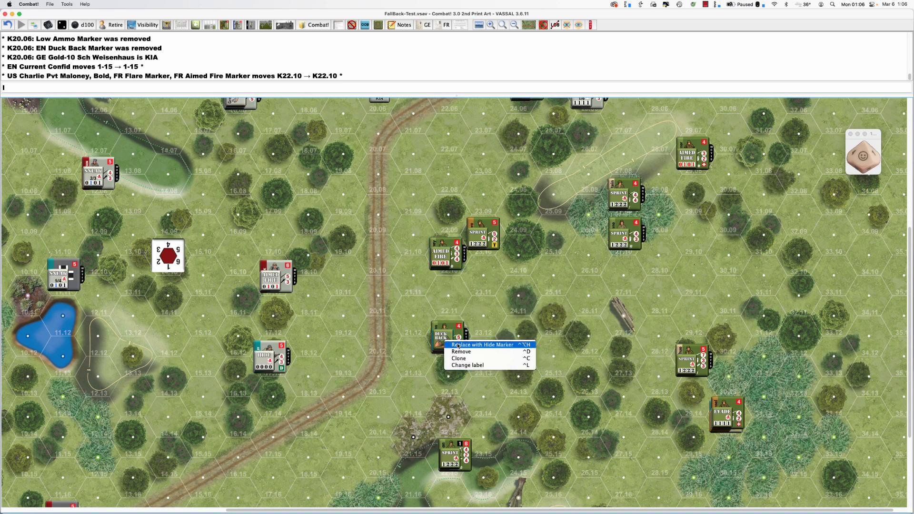
click(485, 345)
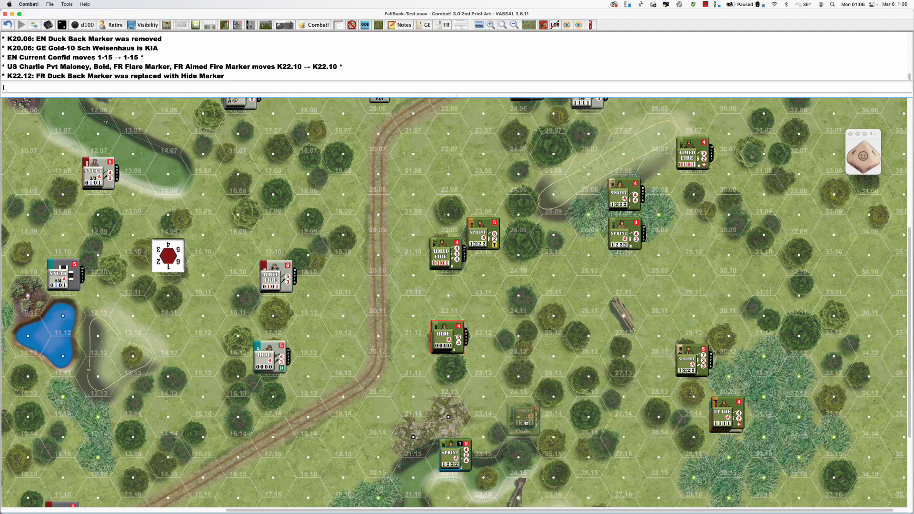
drag(454, 452, 522, 417)
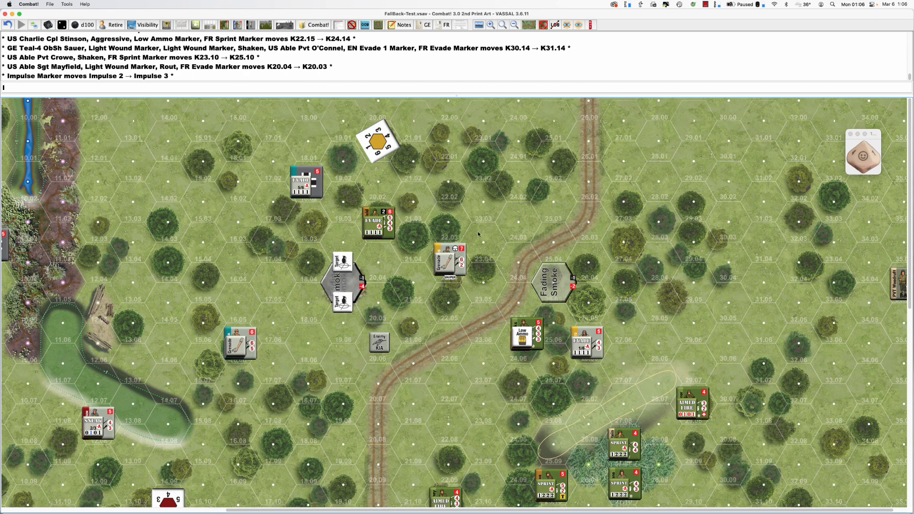
mouse_move(449, 265)
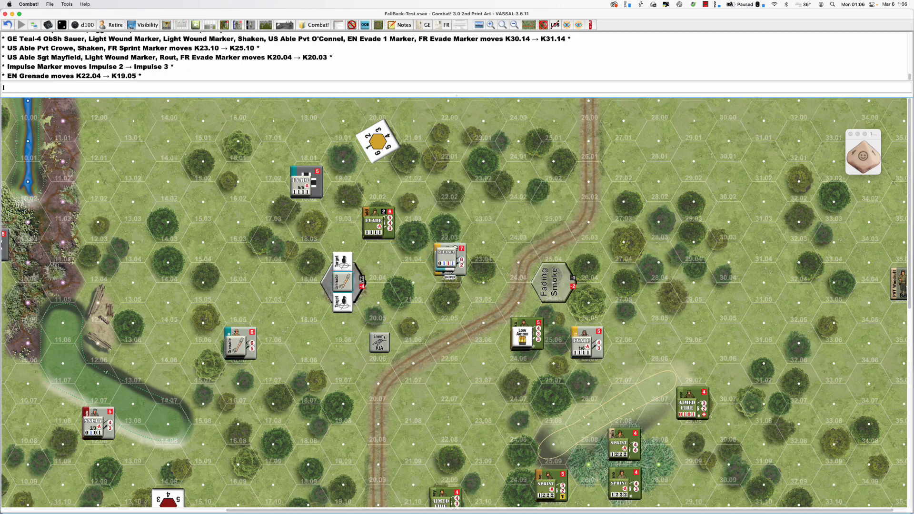
Step: Swap the 22.04 grenadier's grenade for Duck Back and move Sheetz from 26.06 to 25.07
right_click(449, 263)
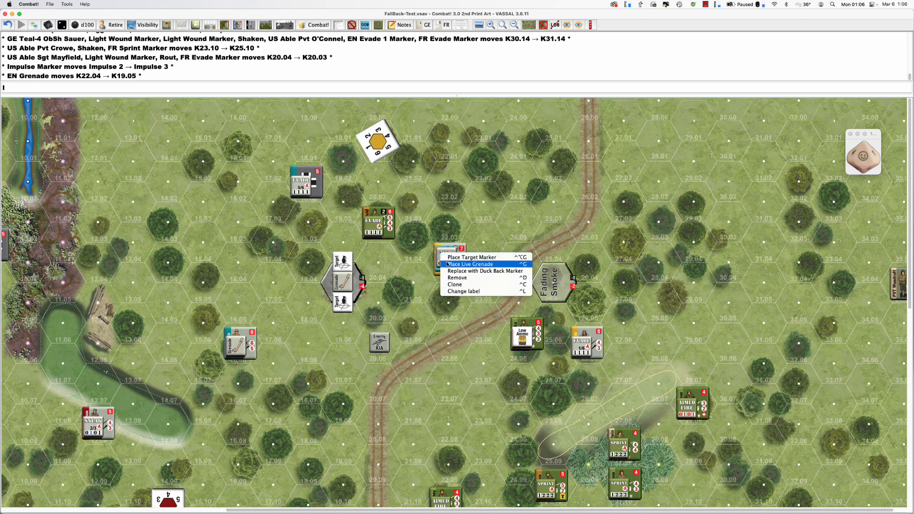
mouse_move(484, 270)
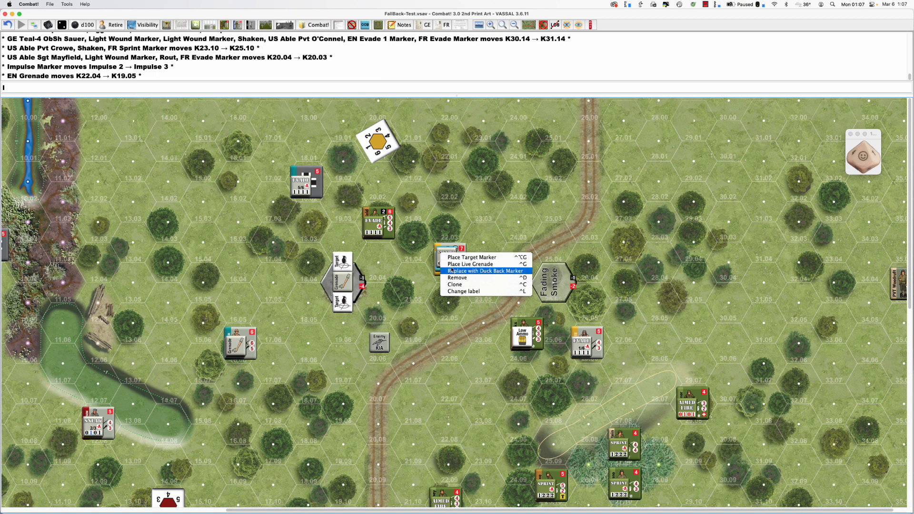
click(484, 271)
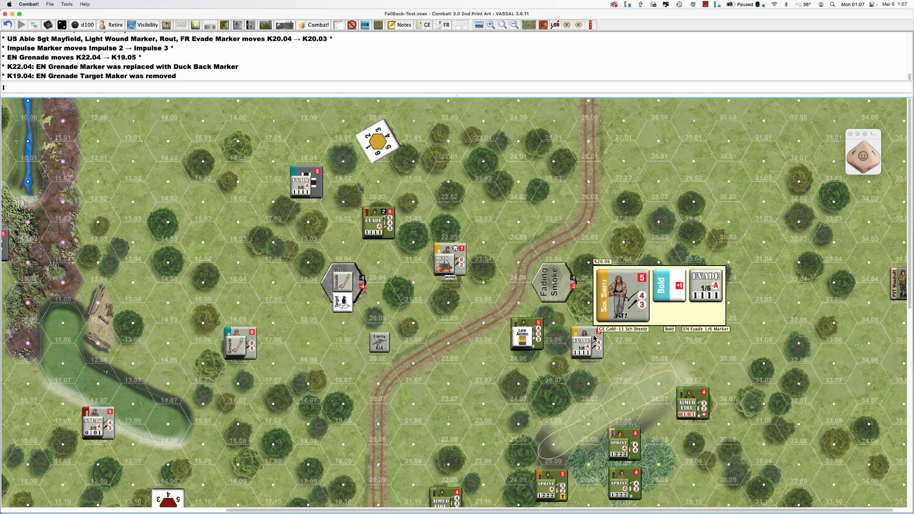
drag(624, 286, 554, 365)
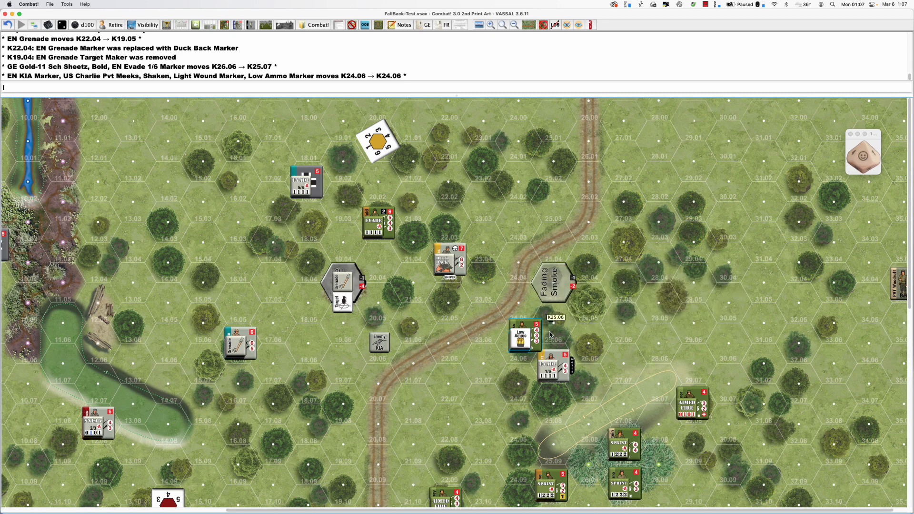
mouse_move(565, 332)
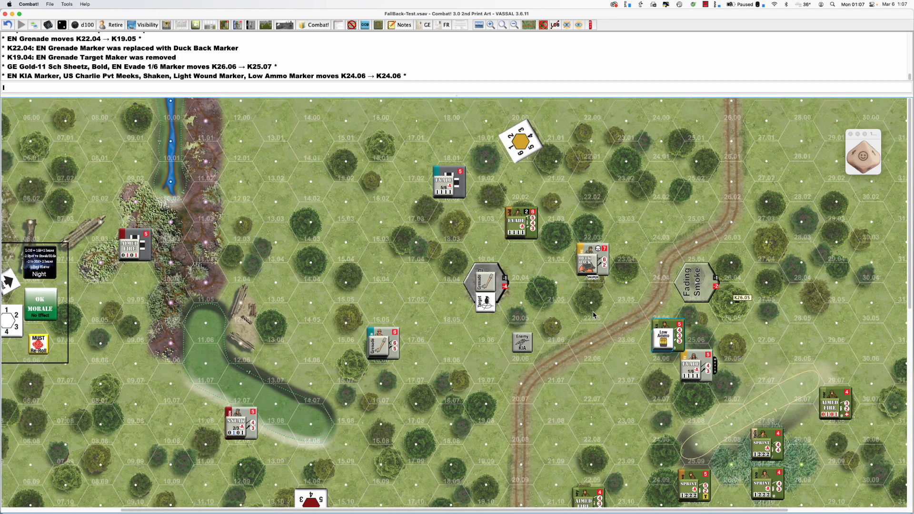
Step: Scroll the map west and bring up options for the German grenade counter at 16.06
scroll(down, 3)
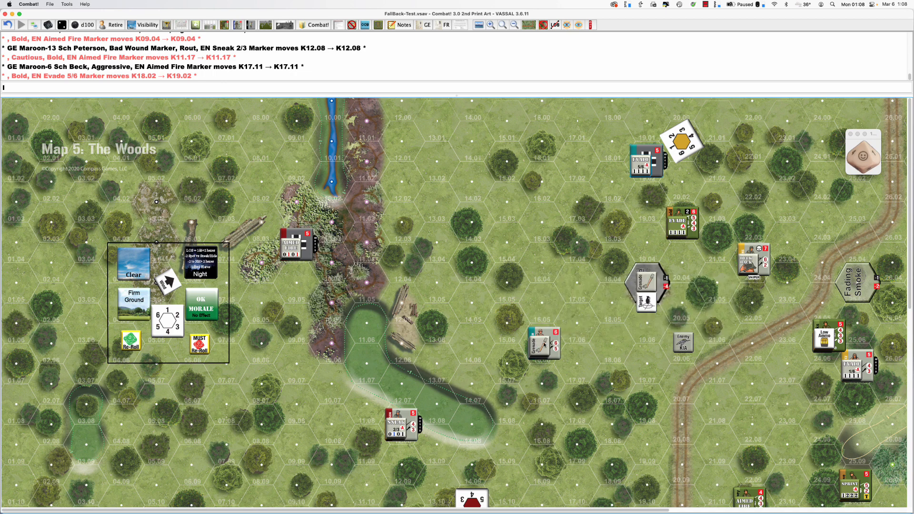
right_click(537, 343)
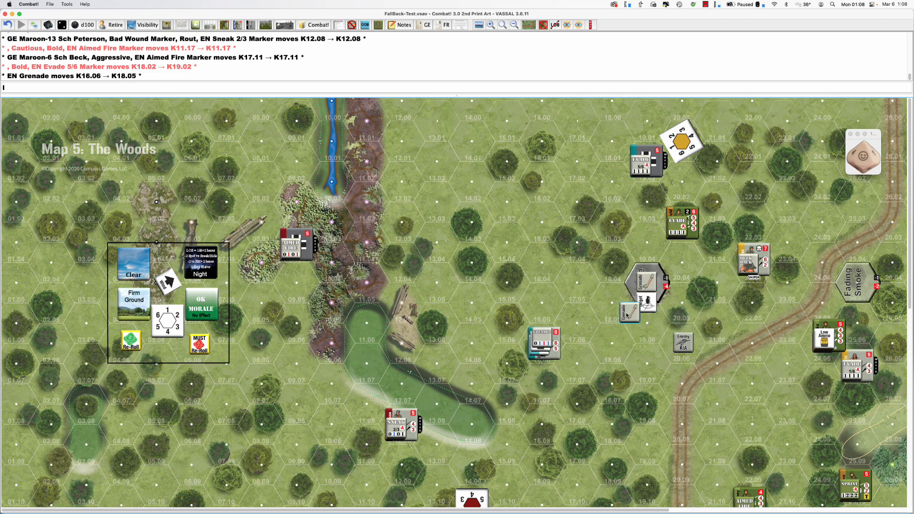
Step: Place the 16.06 grenadier's target marker, then clear the grenade target from hex 19.05
right_click(639, 290)
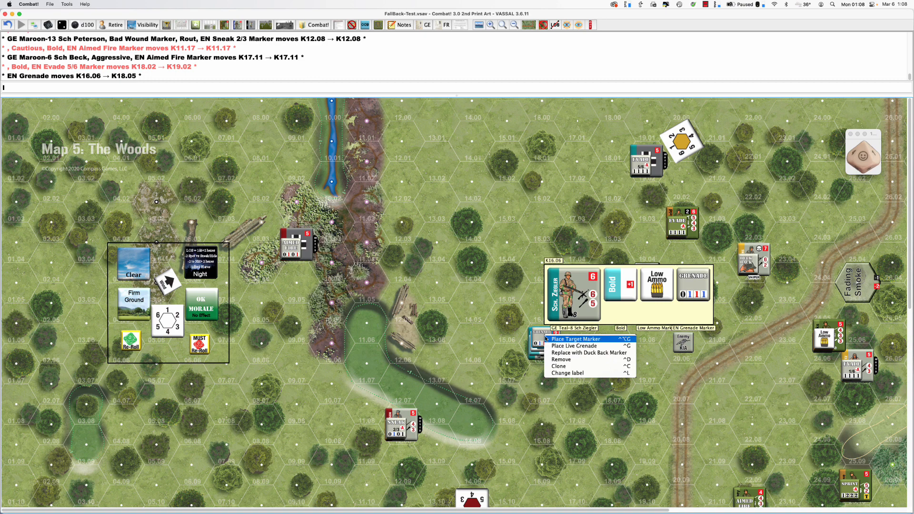
click(585, 346)
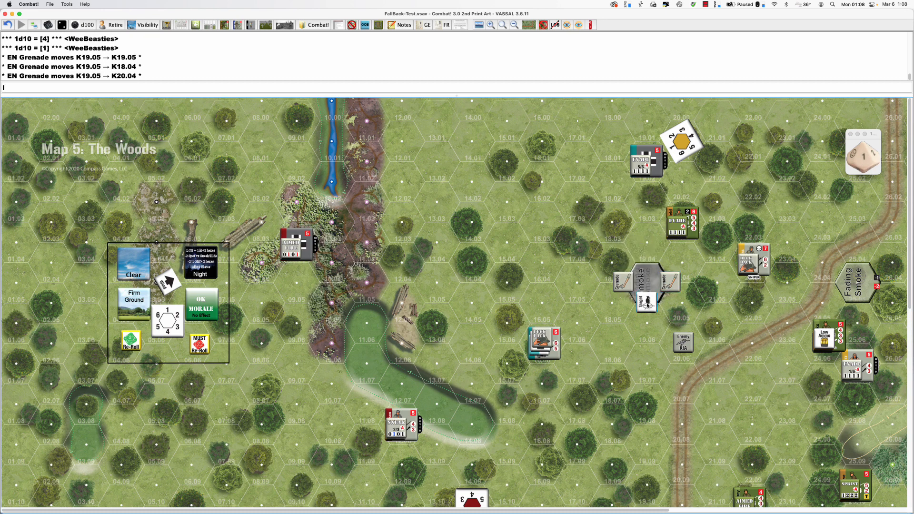
click(645, 303)
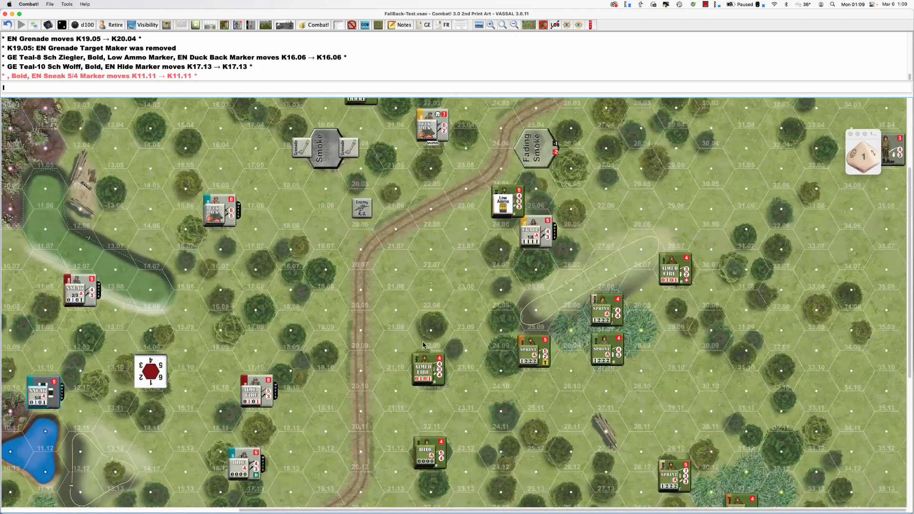
mouse_move(424, 345)
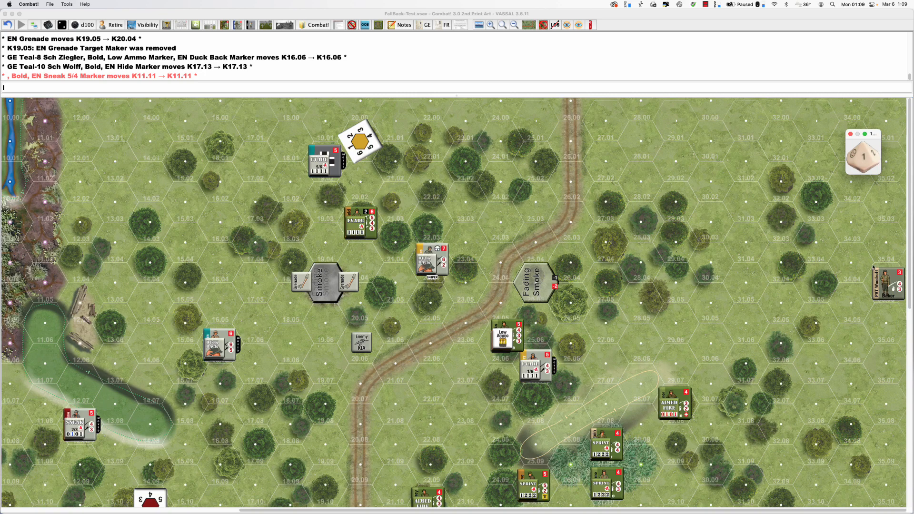
mouse_move(638, 325)
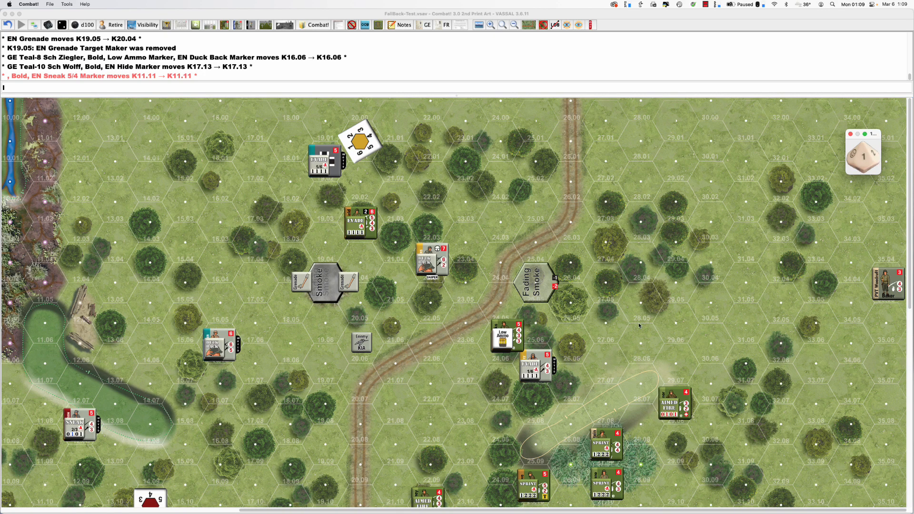
Step: Sprint the US soldier Donahue from hex 29.13 to 31.12
scroll(down, 3)
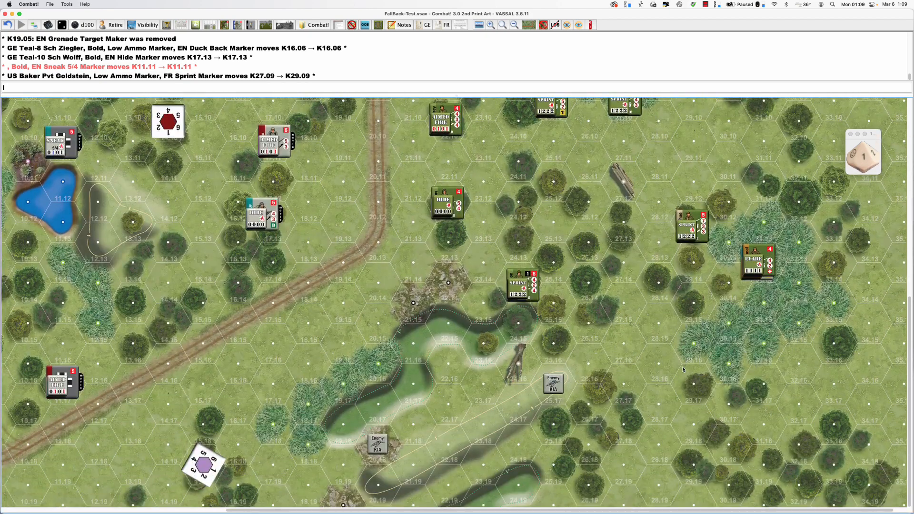
mouse_move(691, 209)
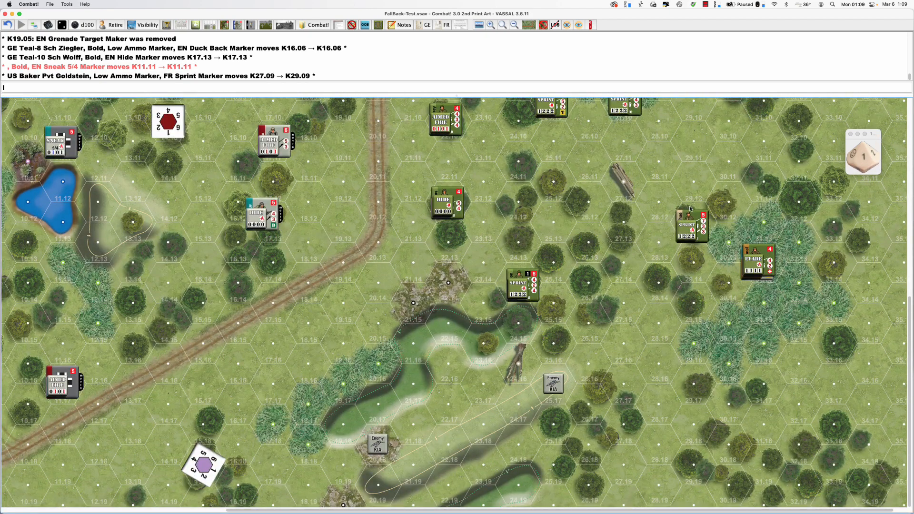
drag(691, 224, 764, 184)
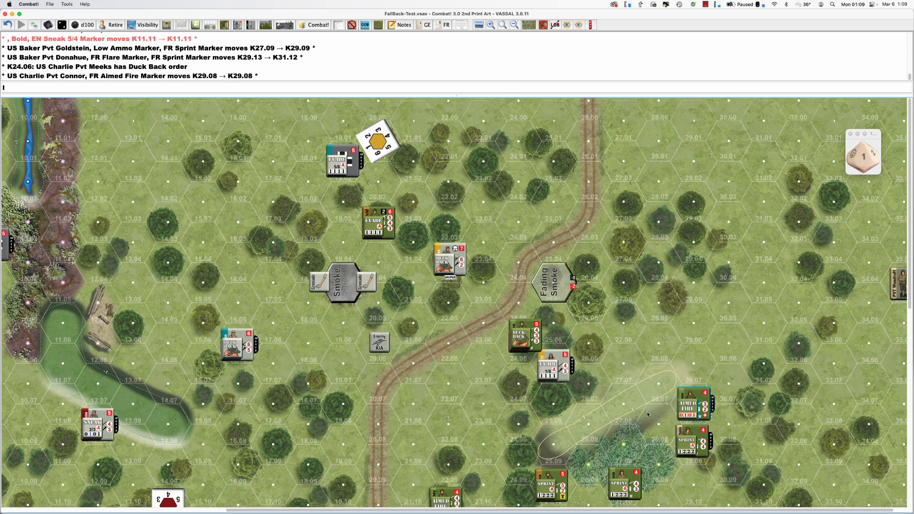
Step: Scroll the map and select Maloney's Aimed Fire squad near the road
scroll(down, 3)
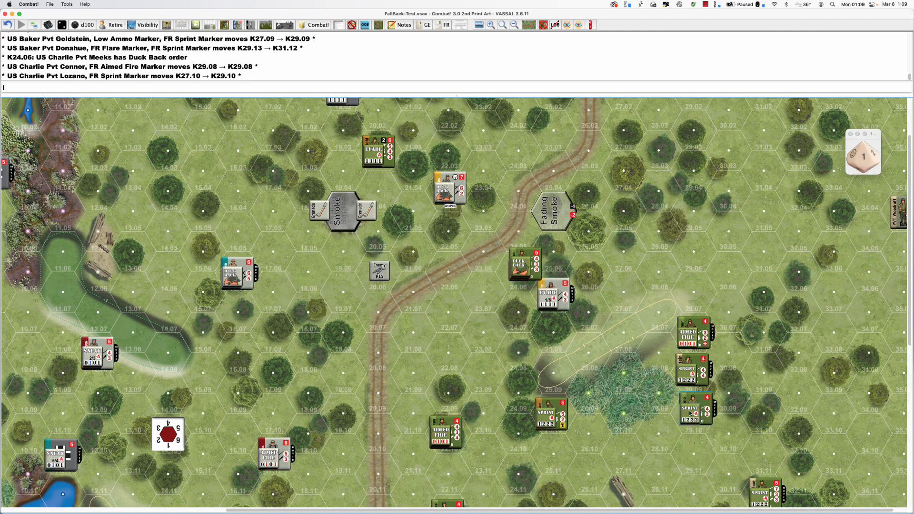
mouse_move(640, 414)
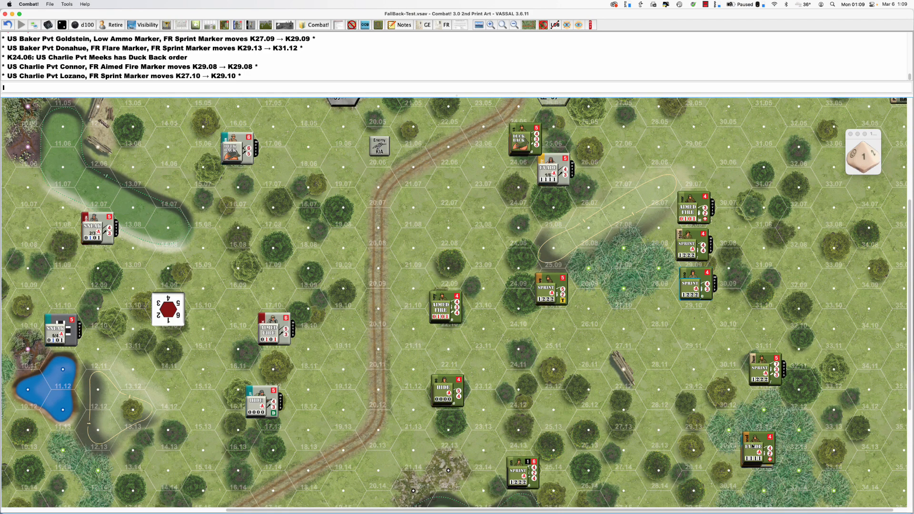
scroll(down, 3)
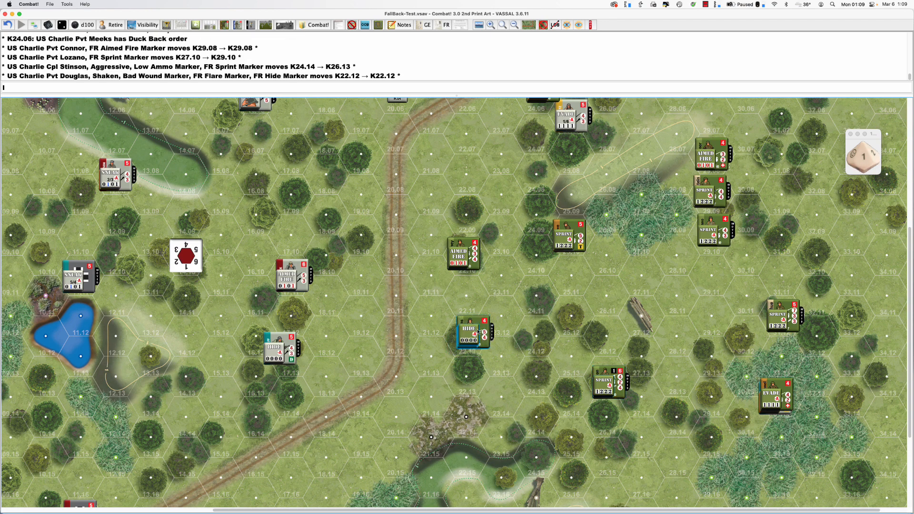
click(464, 254)
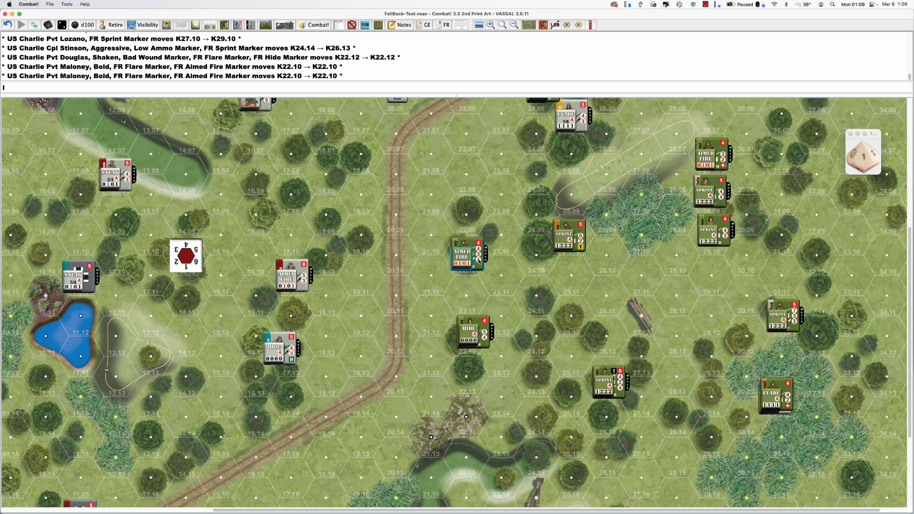
mouse_move(633, 297)
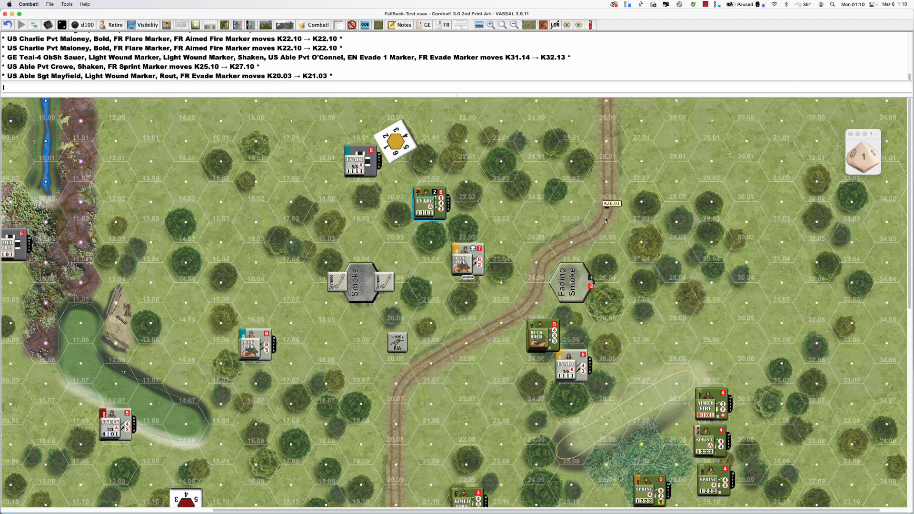
mouse_move(618, 217)
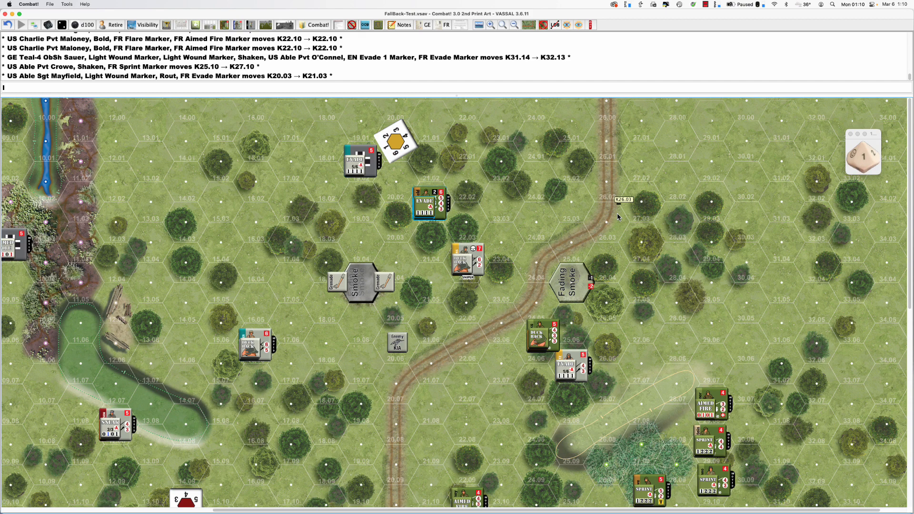
mouse_move(640, 208)
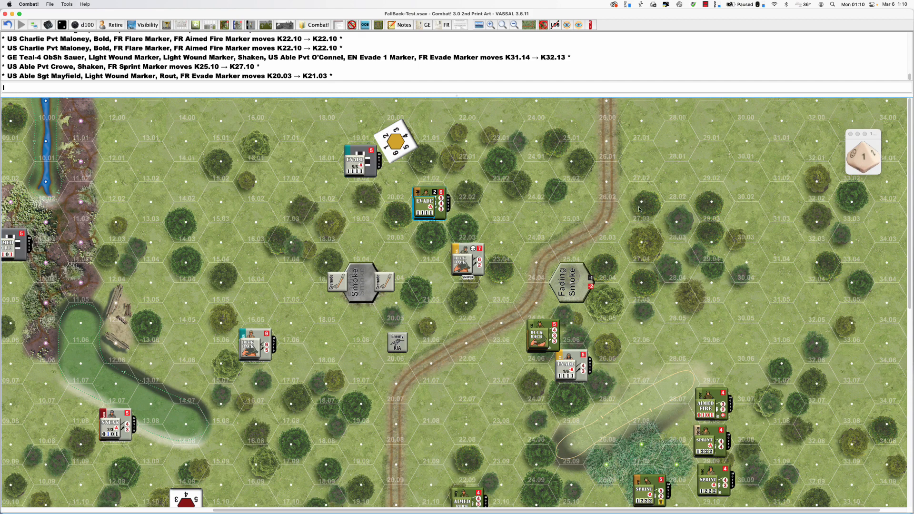
mouse_move(520, 52)
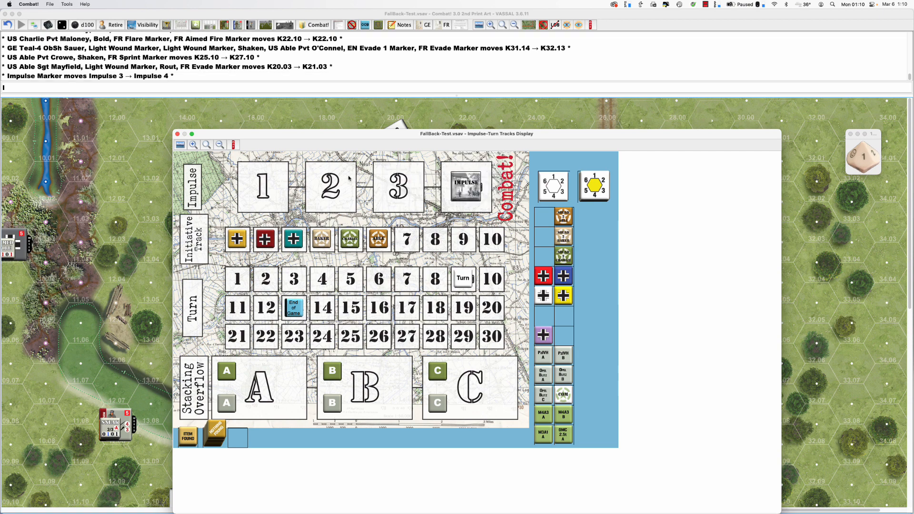
Step: Close the Impulse-Turn Tracks display and move Sheetz's evading squad into hex 26.07
click(177, 133)
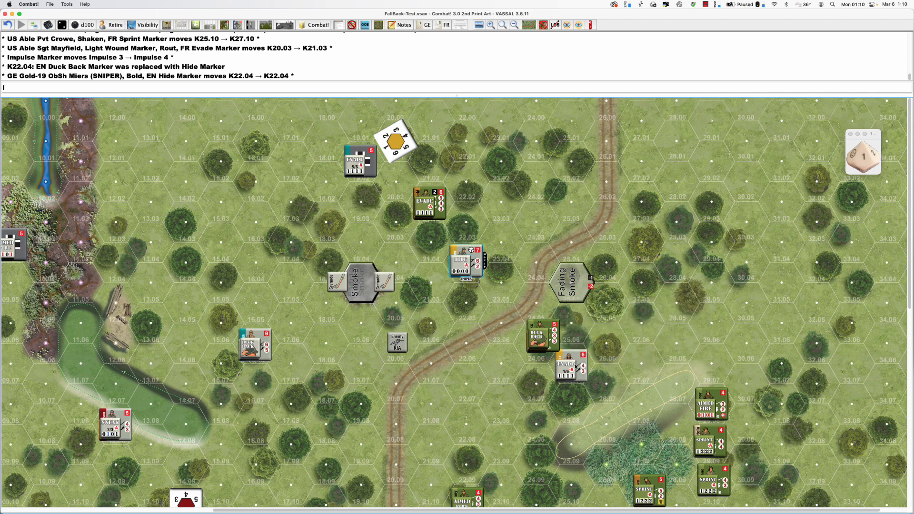
drag(570, 366, 606, 385)
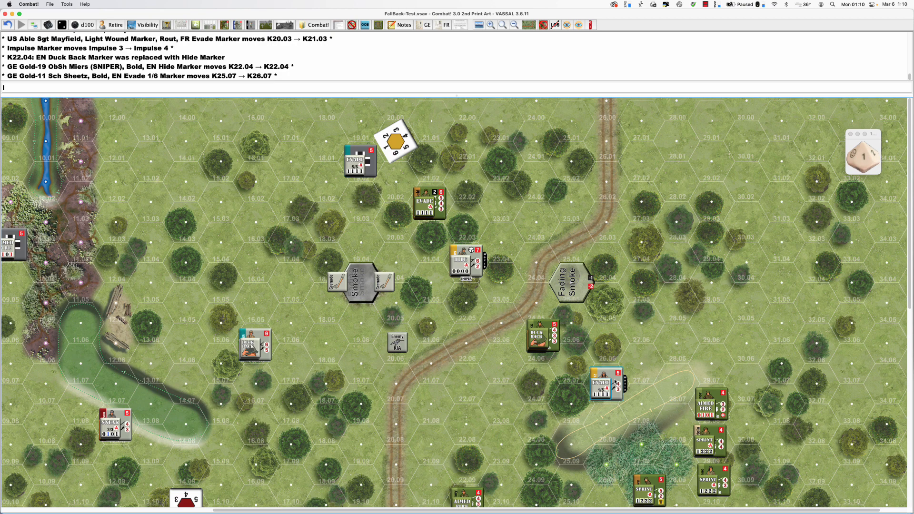
mouse_move(629, 376)
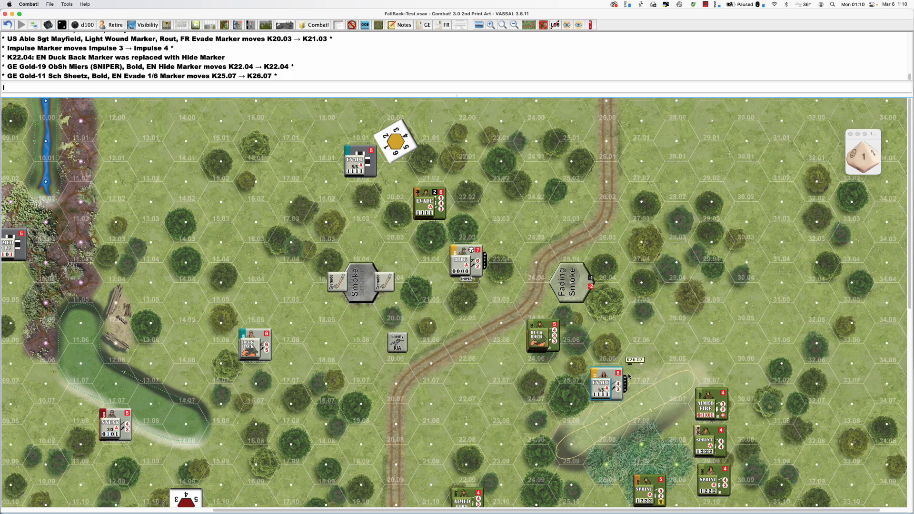
mouse_move(584, 317)
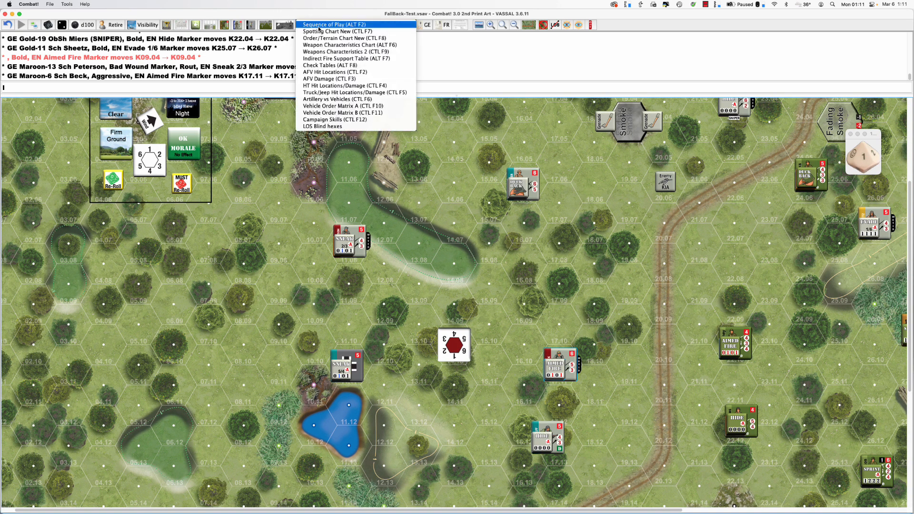
mouse_move(337, 38)
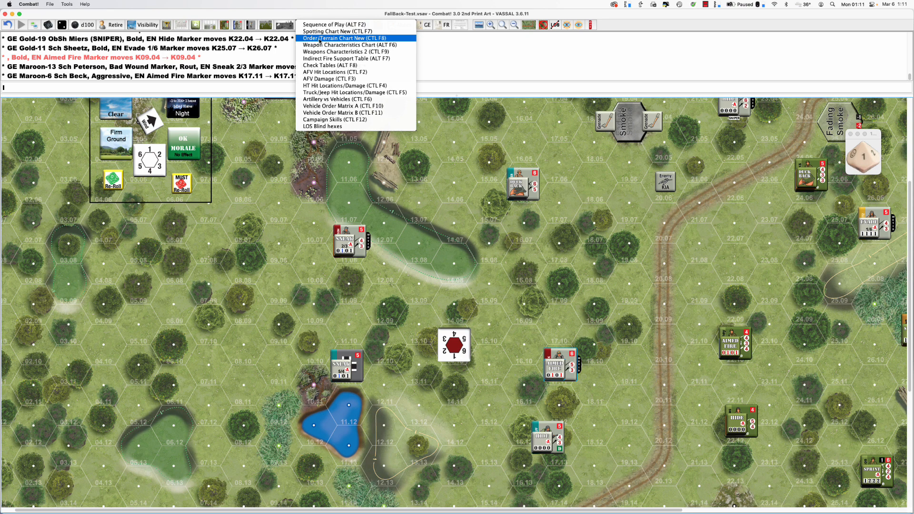
Step: Check the Order/Terrain Chart from the charts toolbar, then close it
click(345, 39)
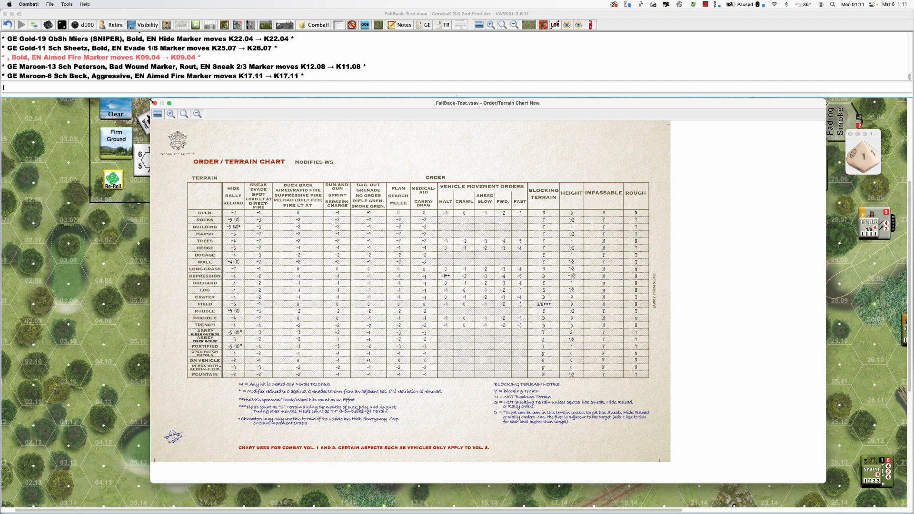
click(153, 103)
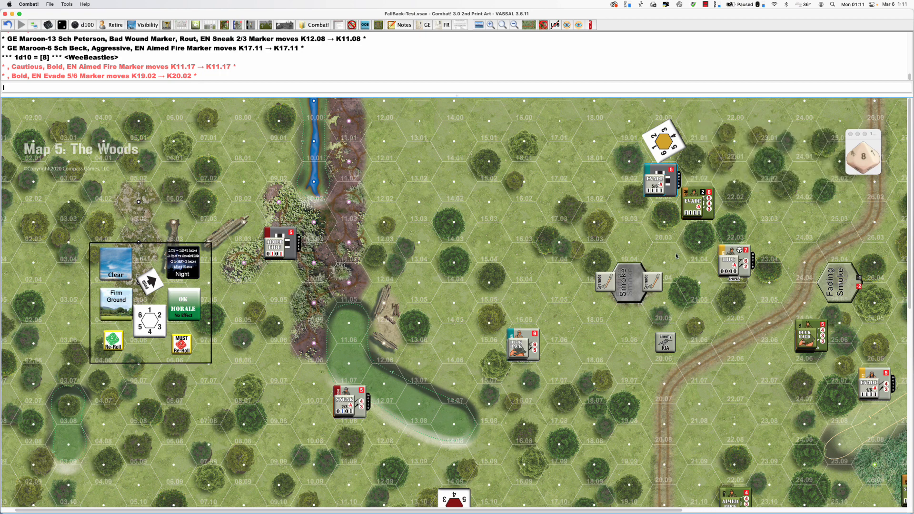
Step: Replace Ziegler's Duck Back at 16.06 with Hide, then scroll toward the Baker sprinters
right_click(522, 343)
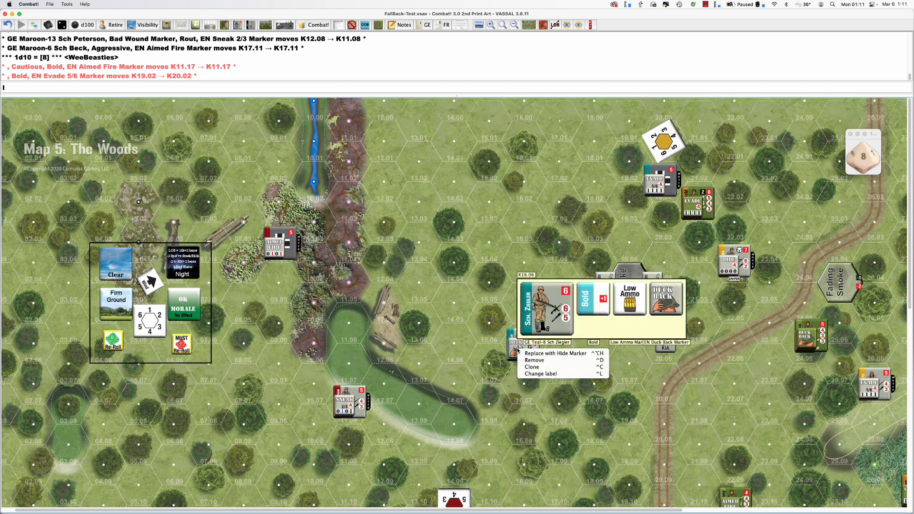
click(555, 353)
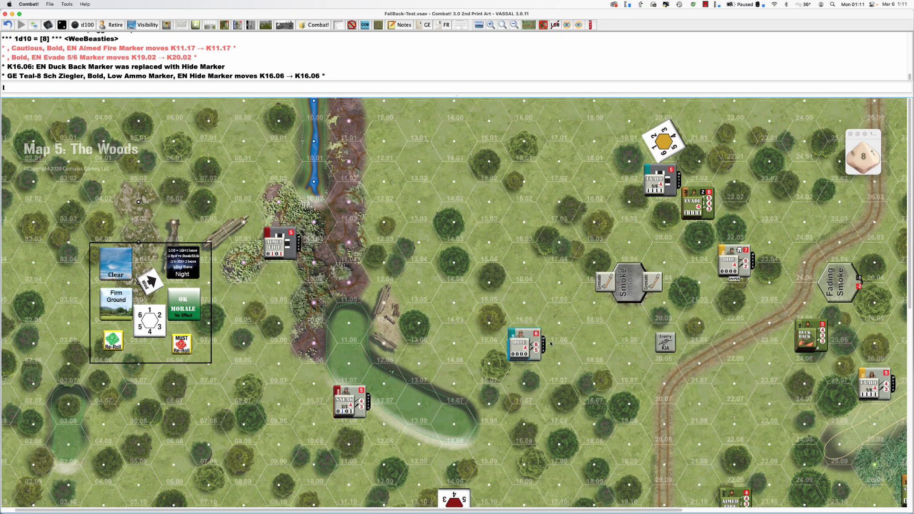
scroll(down, 3)
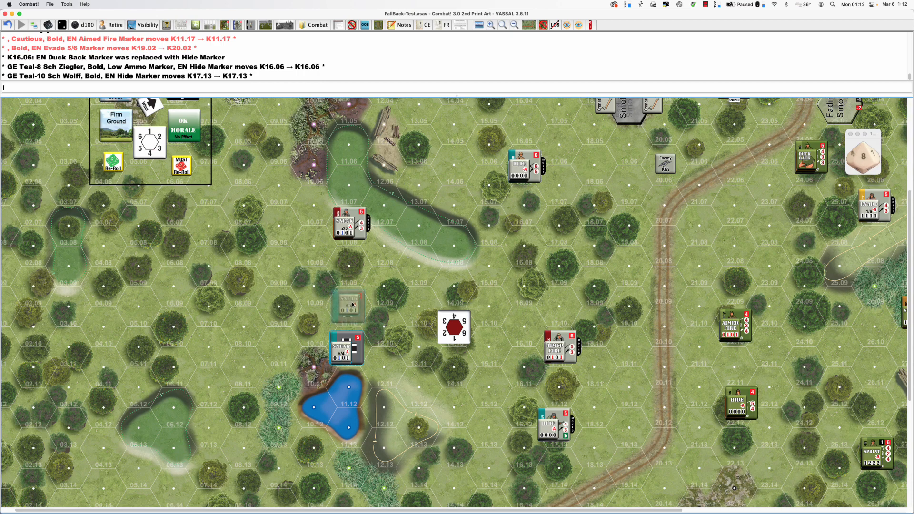
scroll(down, 3)
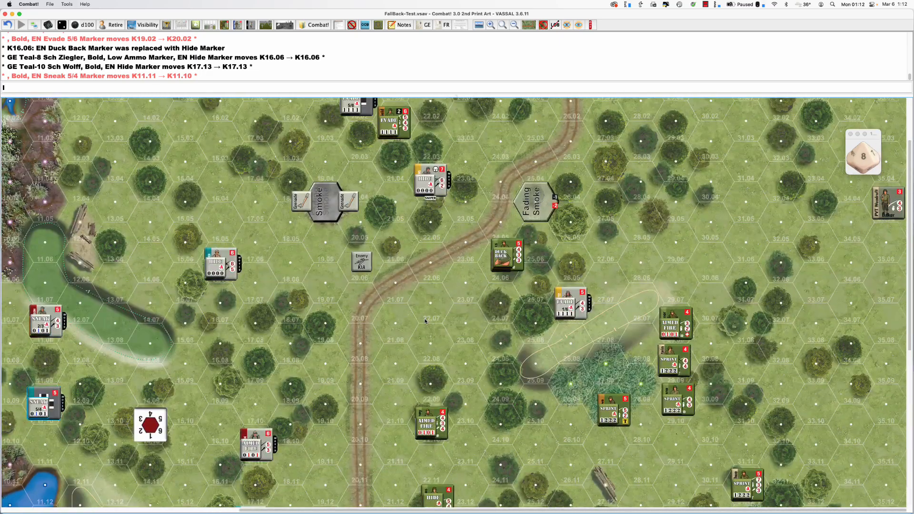
scroll(down, 3)
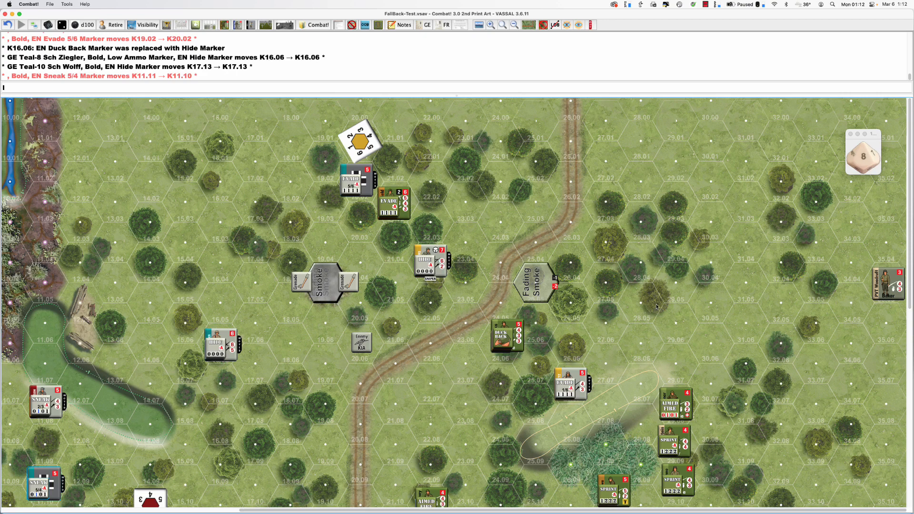
mouse_move(628, 315)
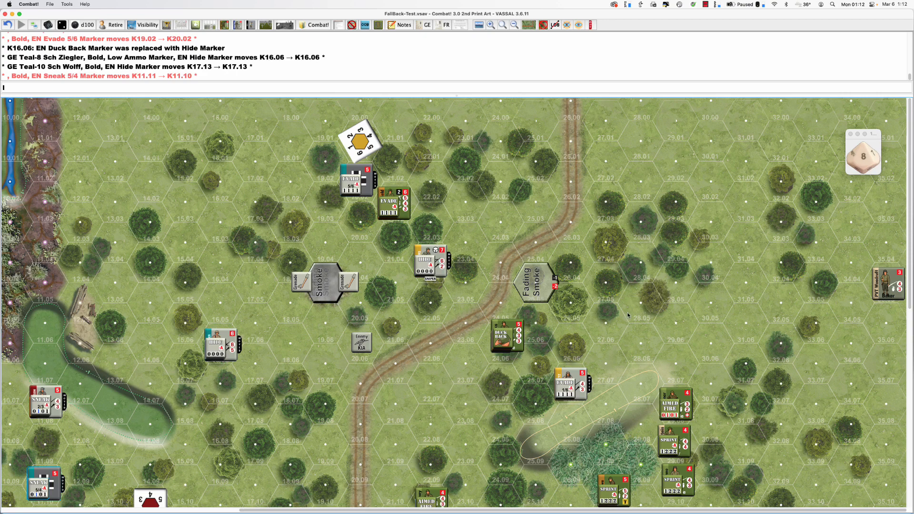
mouse_move(752, 301)
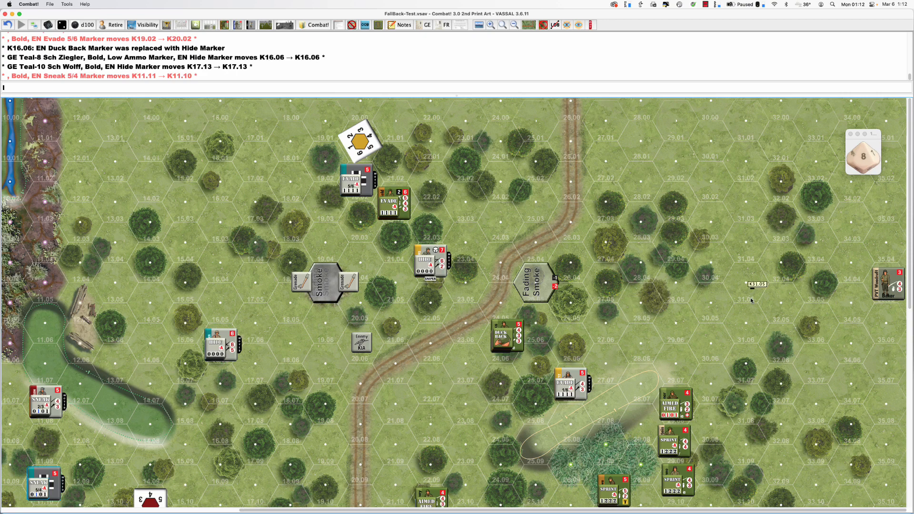
scroll(down, 3)
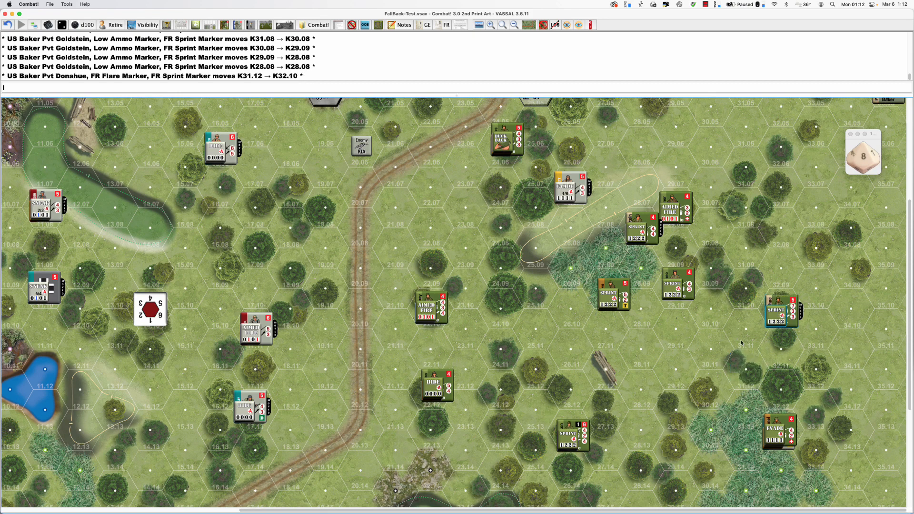
mouse_move(727, 345)
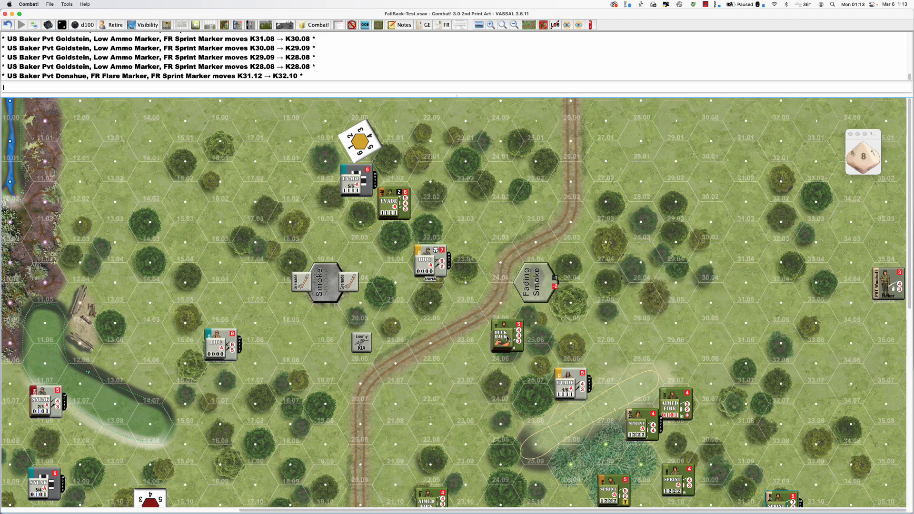
Step: Switch the US soldier Meeks from Duck Back to Hide at K24.06
right_click(507, 337)
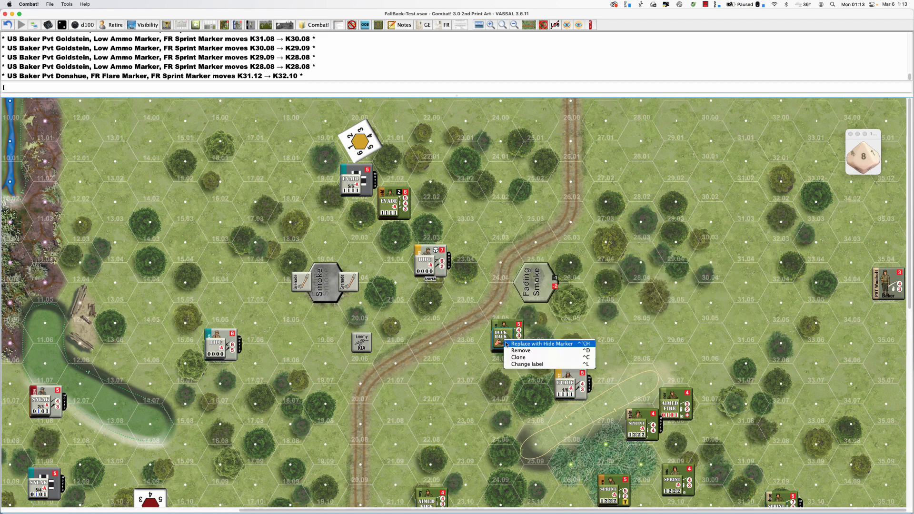
click(541, 343)
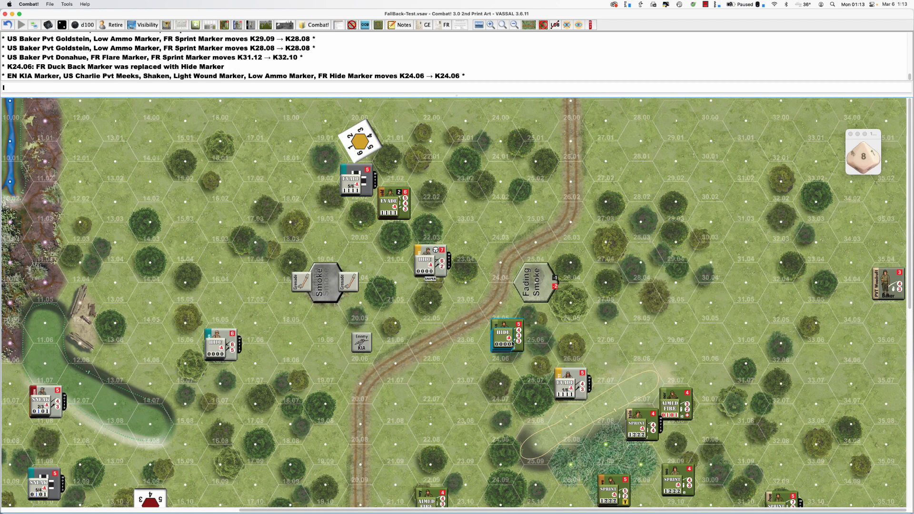
scroll(down, 3)
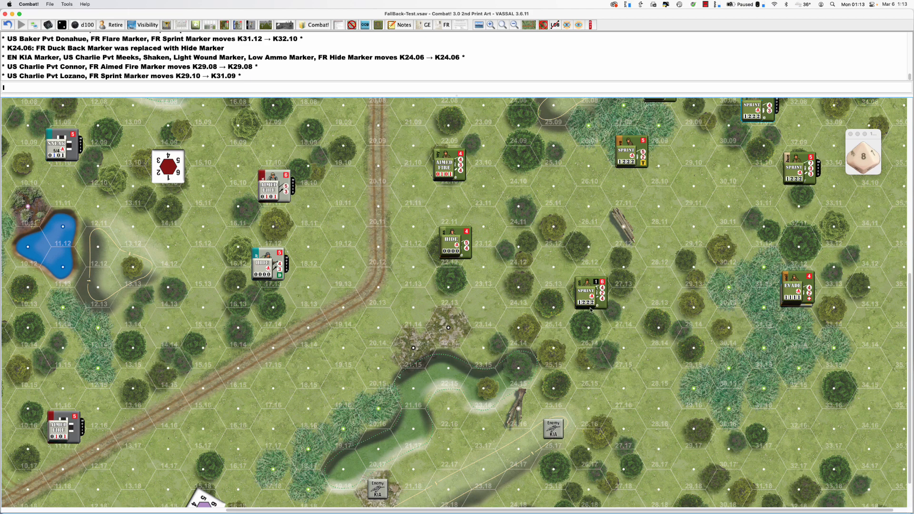
mouse_move(589, 294)
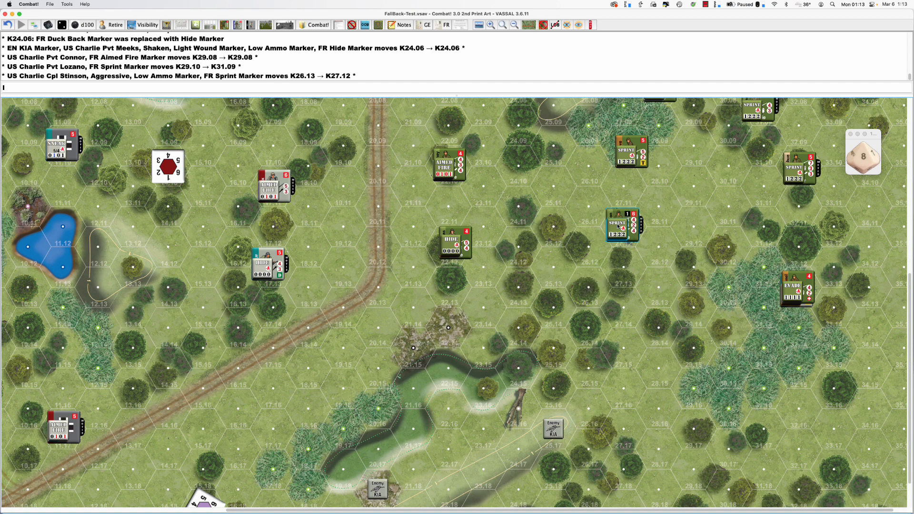
click(455, 242)
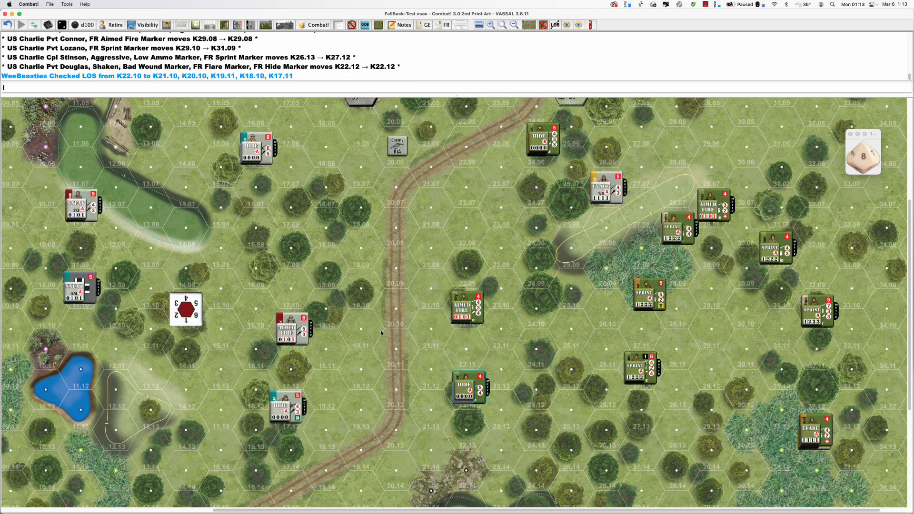
mouse_move(294, 407)
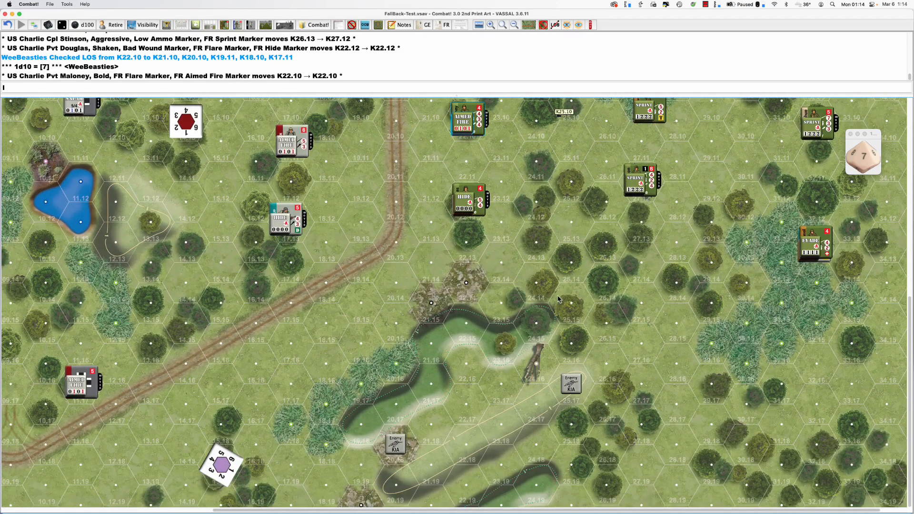
mouse_move(558, 299)
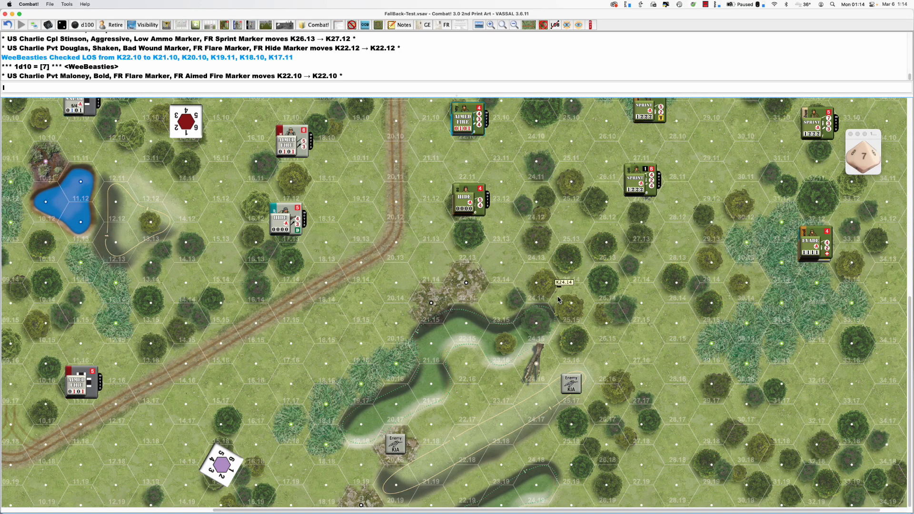
scroll(down, 3)
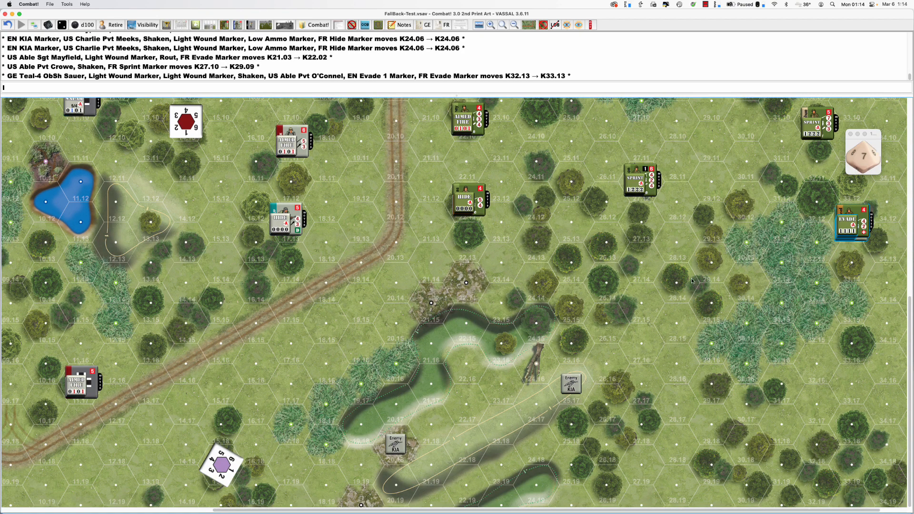
mouse_move(694, 283)
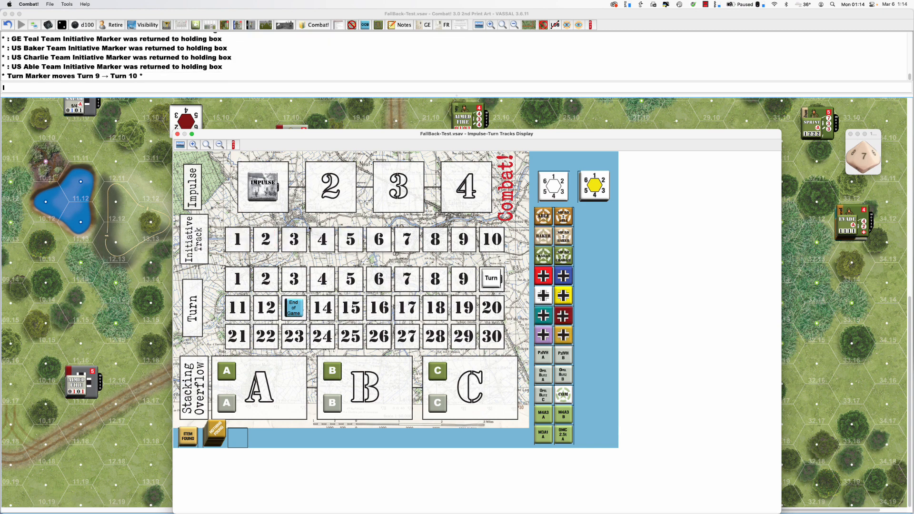
Step: Close the Impulse-Turn Tracks Display and the Display Mat windows after the Turn 10 advance
click(177, 134)
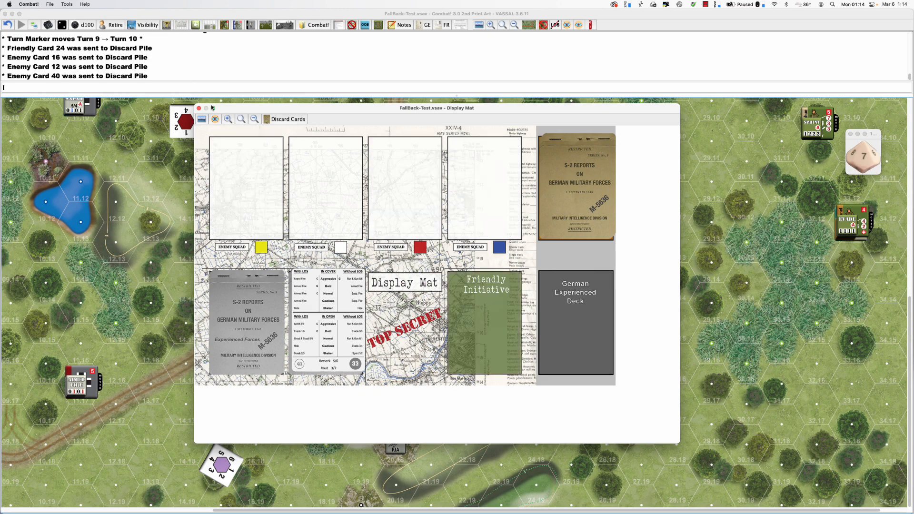
click(199, 108)
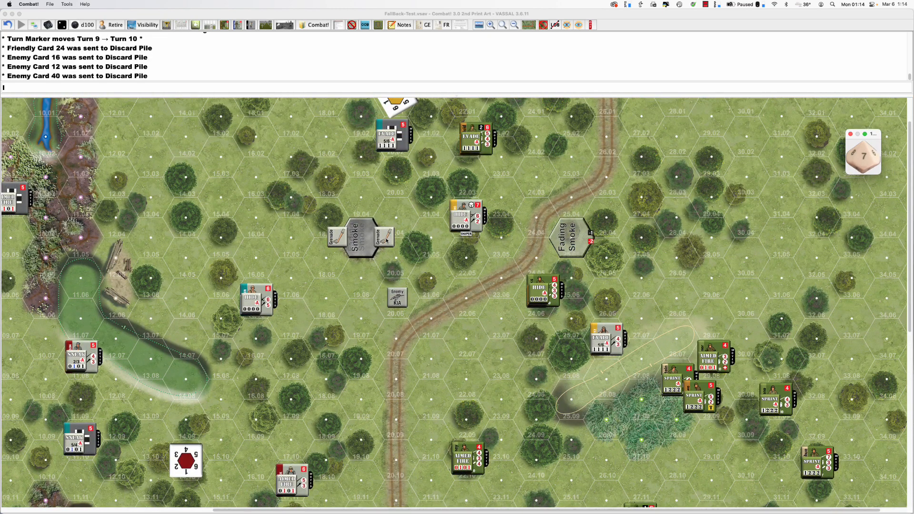
Step: Replace the grenade stack at K19.05 with one Smoke marker, removing the extra smoke
right_click(363, 236)
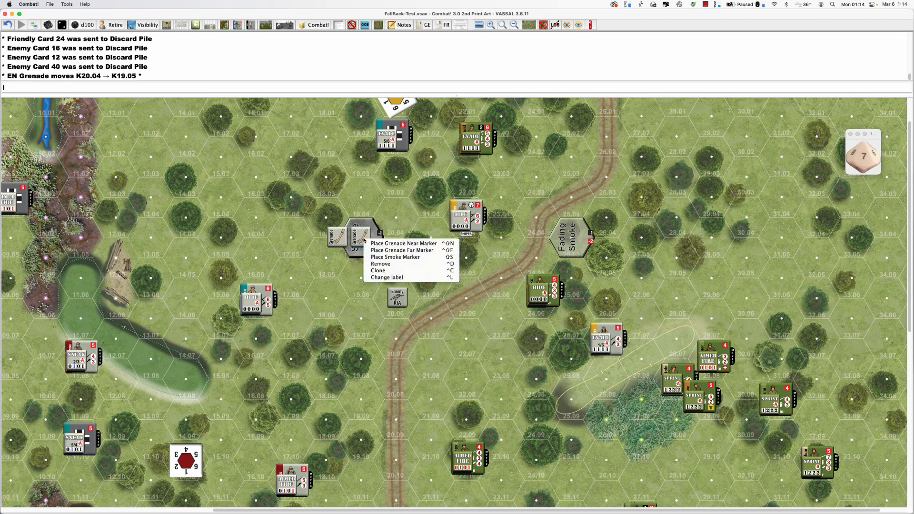
click(395, 258)
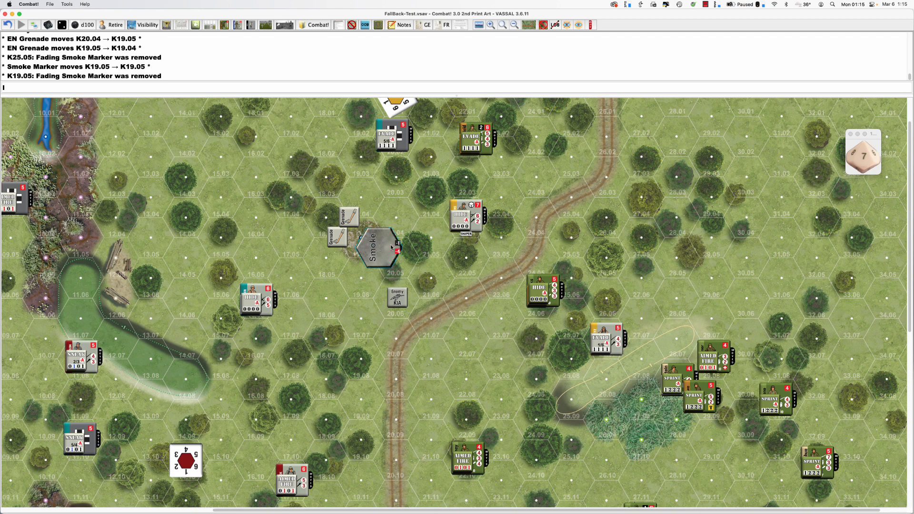
right_click(377, 245)
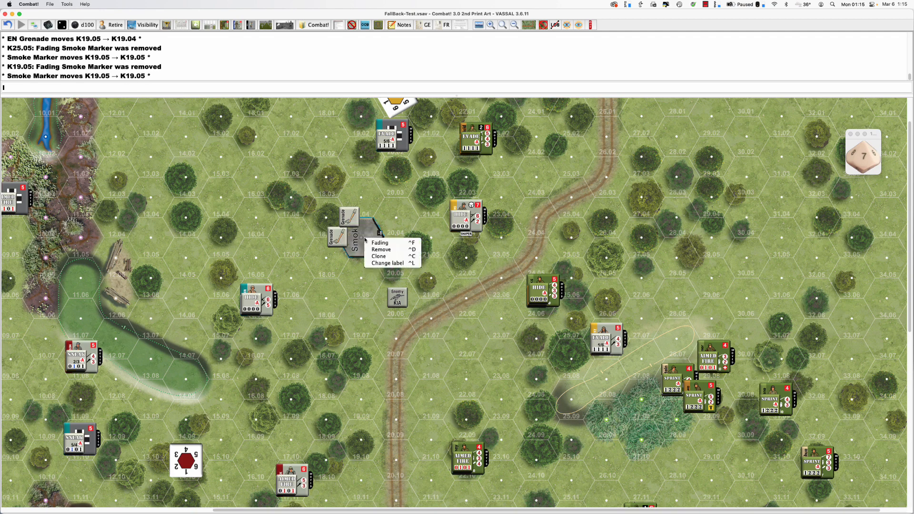
click(381, 249)
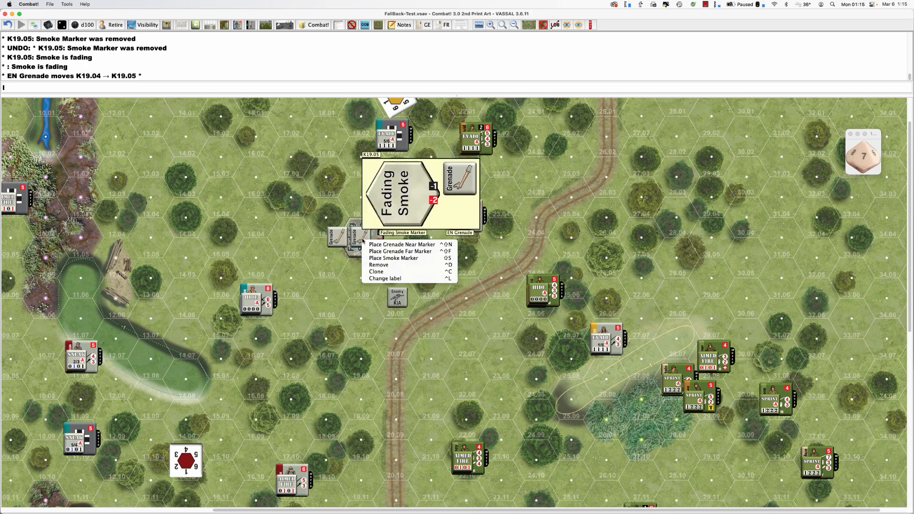
click(393, 258)
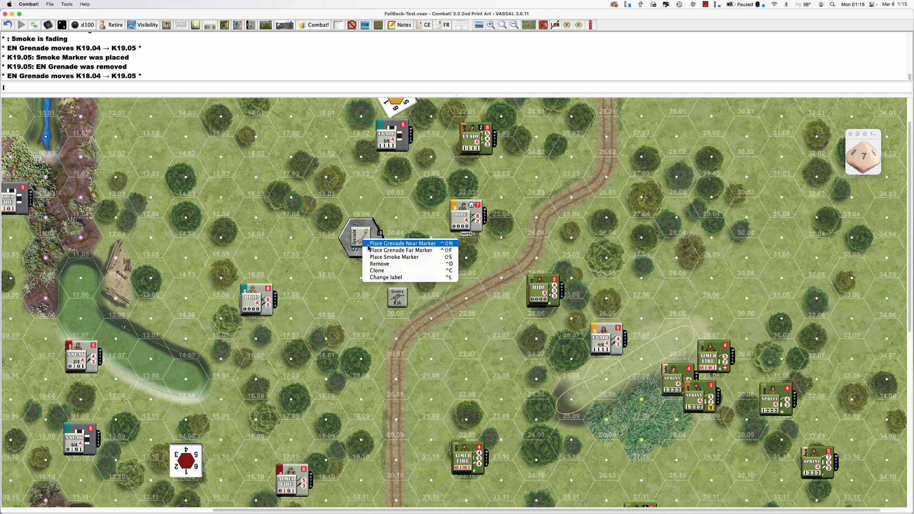
click(395, 257)
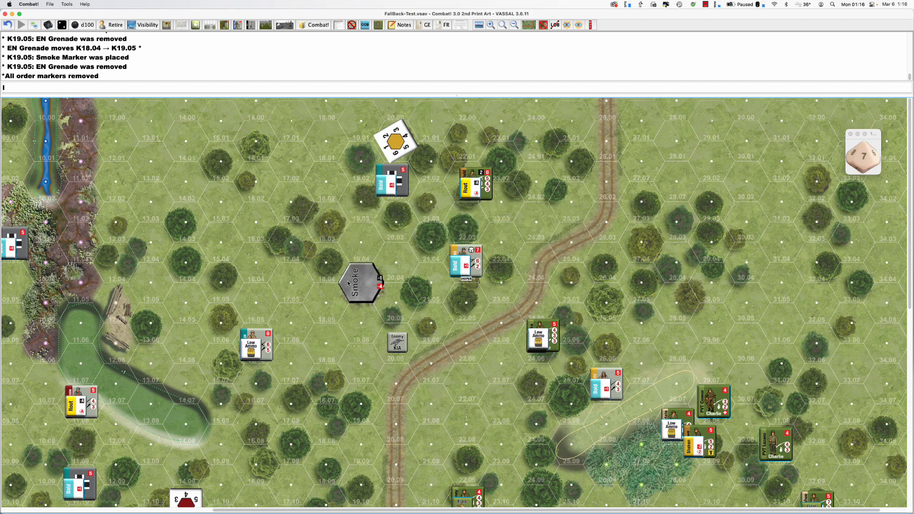
mouse_move(426, 237)
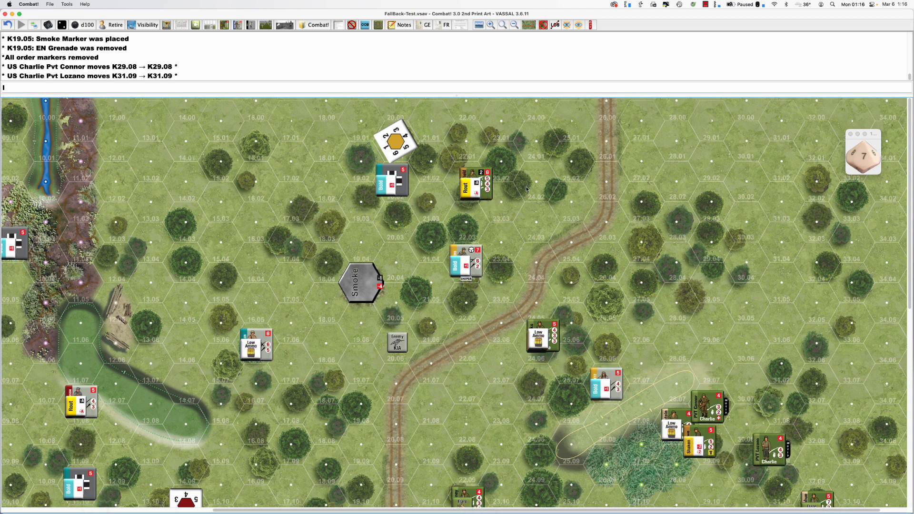
Step: Move Sgt Mayfield's routed stack from K22.02 to K23.03
drag(473, 186, 499, 201)
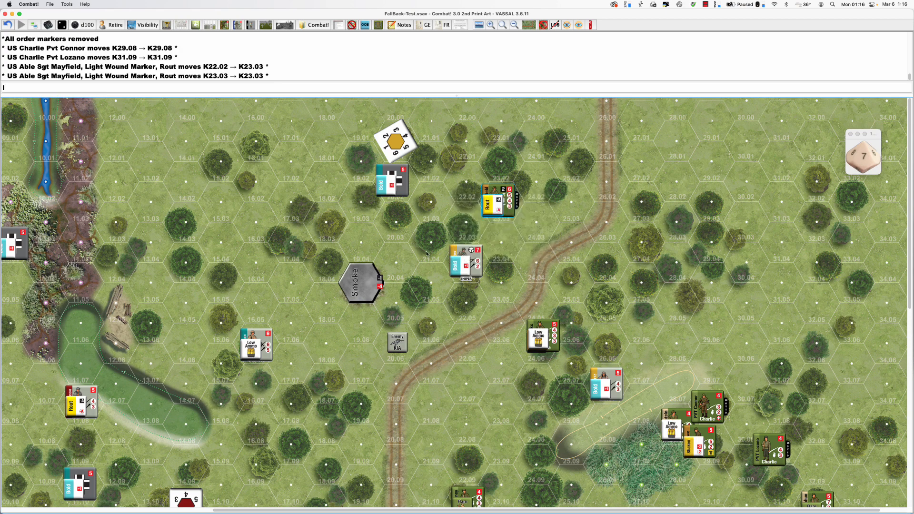
mouse_move(749, 140)
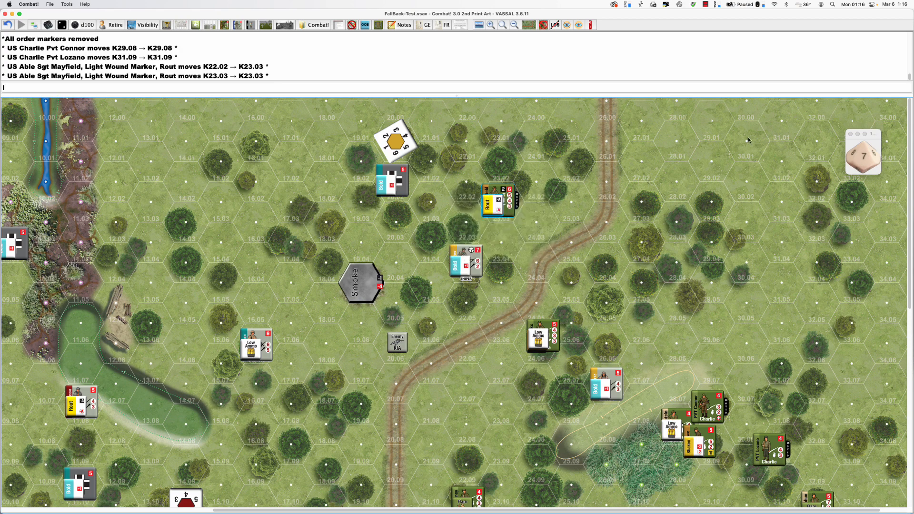
mouse_move(644, 202)
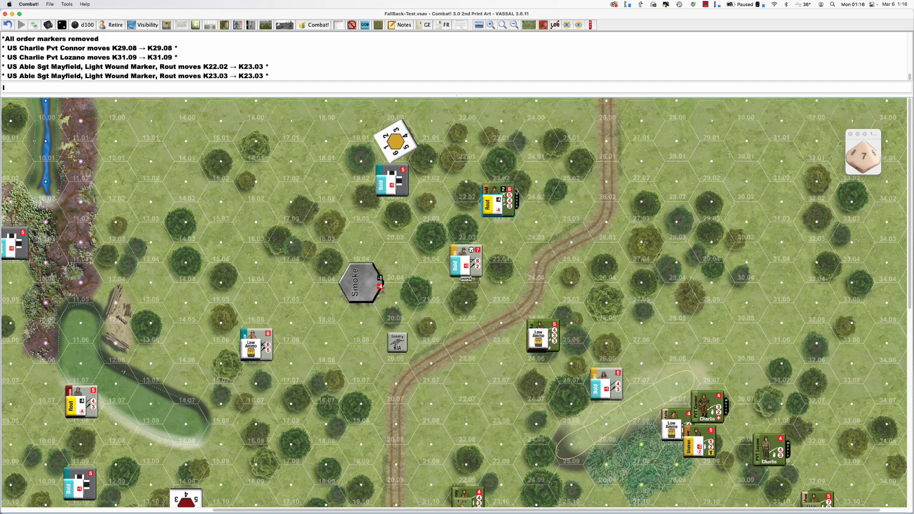
mouse_move(721, 103)
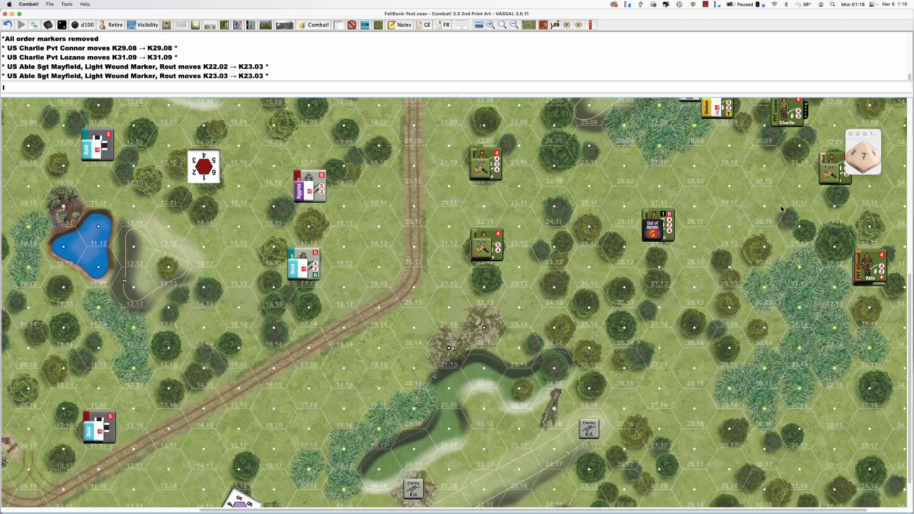
mouse_move(781, 210)
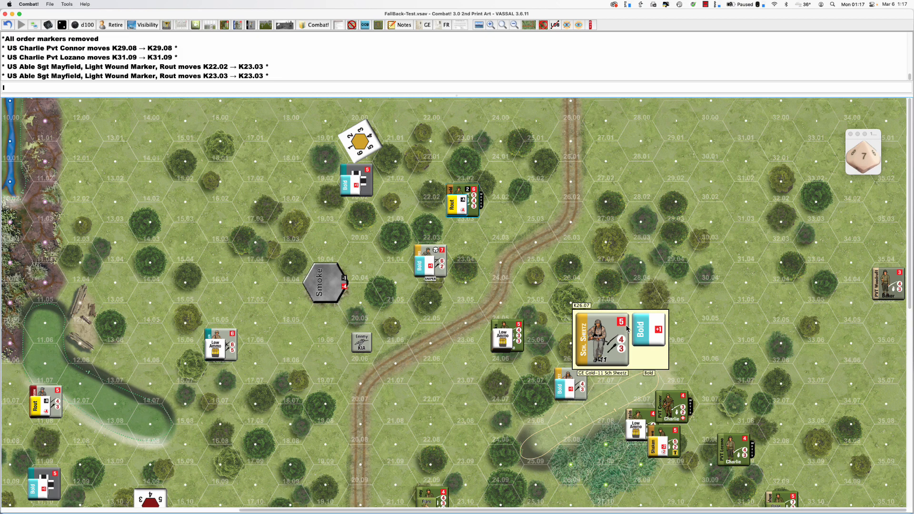
click(705, 4)
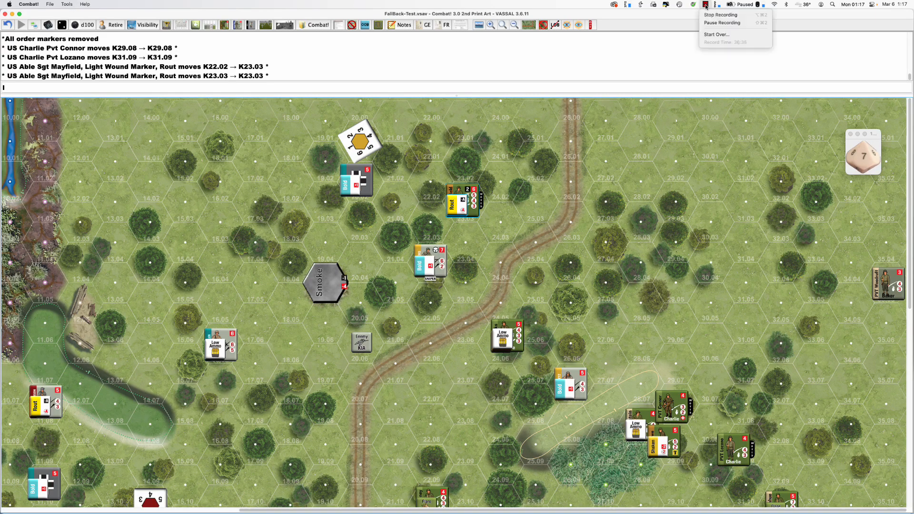